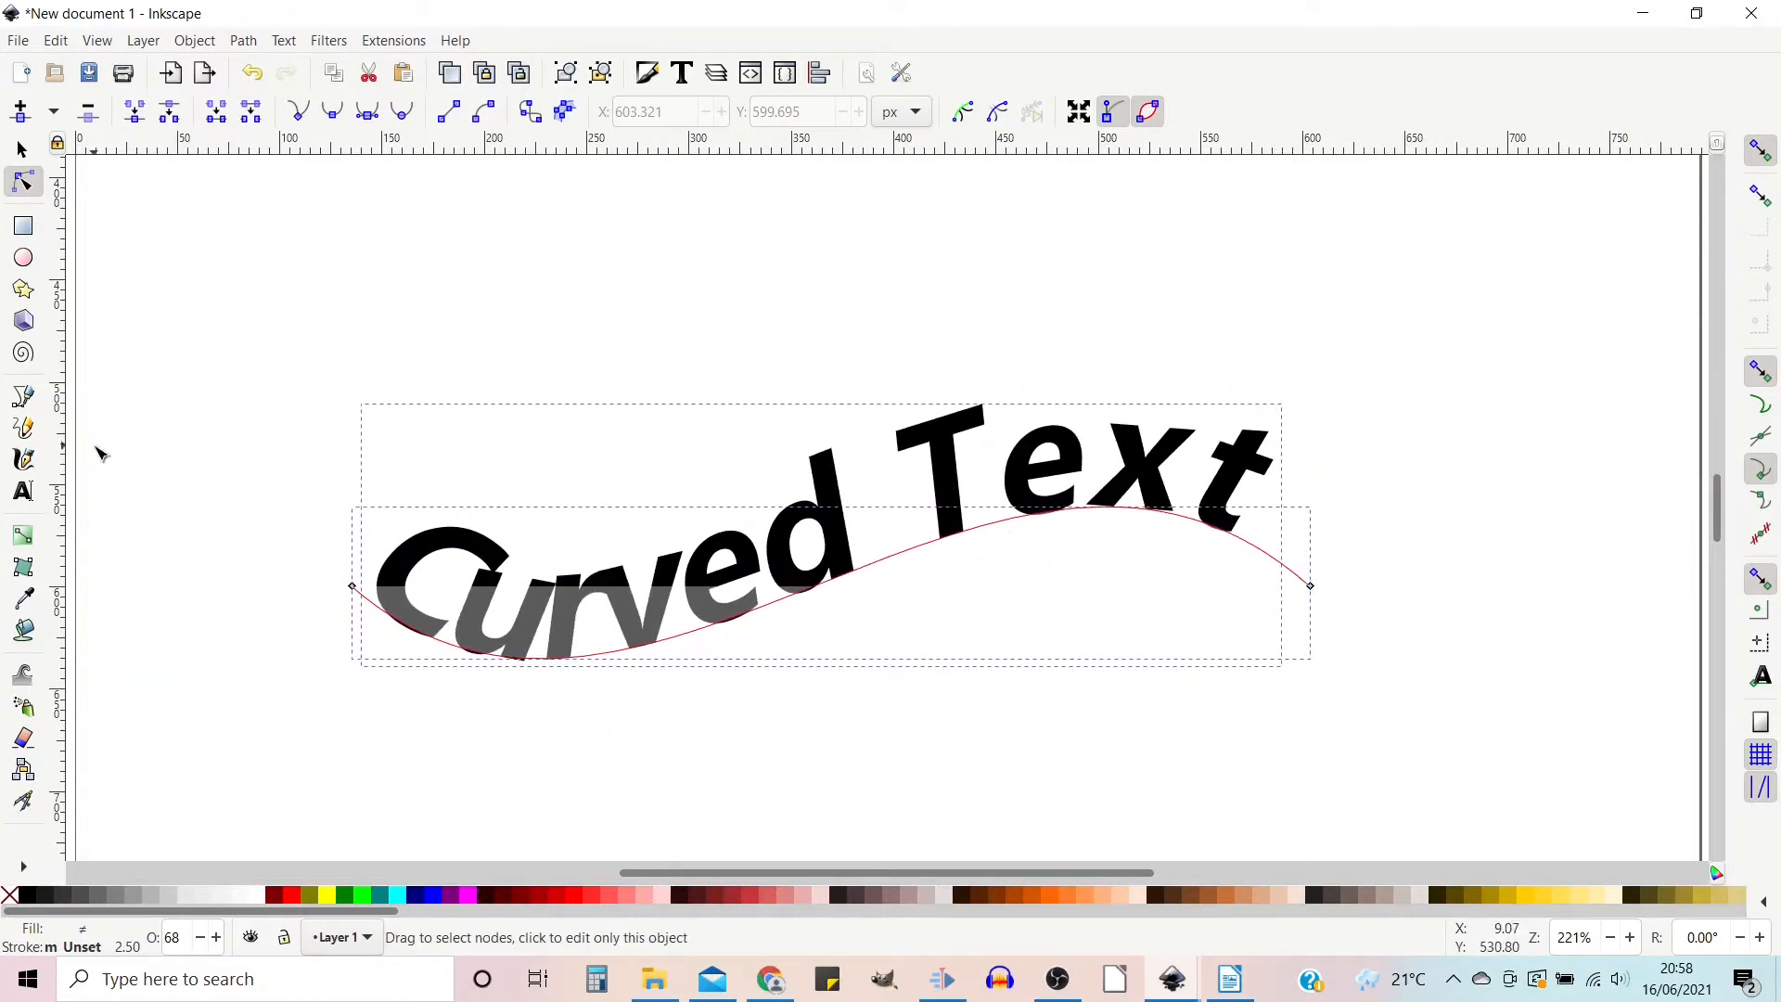
Create a new blank document with File > New
click(23, 490)
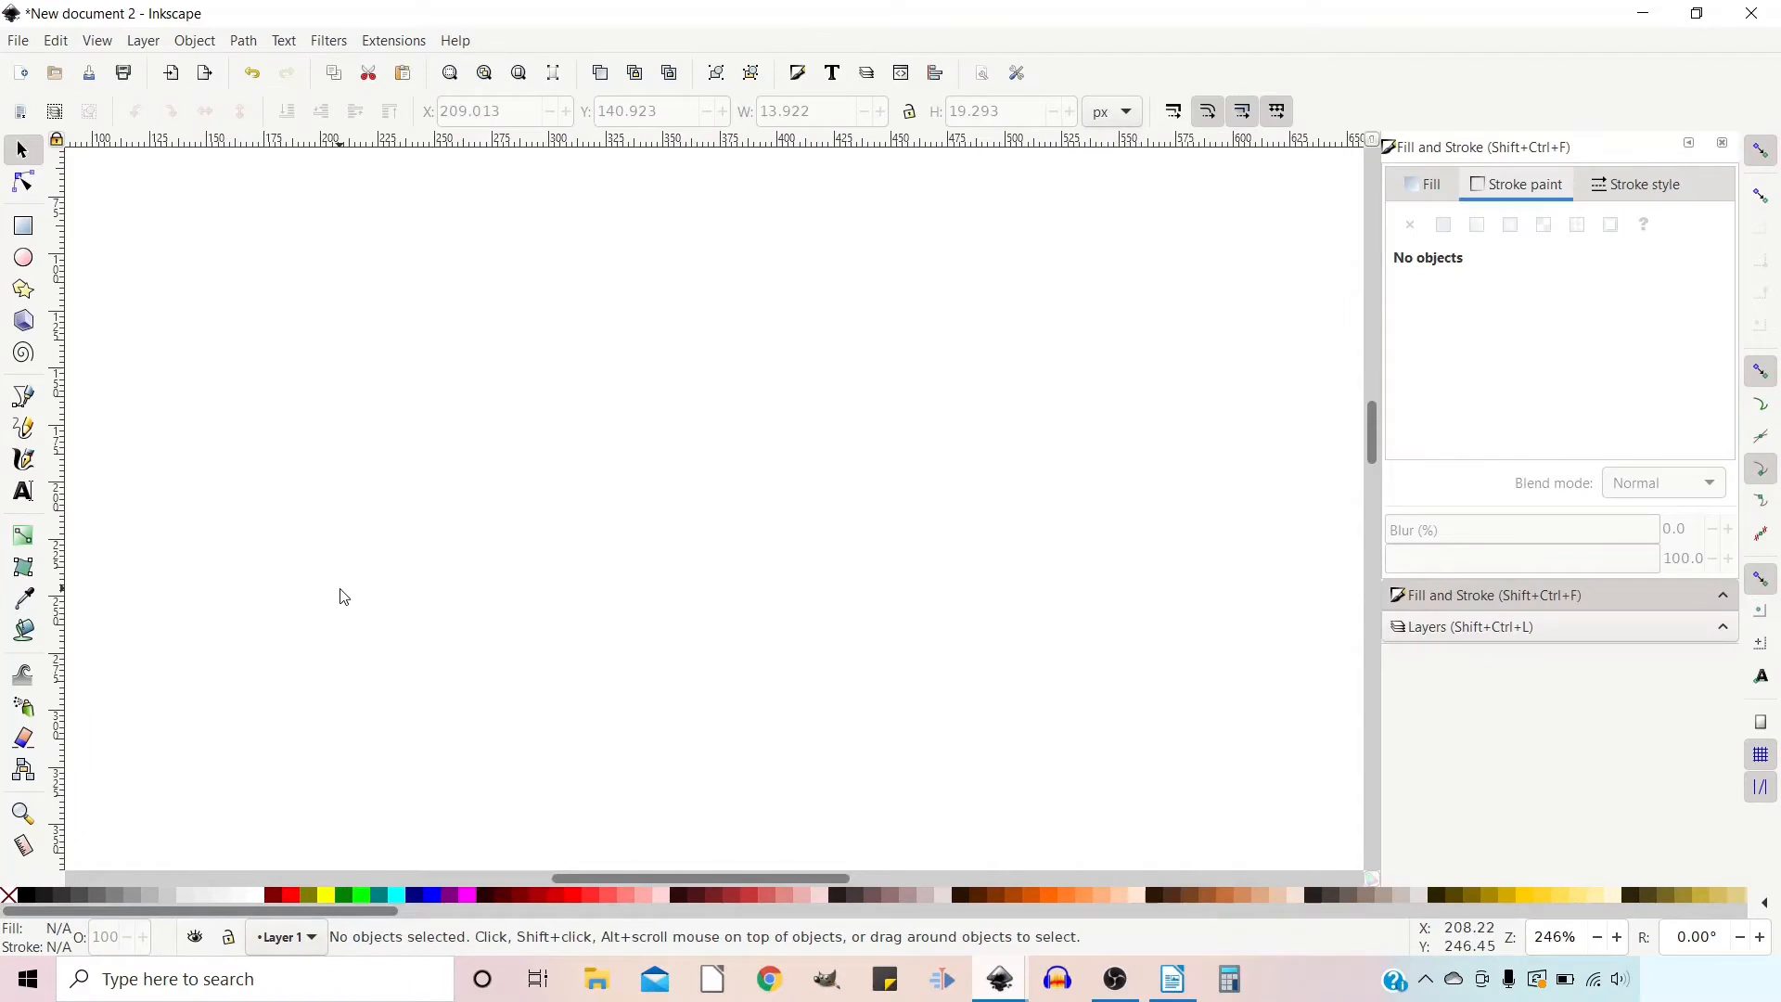
mouse_move(22, 491)
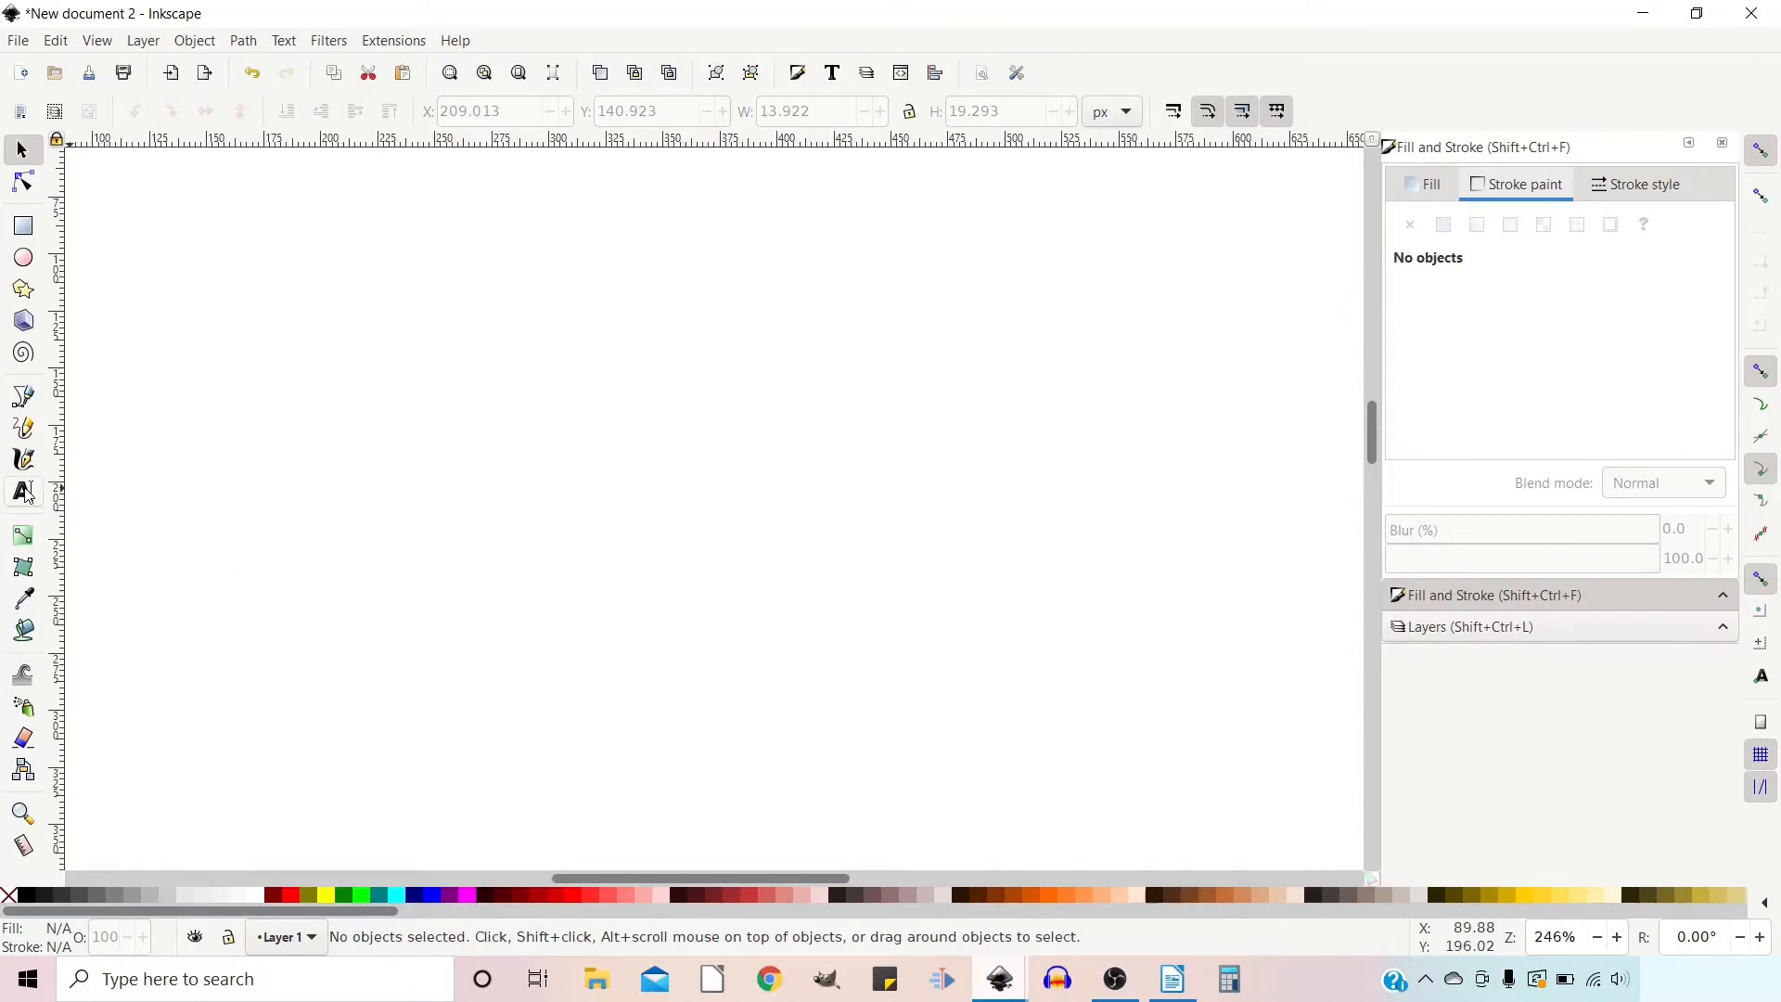
Type the words 'Curve Text' at the top left of the page
click(300, 325)
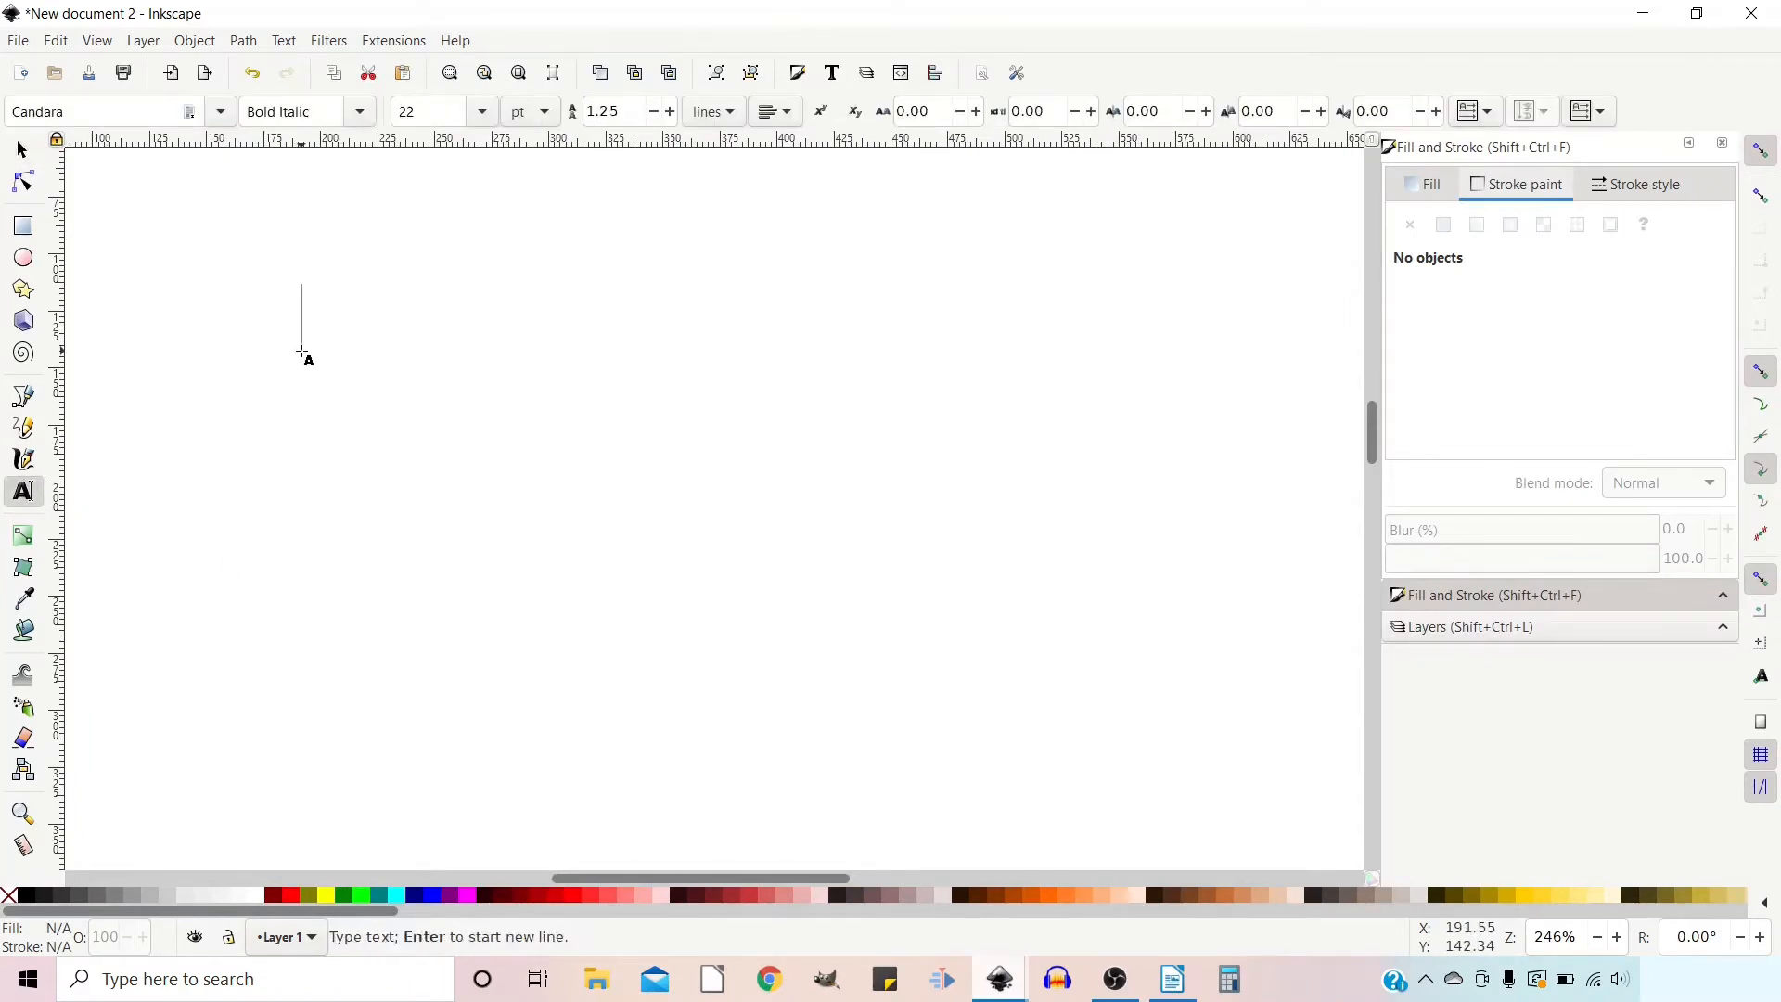
text(C)
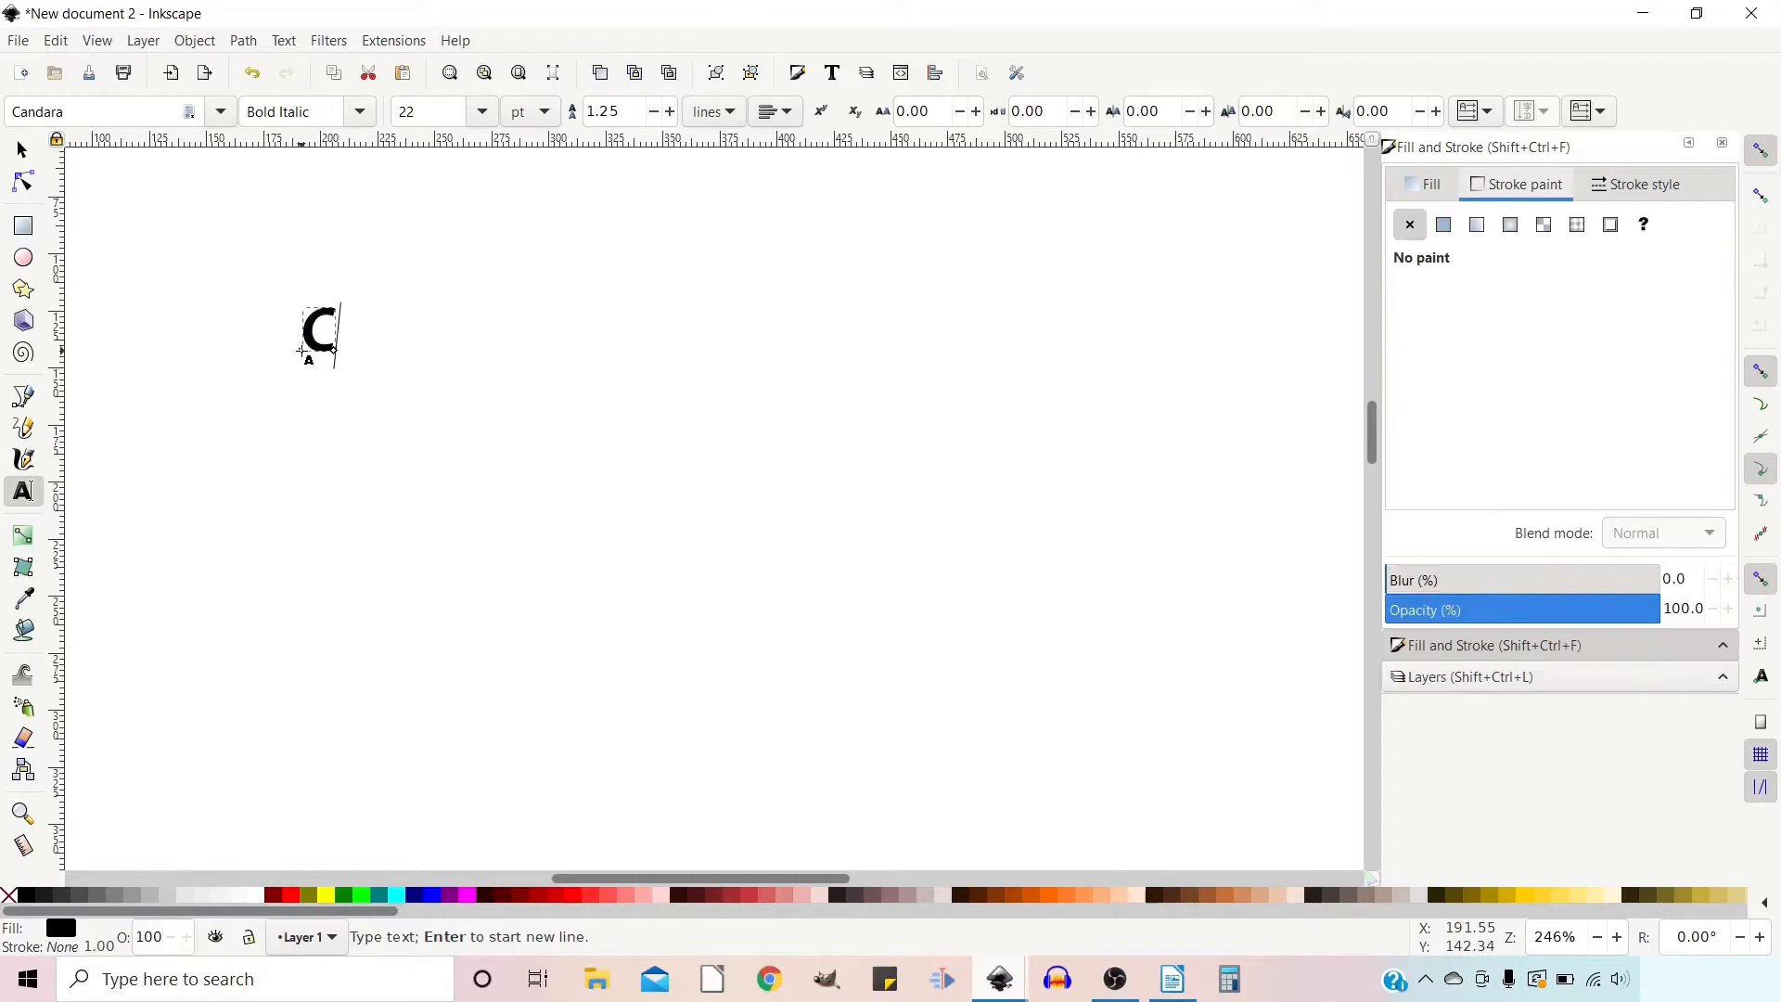
text(urve)
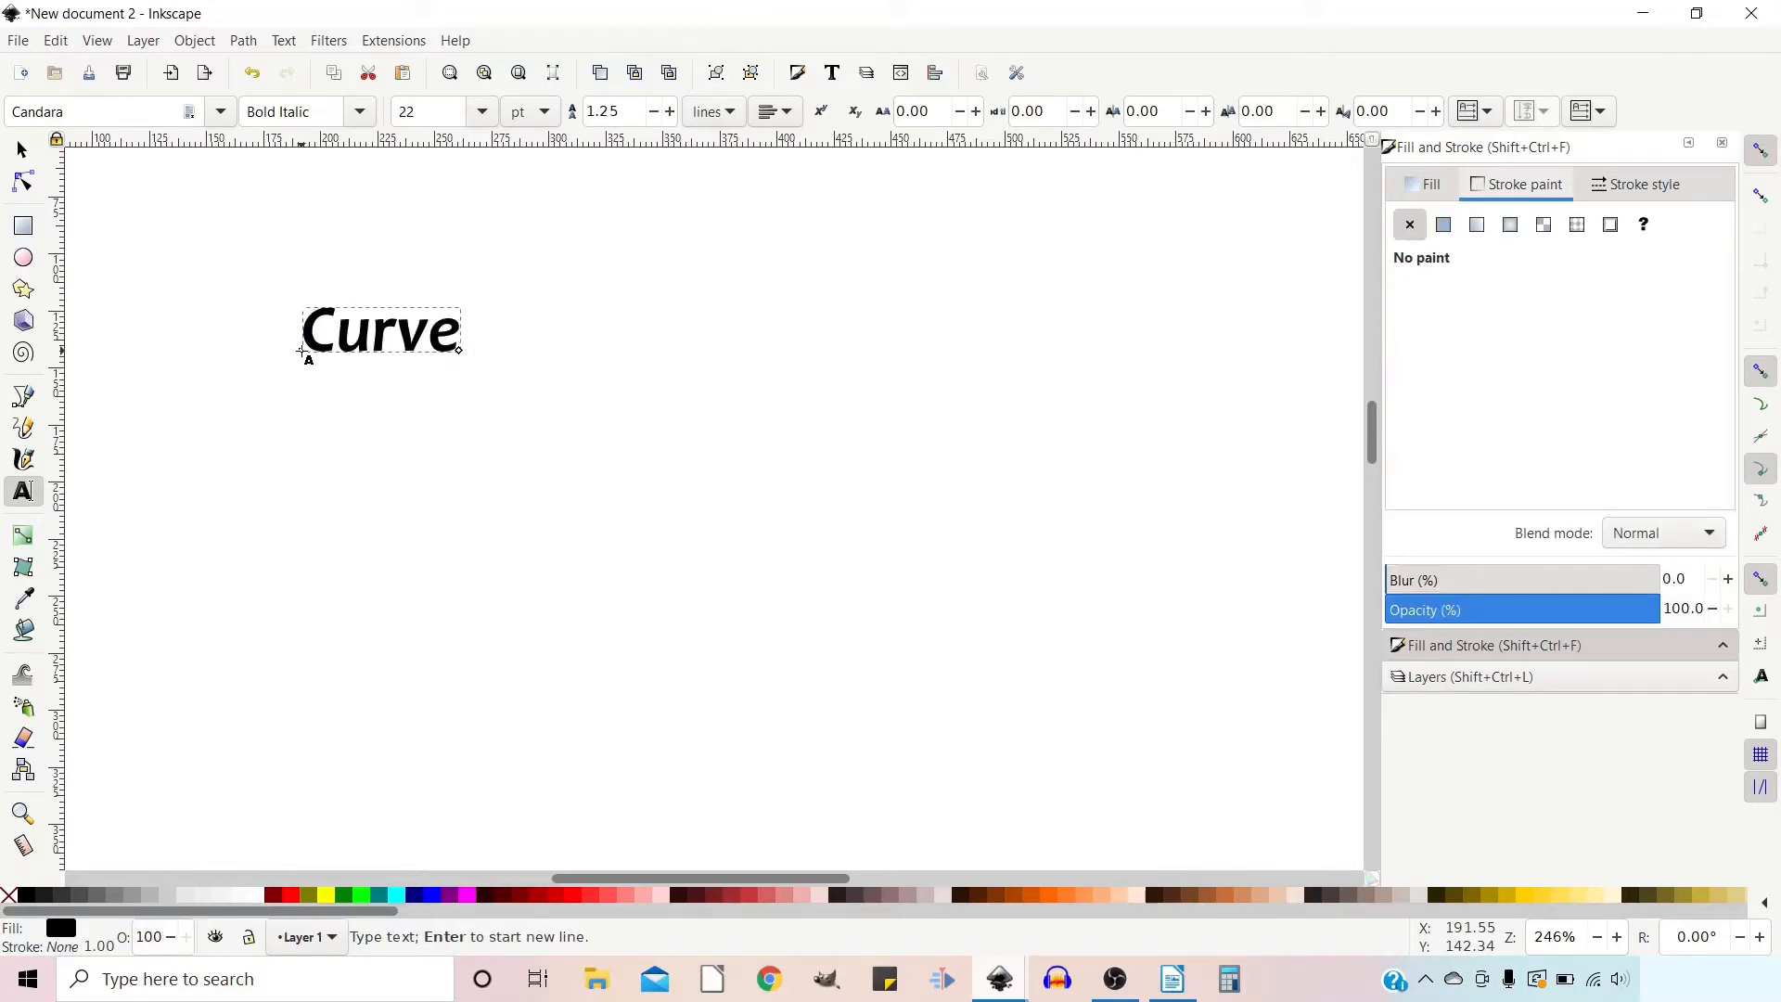
text(Text)
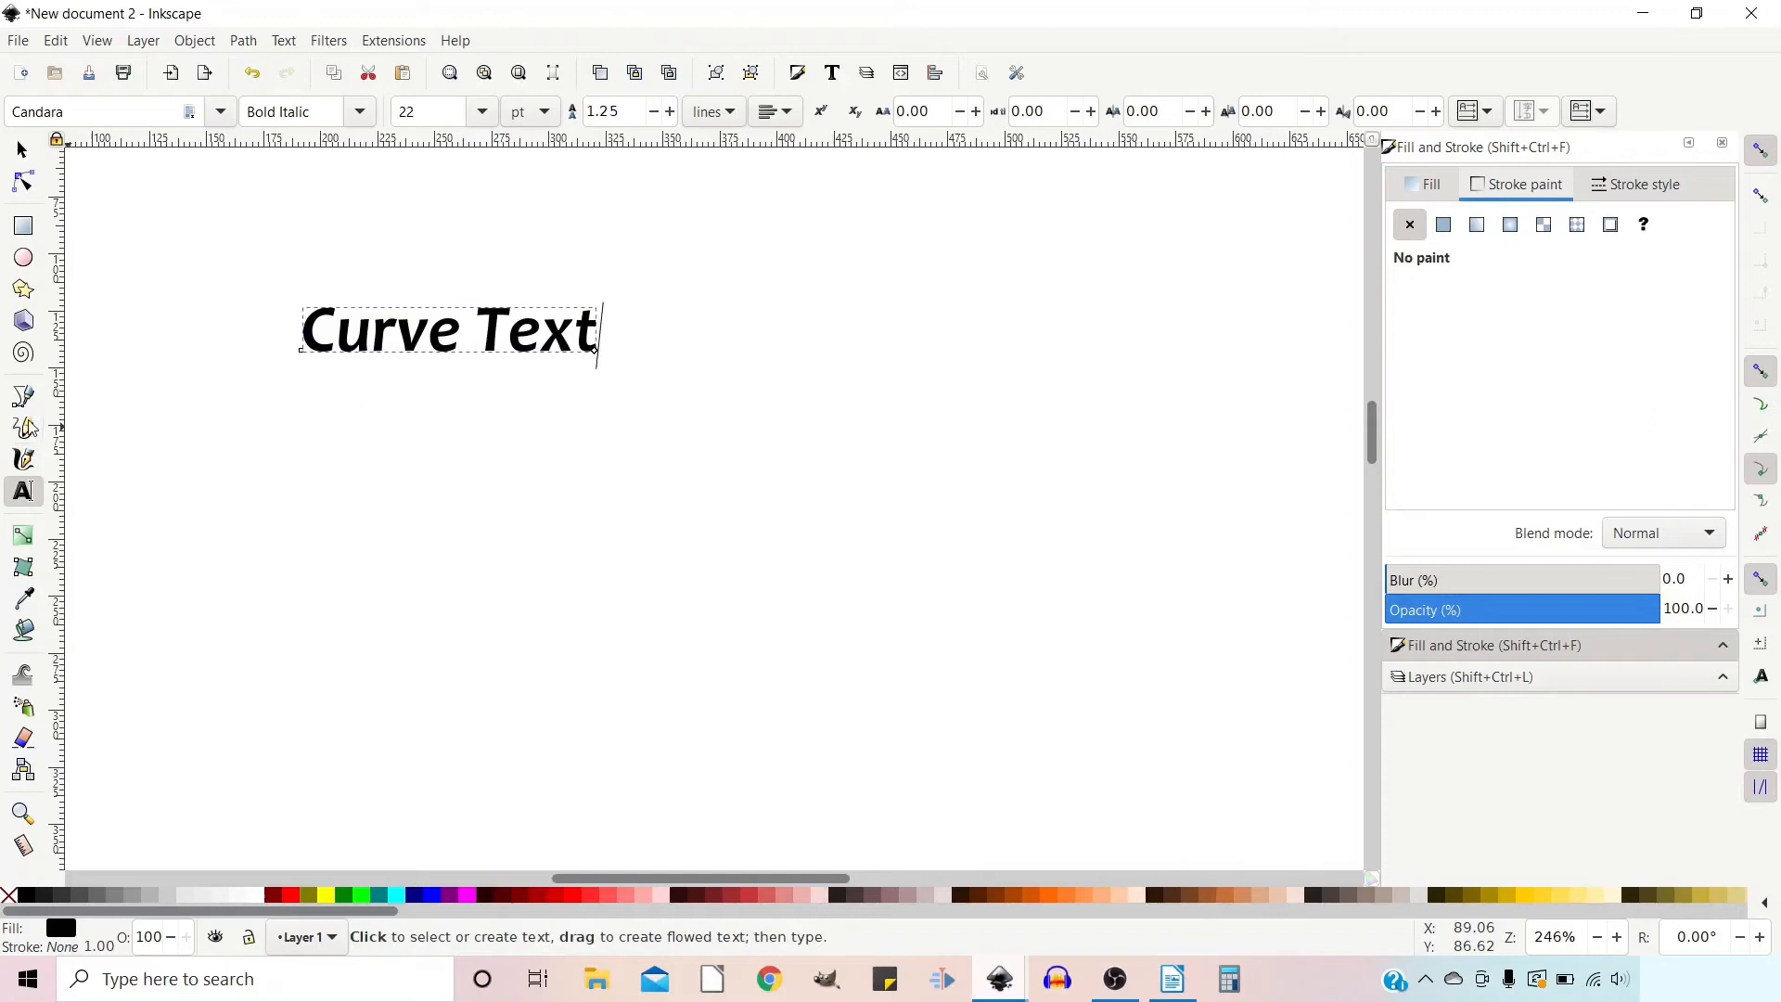
click(22, 396)
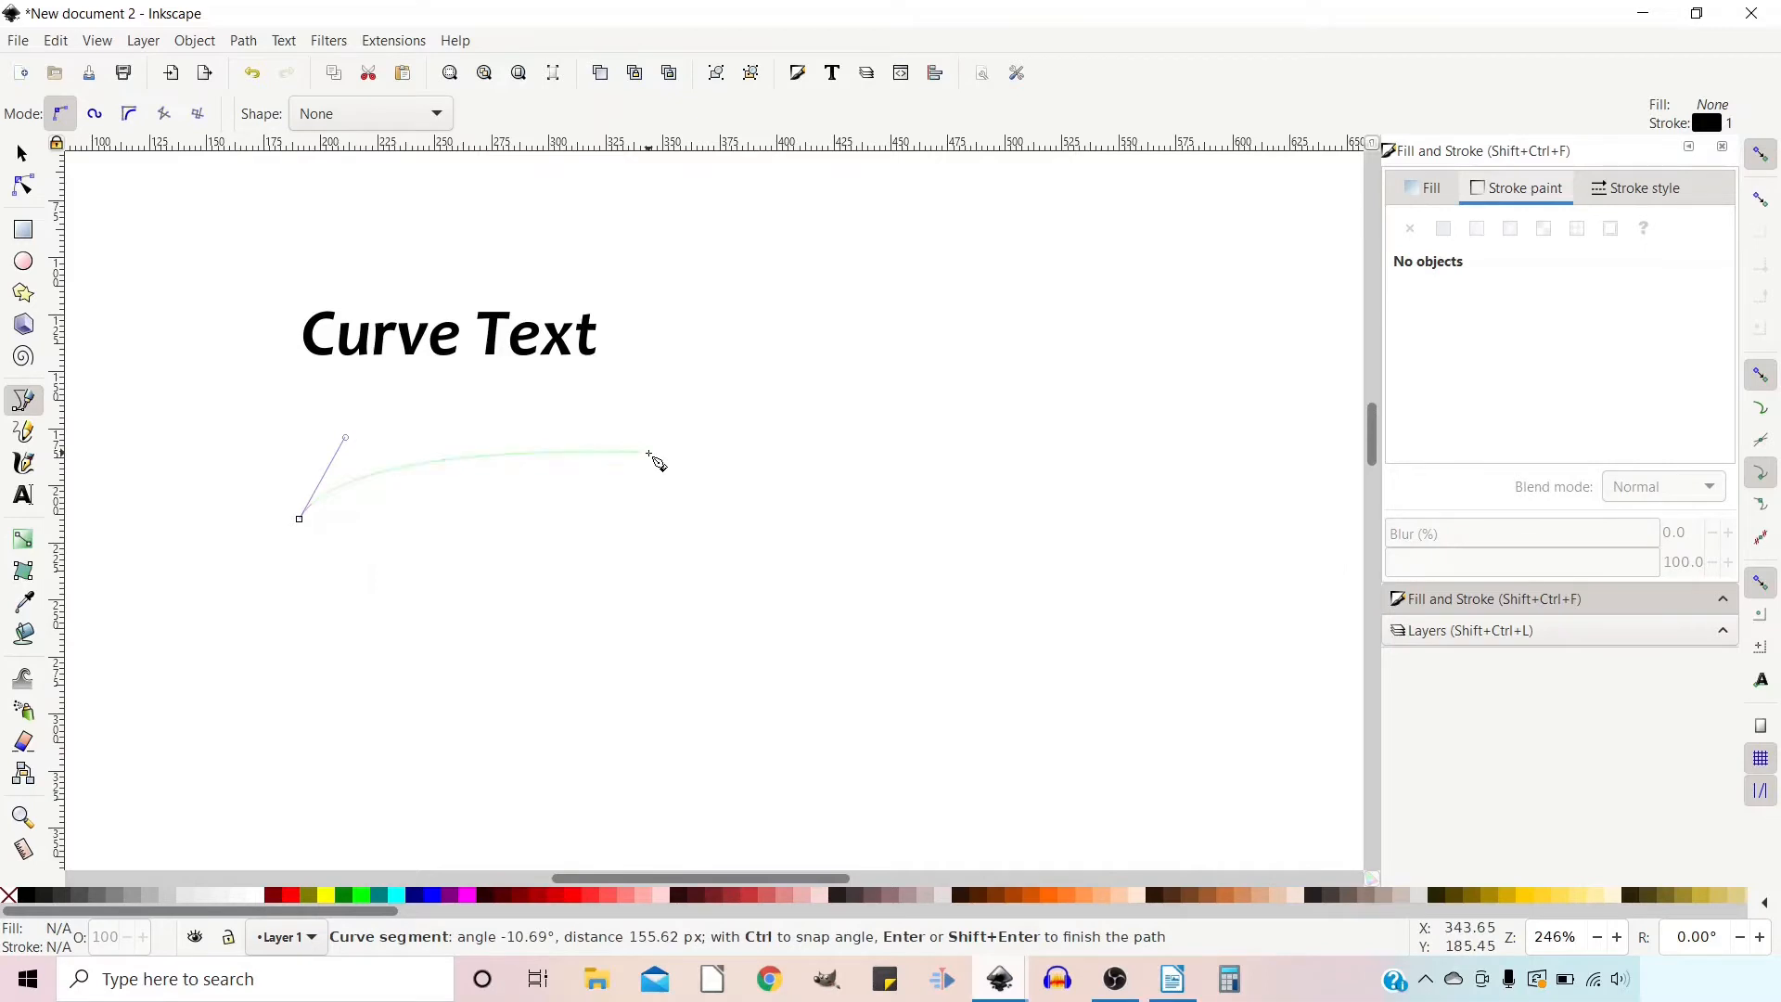
mouse_move(653, 467)
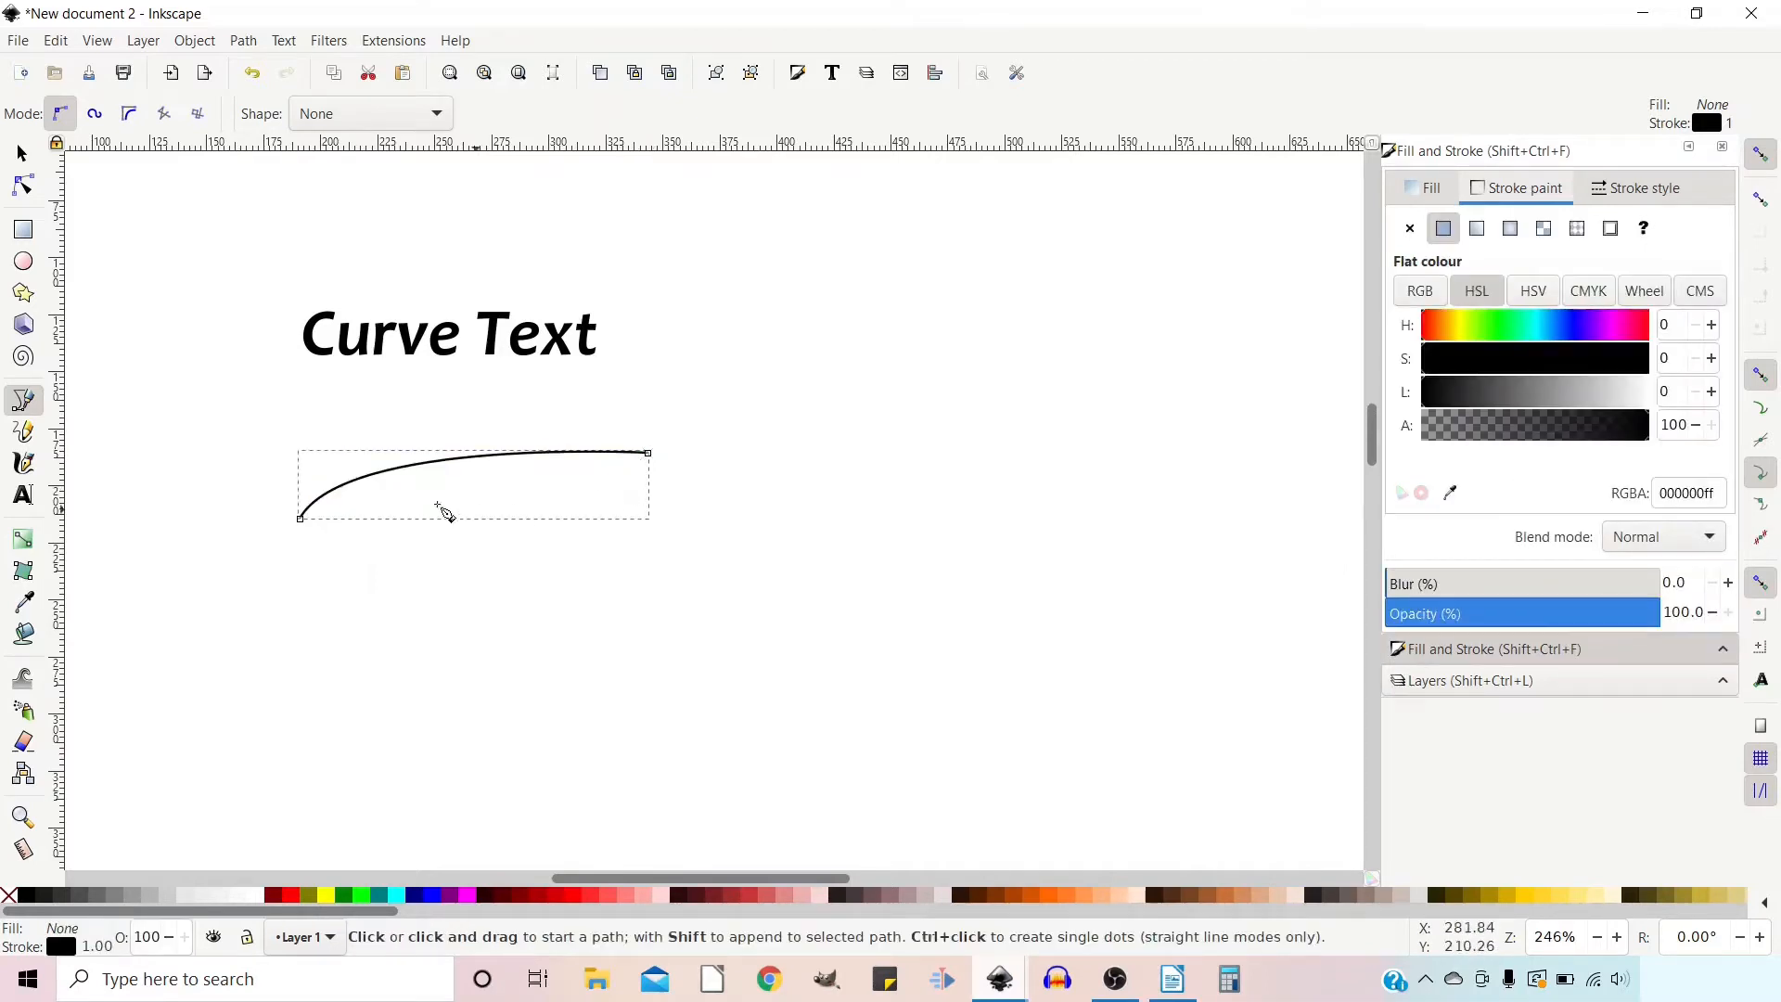
mouse_move(386, 500)
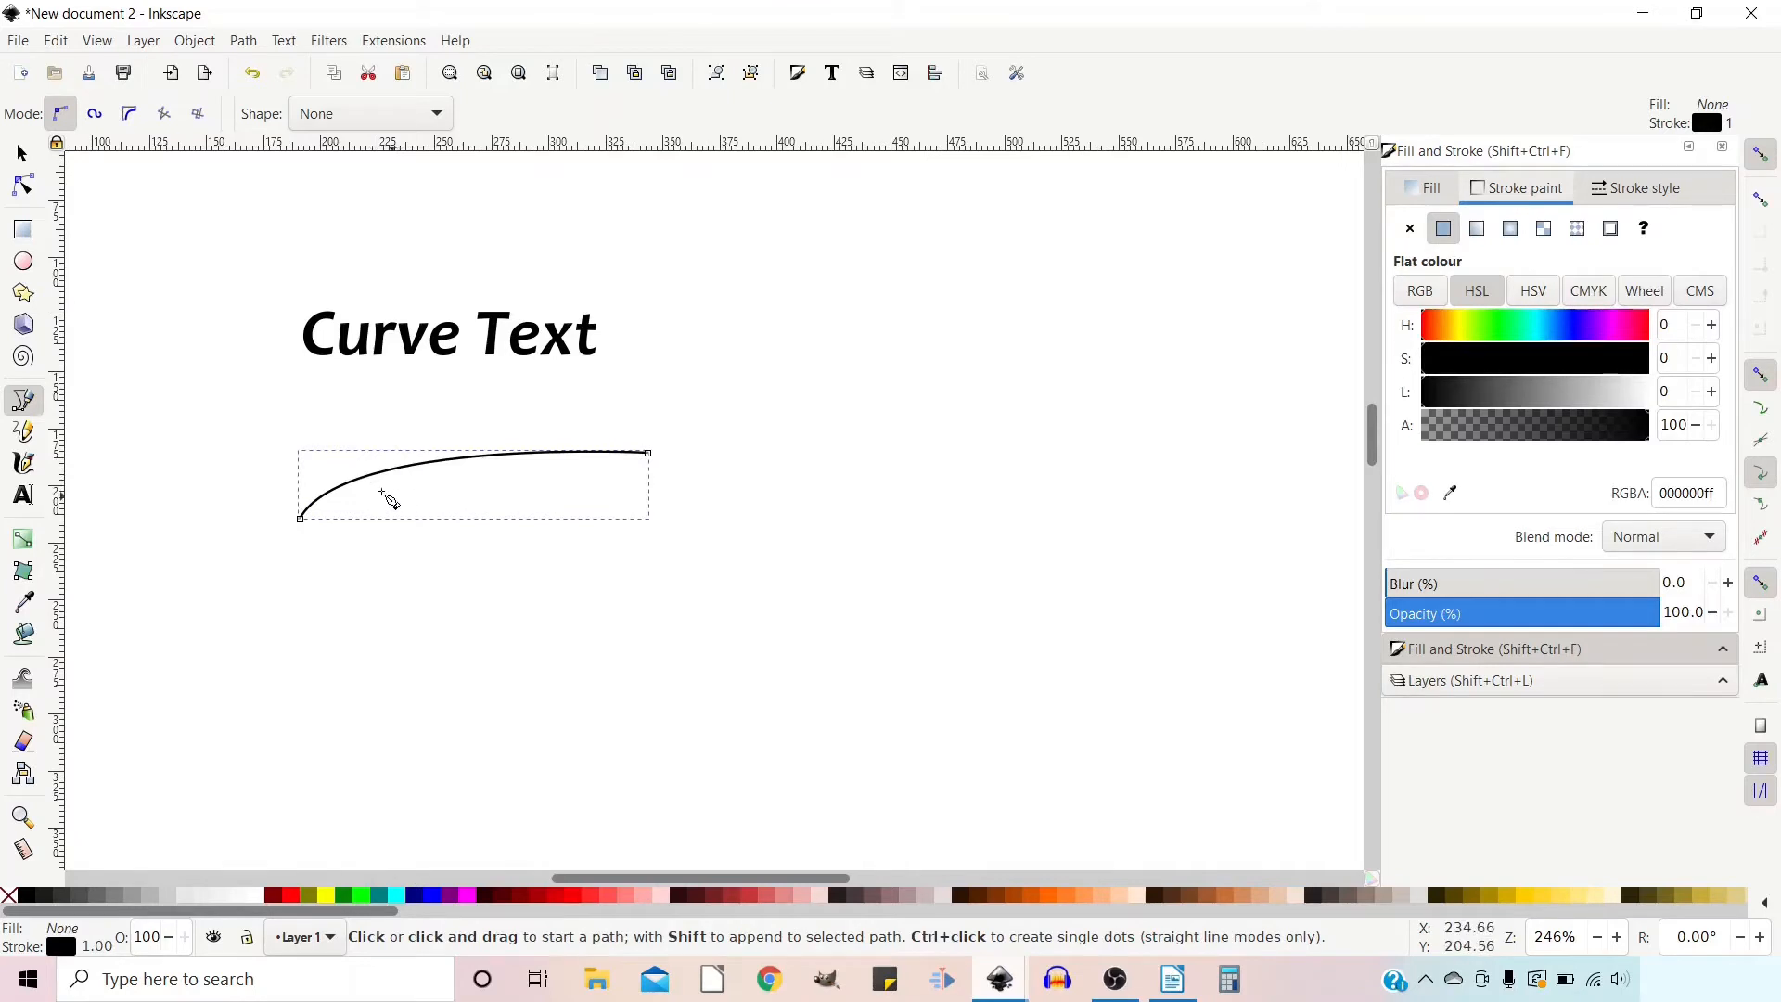
Finish the Bezier curve below the text and return to the Selector tool
click(20, 148)
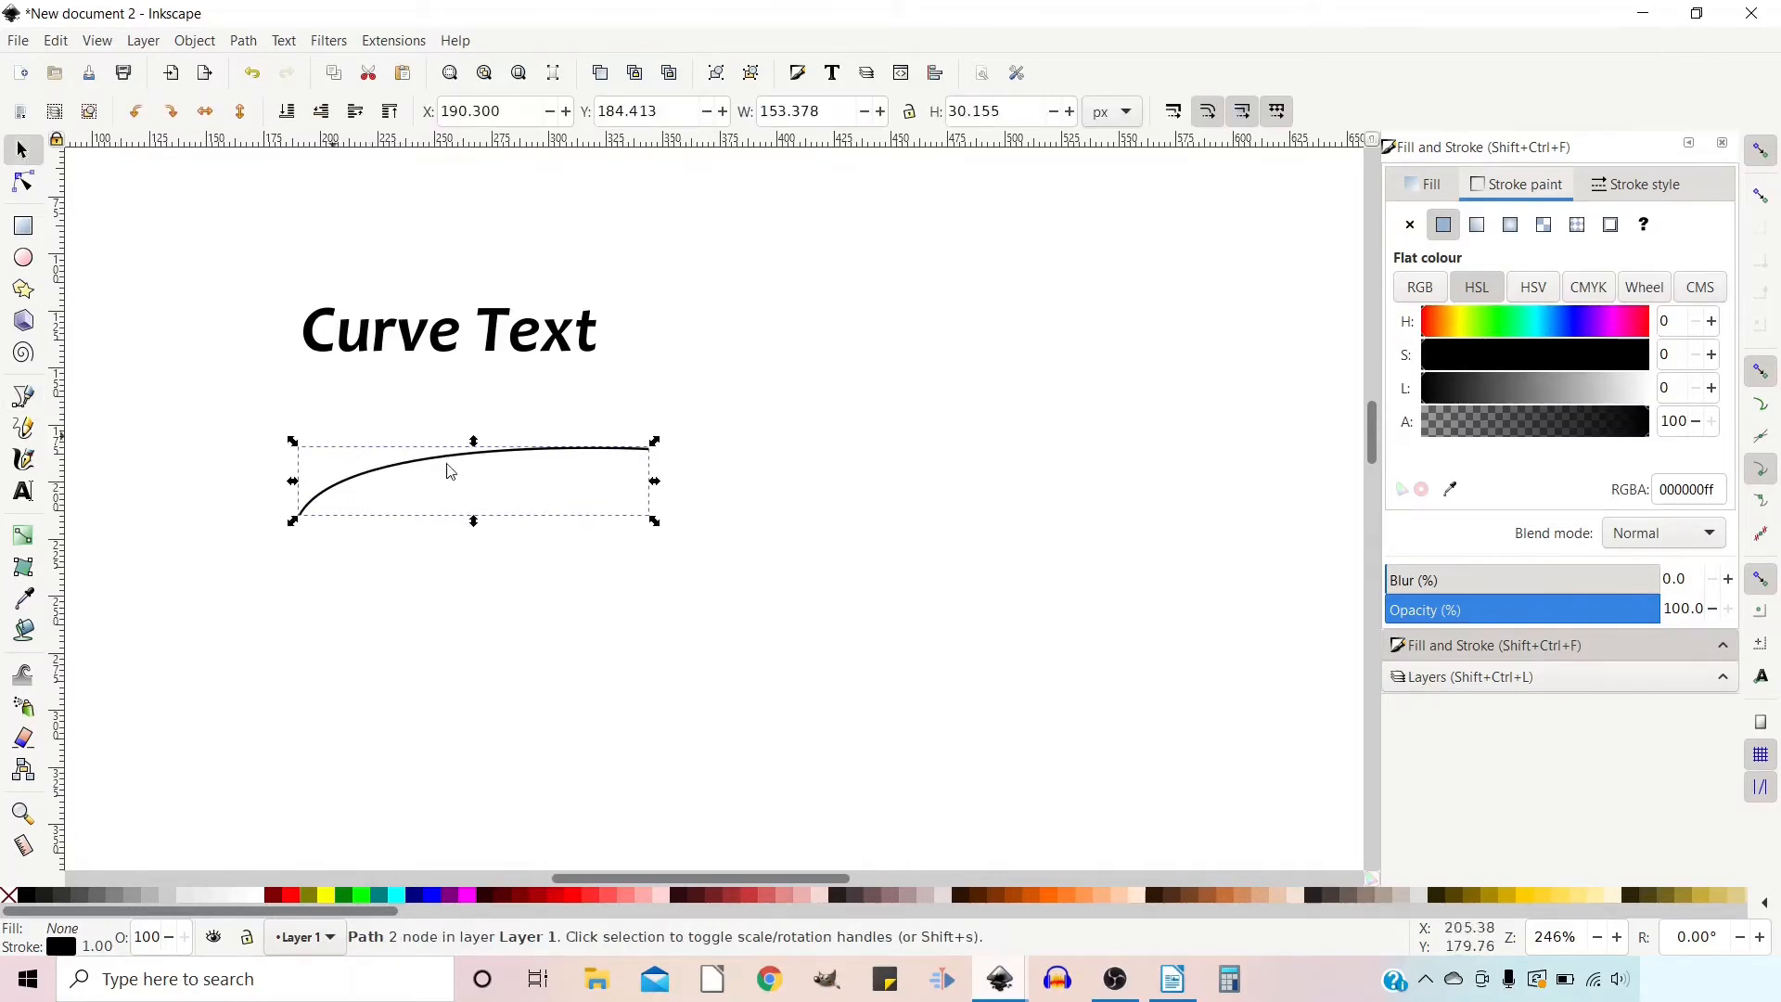
mouse_move(429, 356)
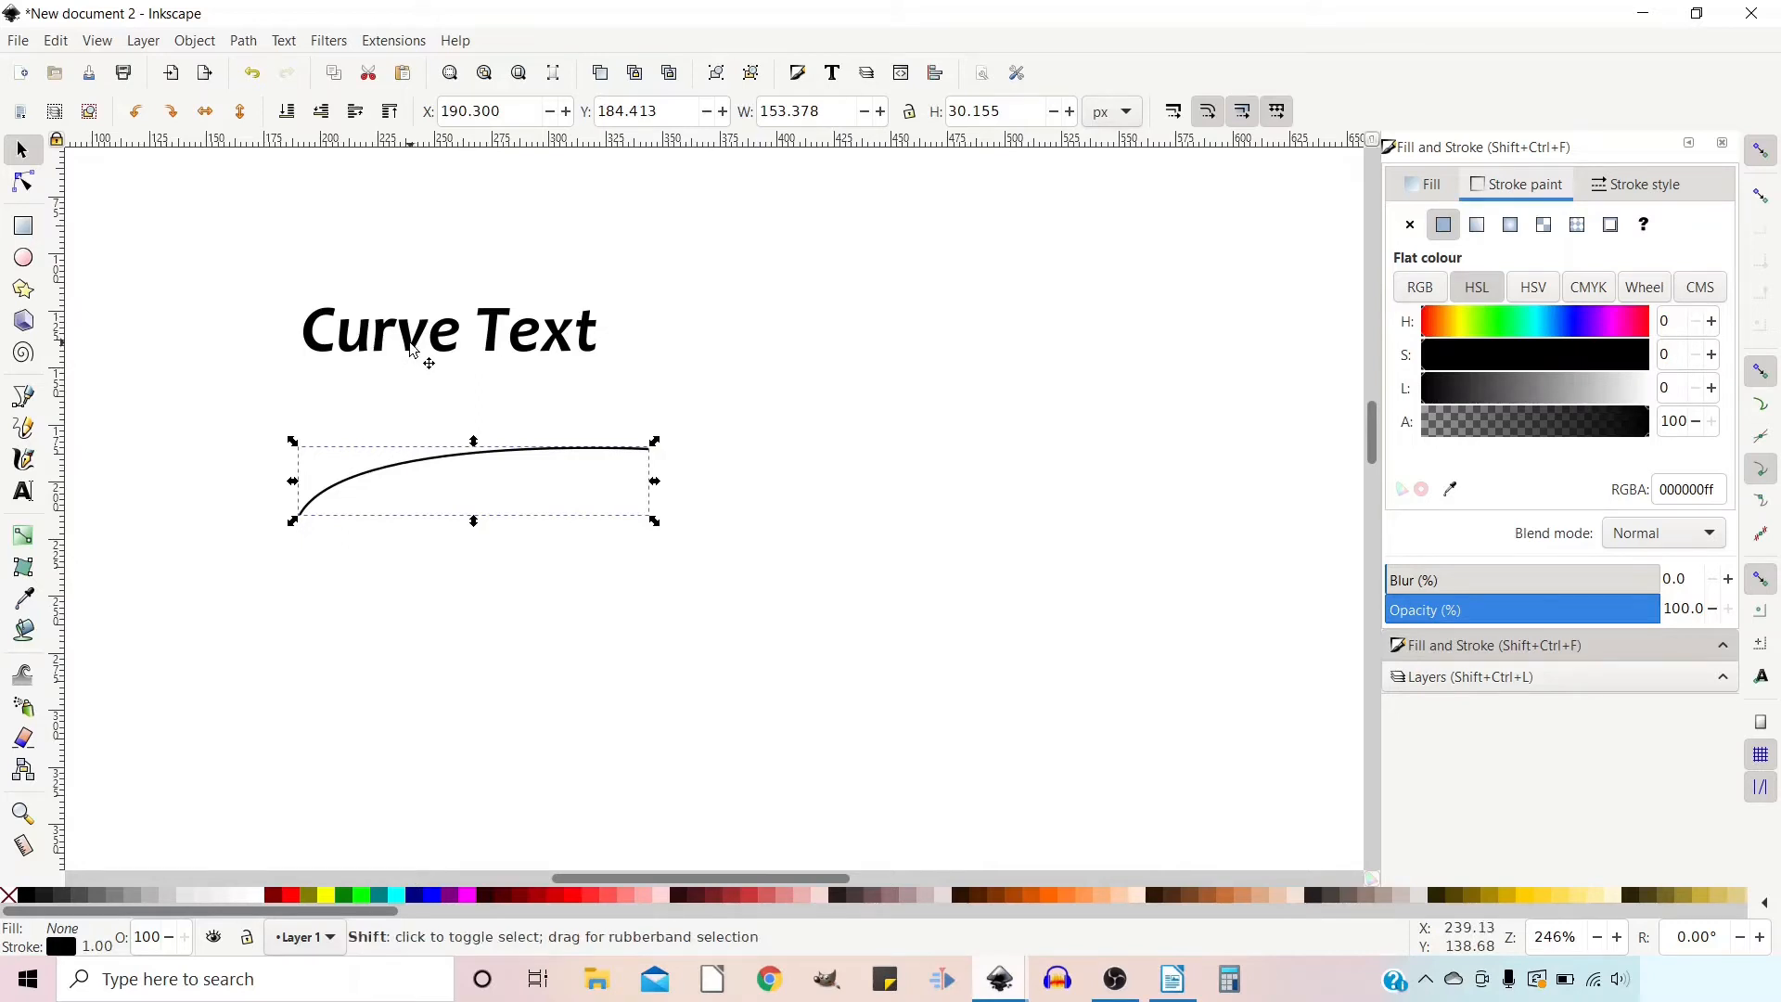
Select the text together with the curve and apply Text > Put on Path
click(446, 330)
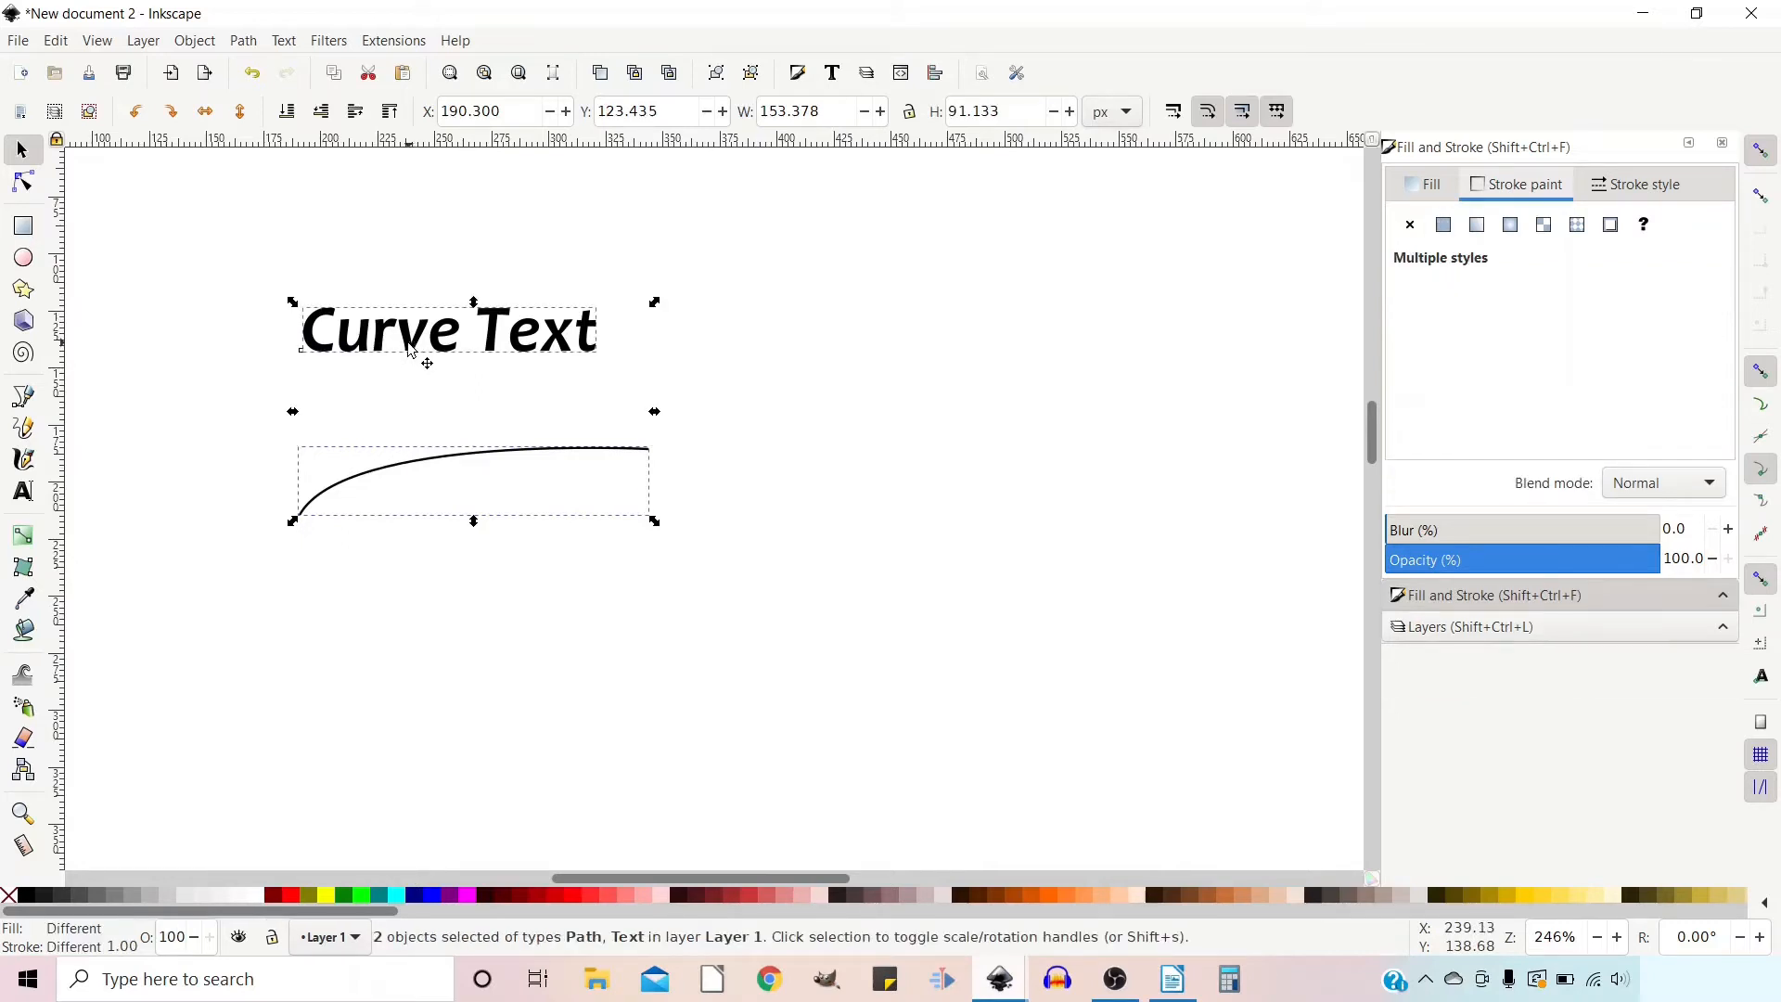
click(283, 40)
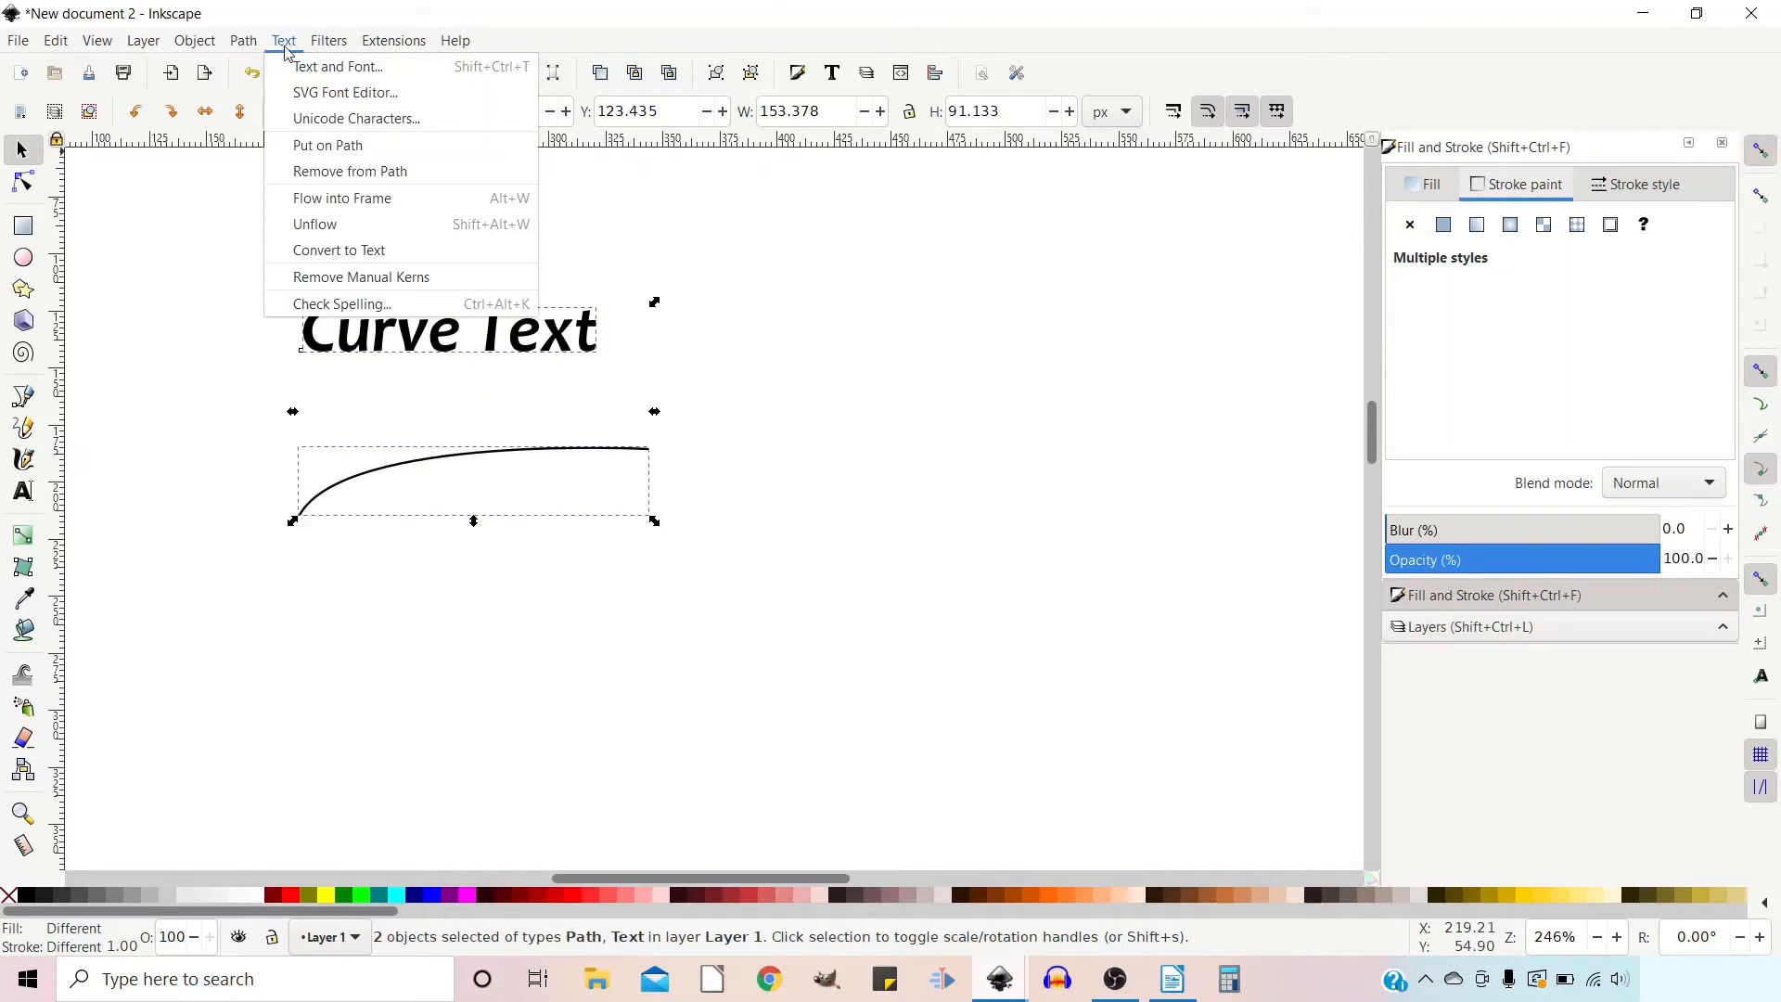
click(328, 145)
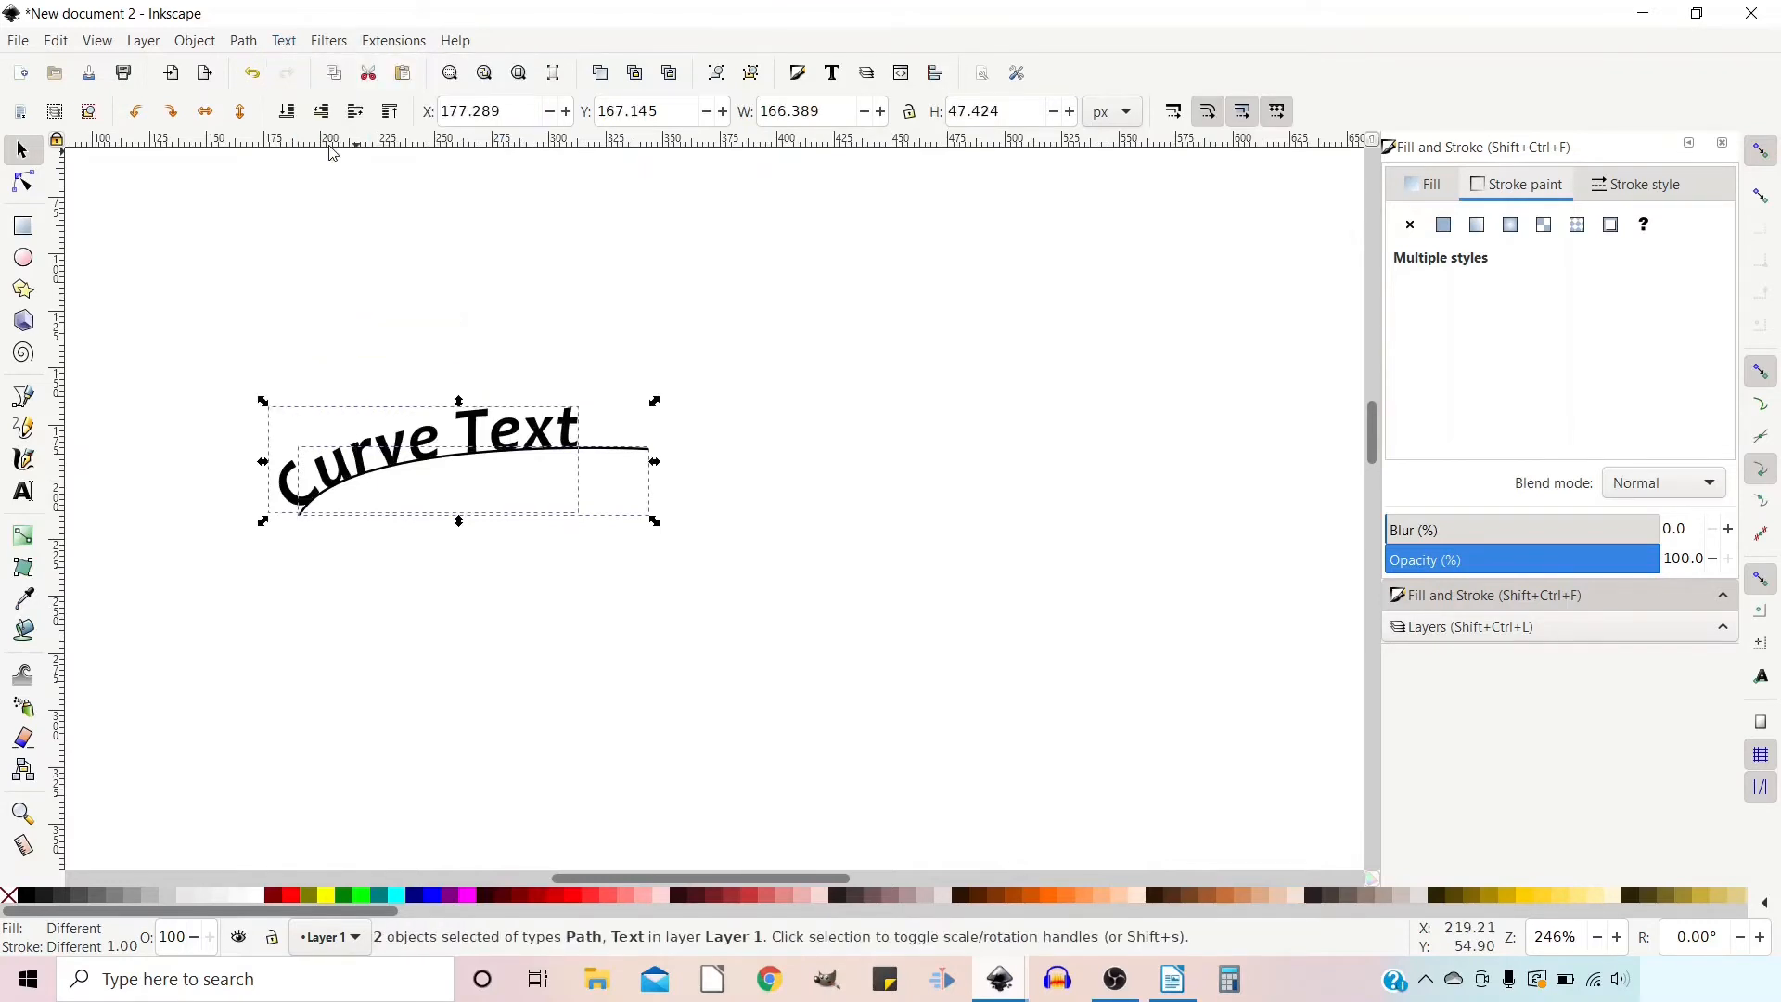
mouse_move(513, 464)
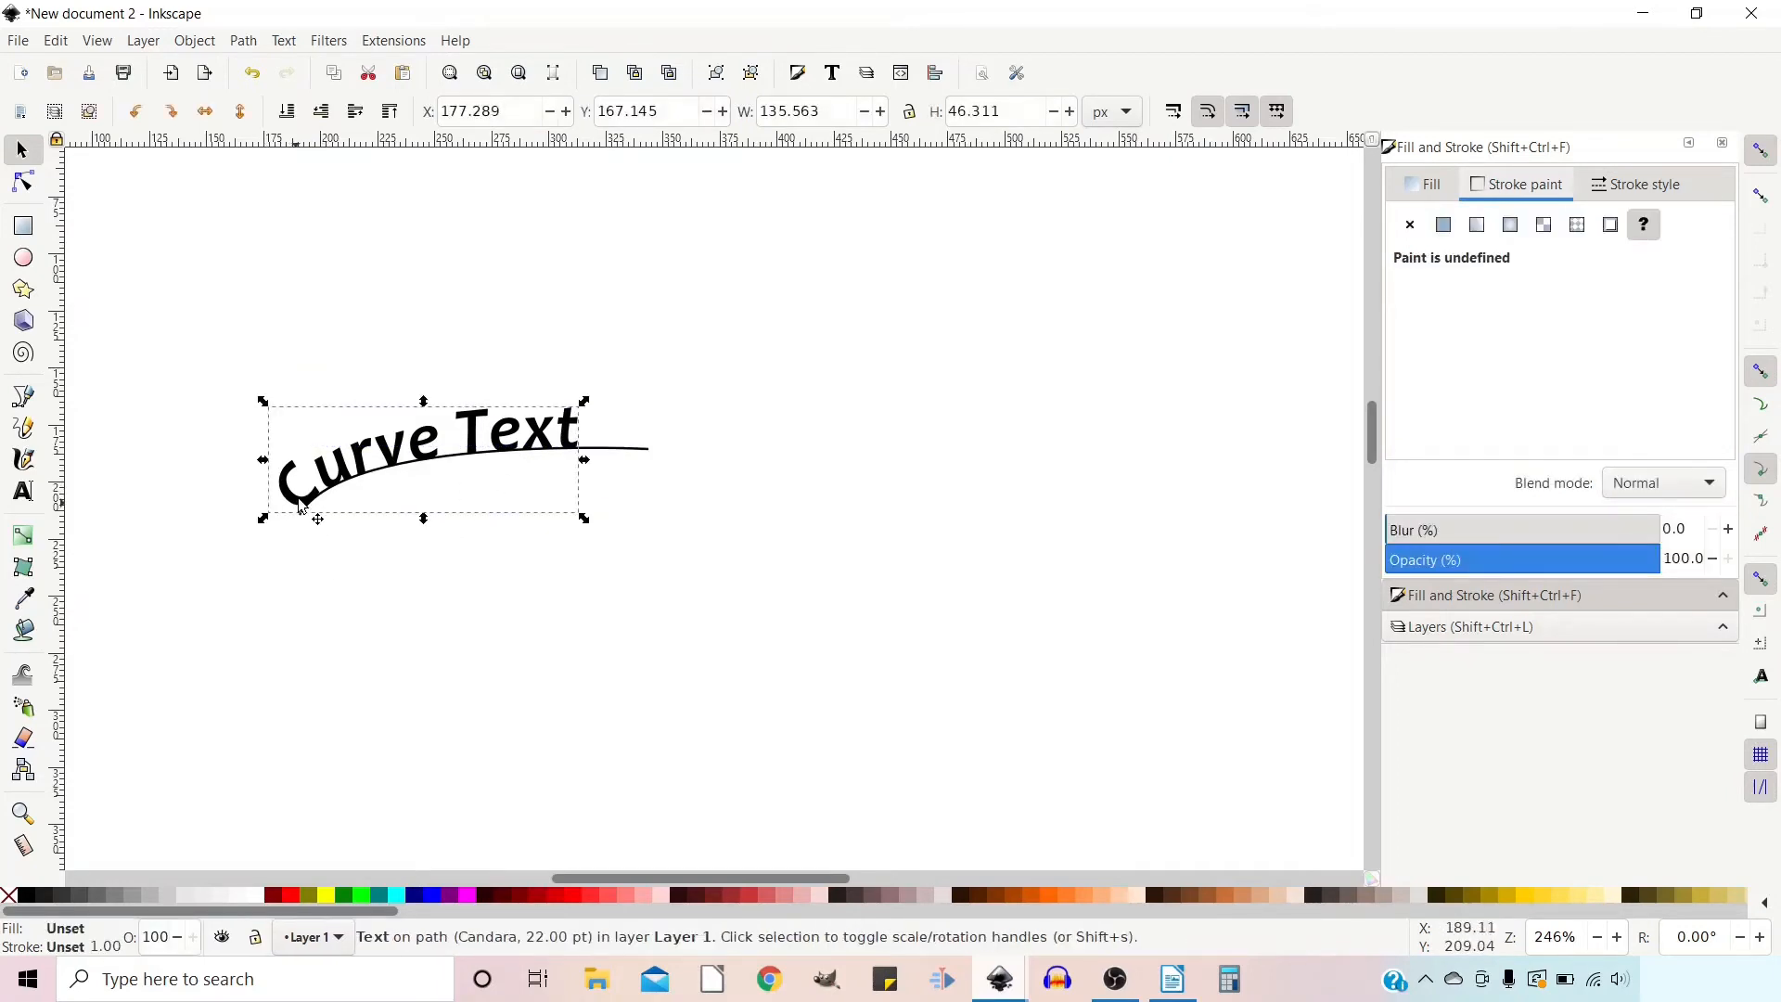
mouse_move(62, 535)
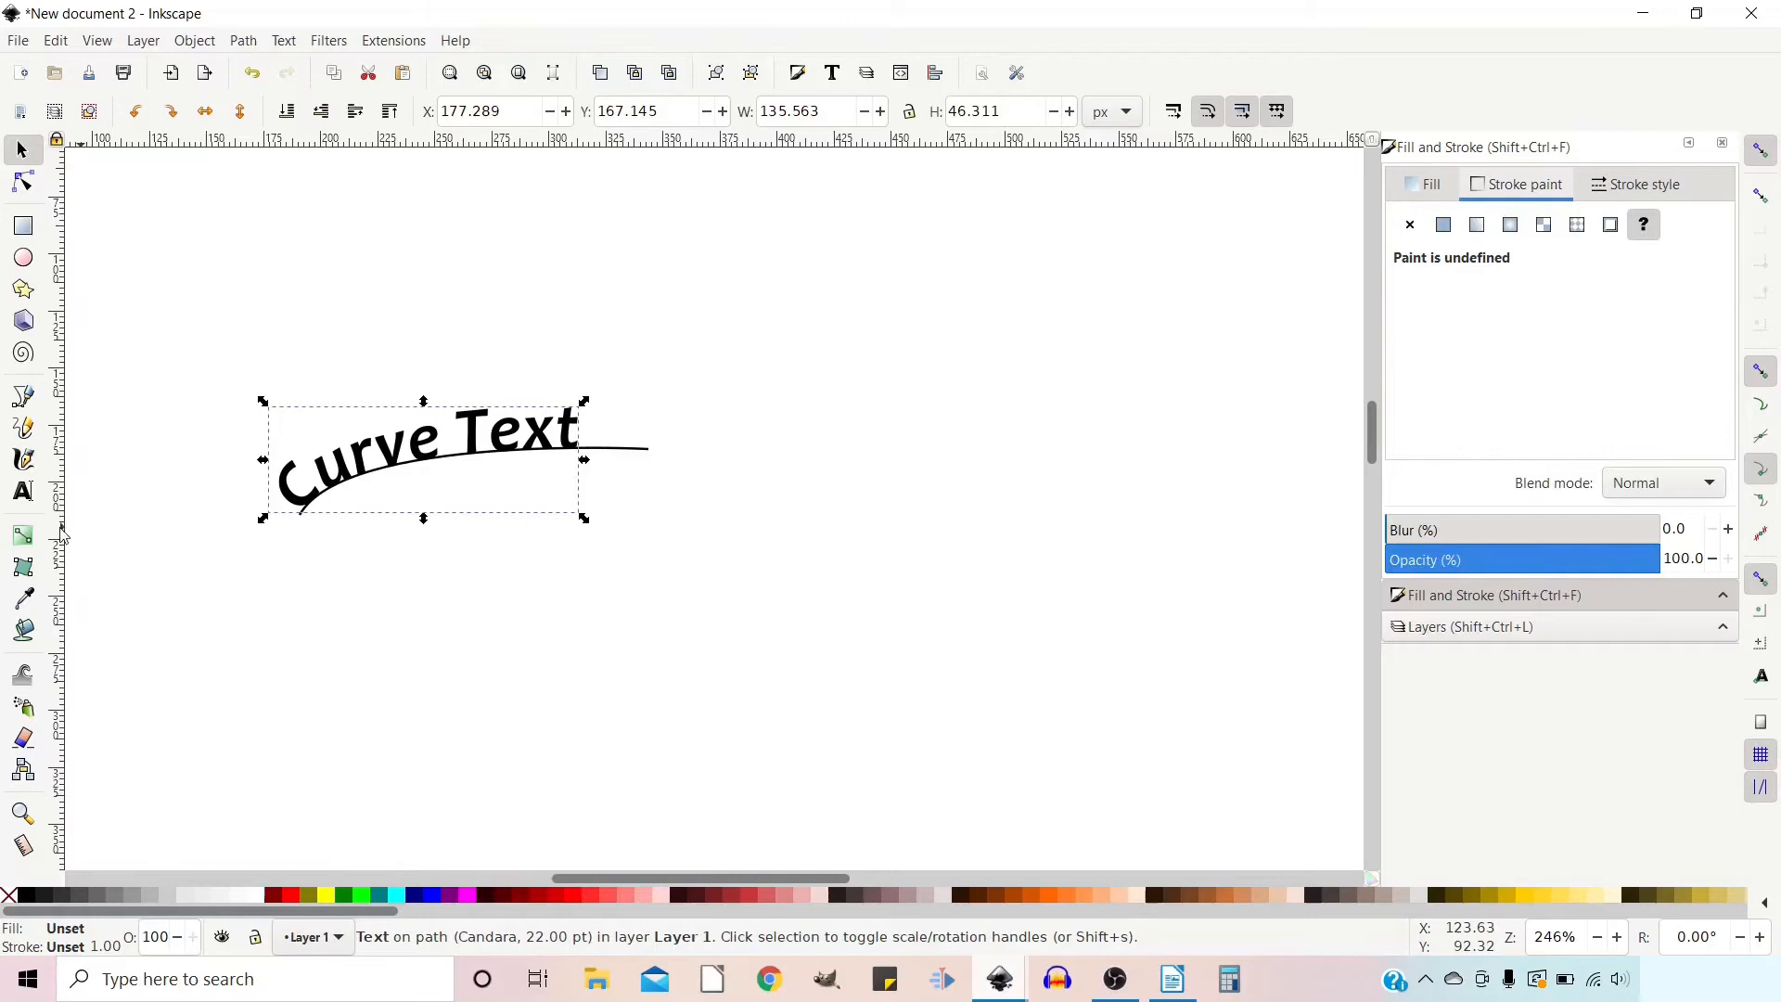
click(22, 492)
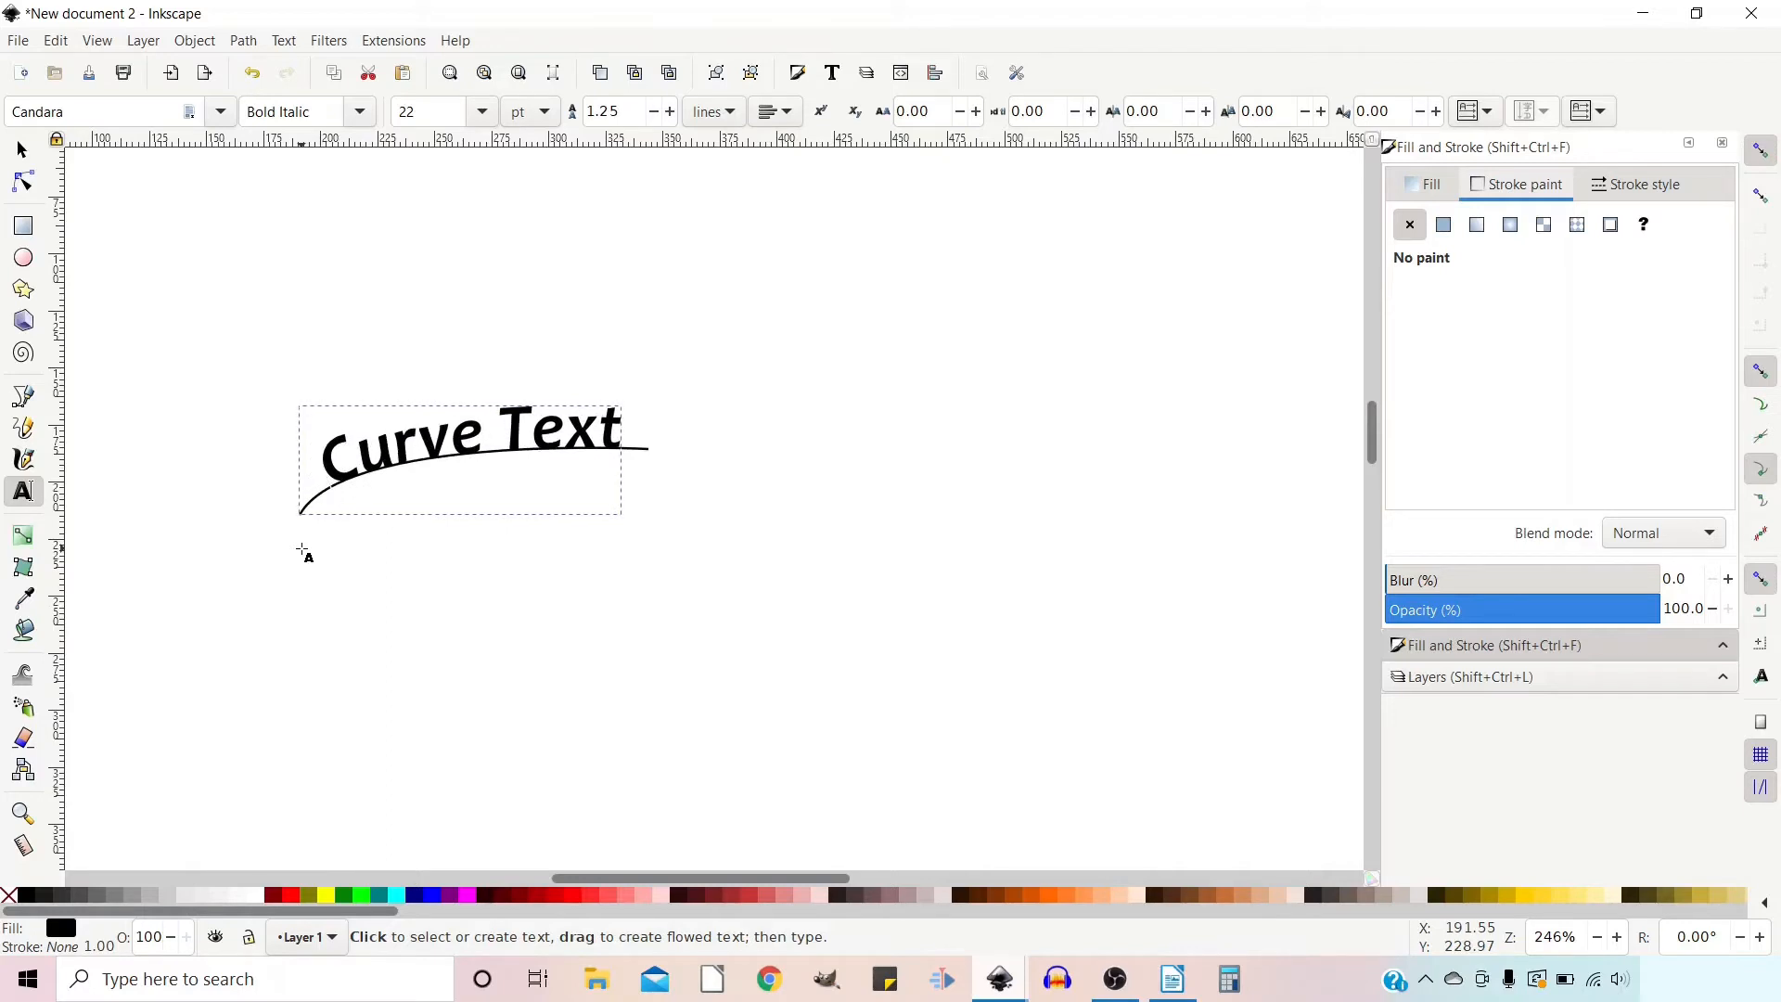
mouse_move(426, 520)
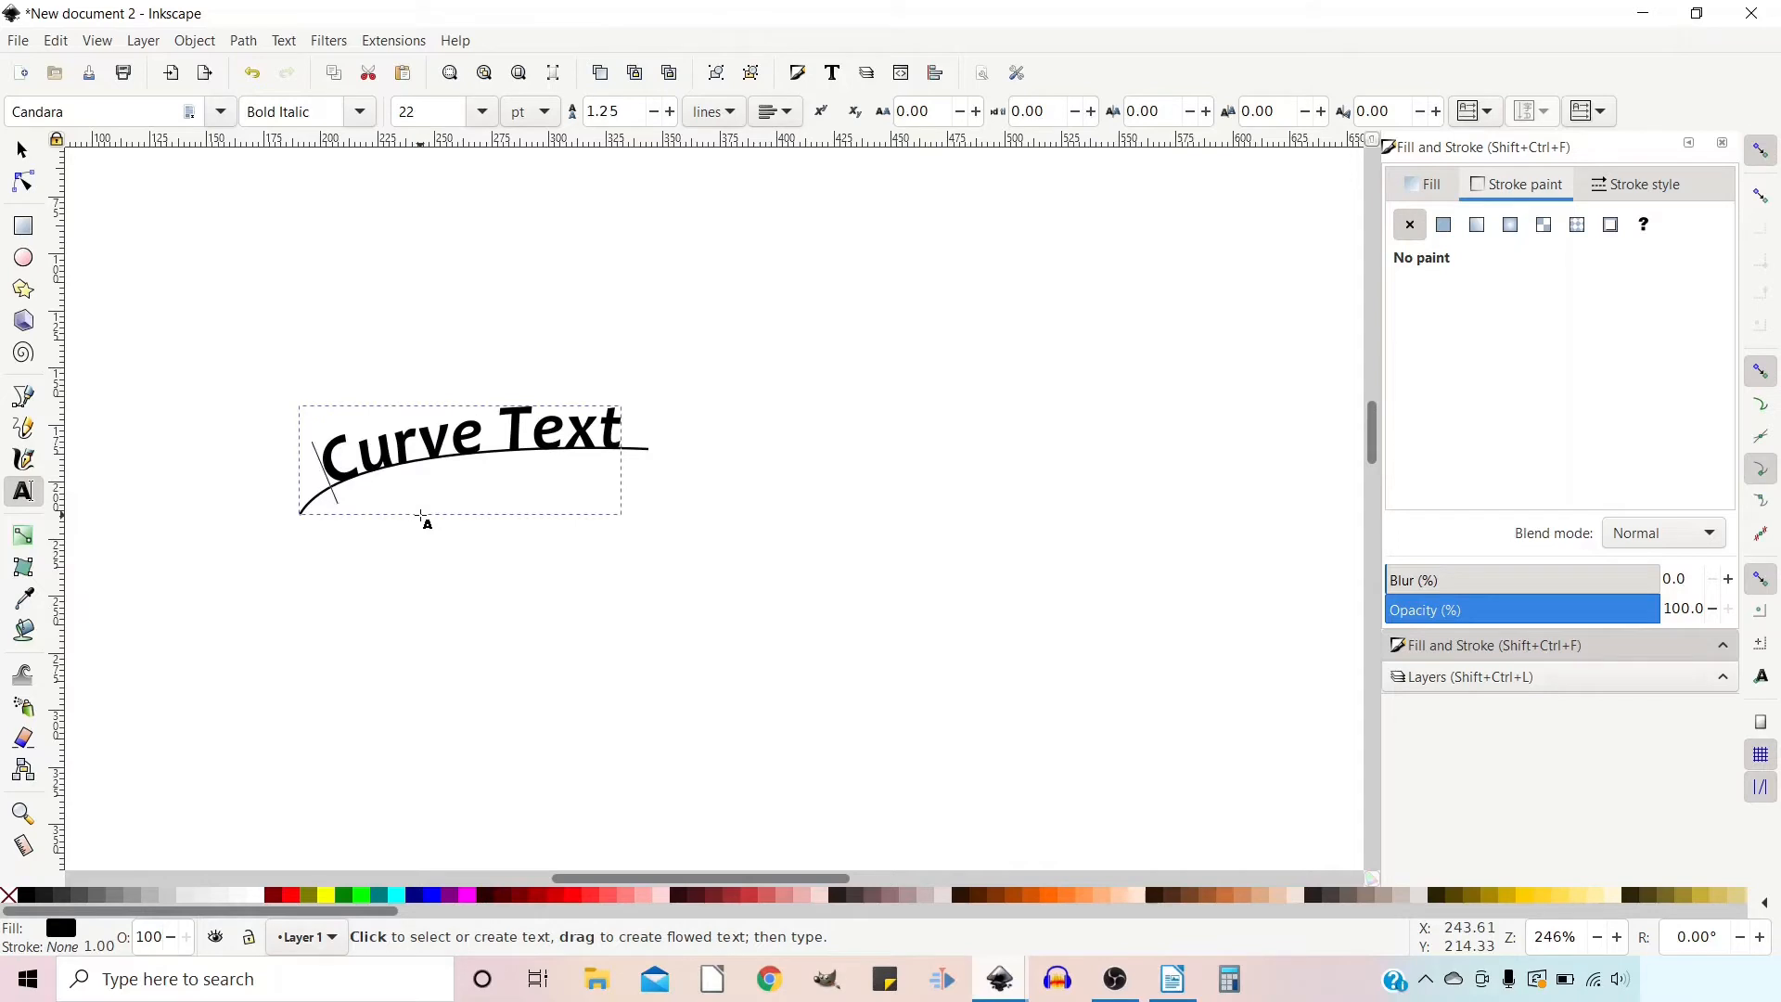
mouse_move(364, 531)
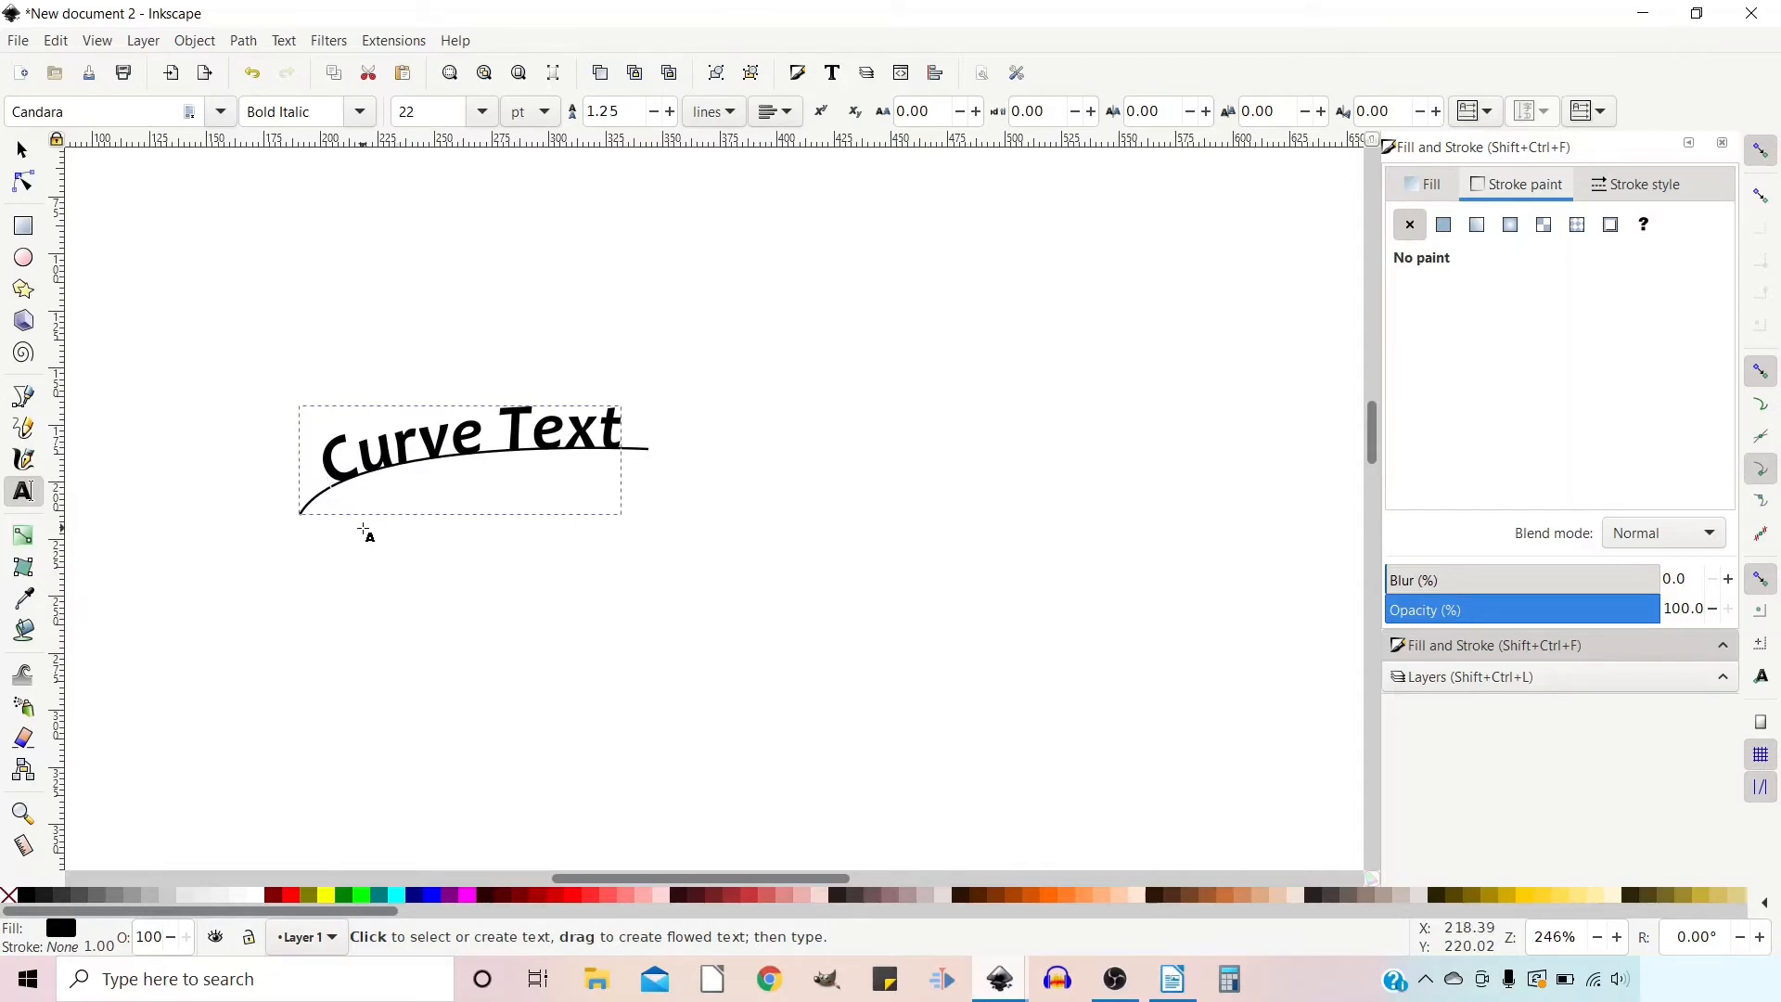
mouse_move(9, 159)
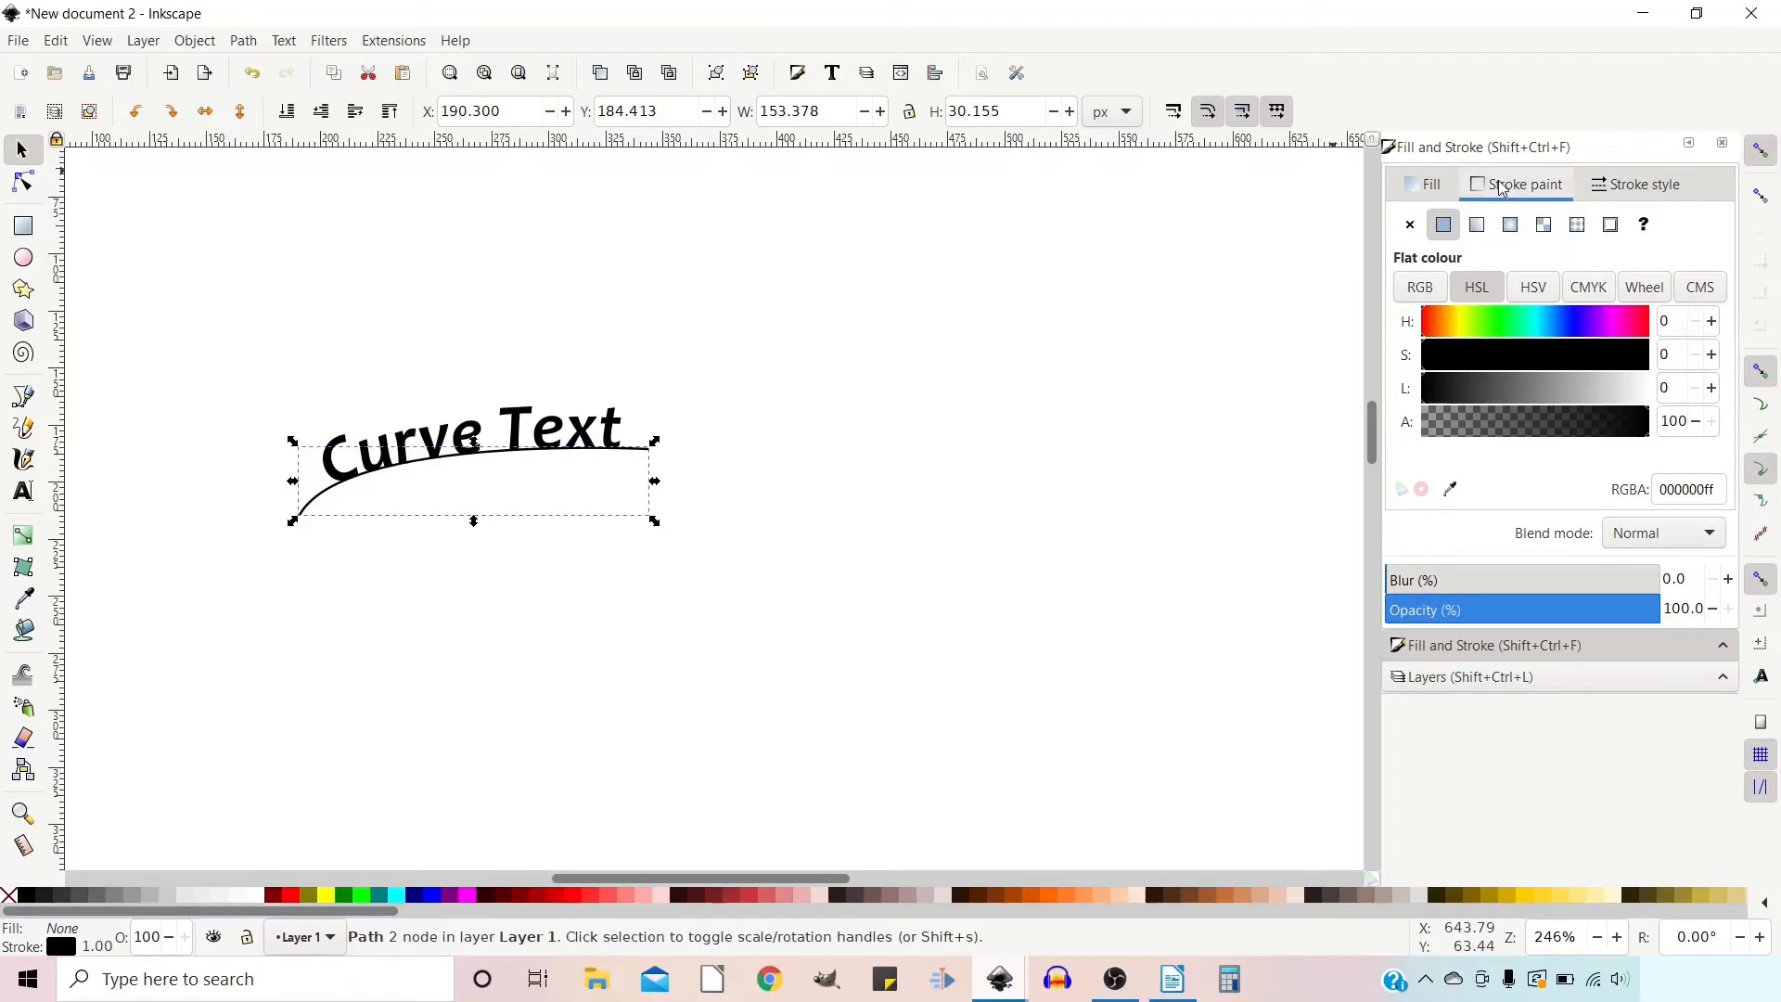
Remove the curve's stroke and group the arched text with its path
click(1408, 223)
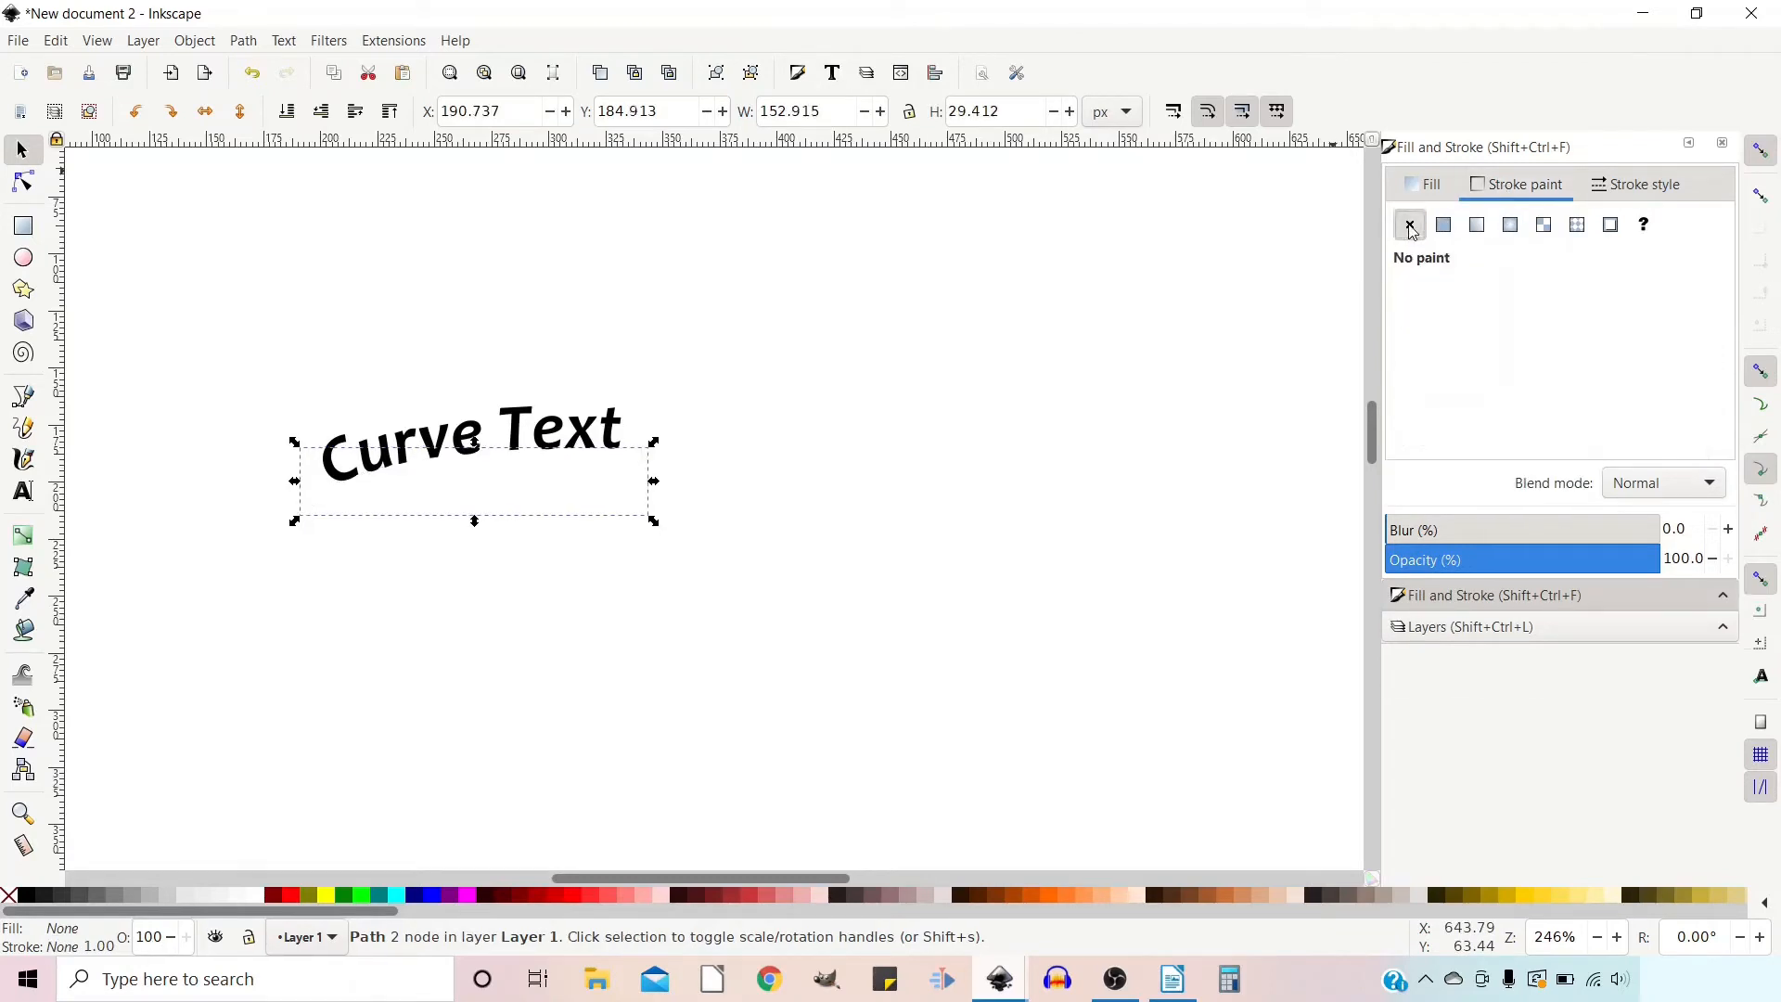
mouse_move(991, 481)
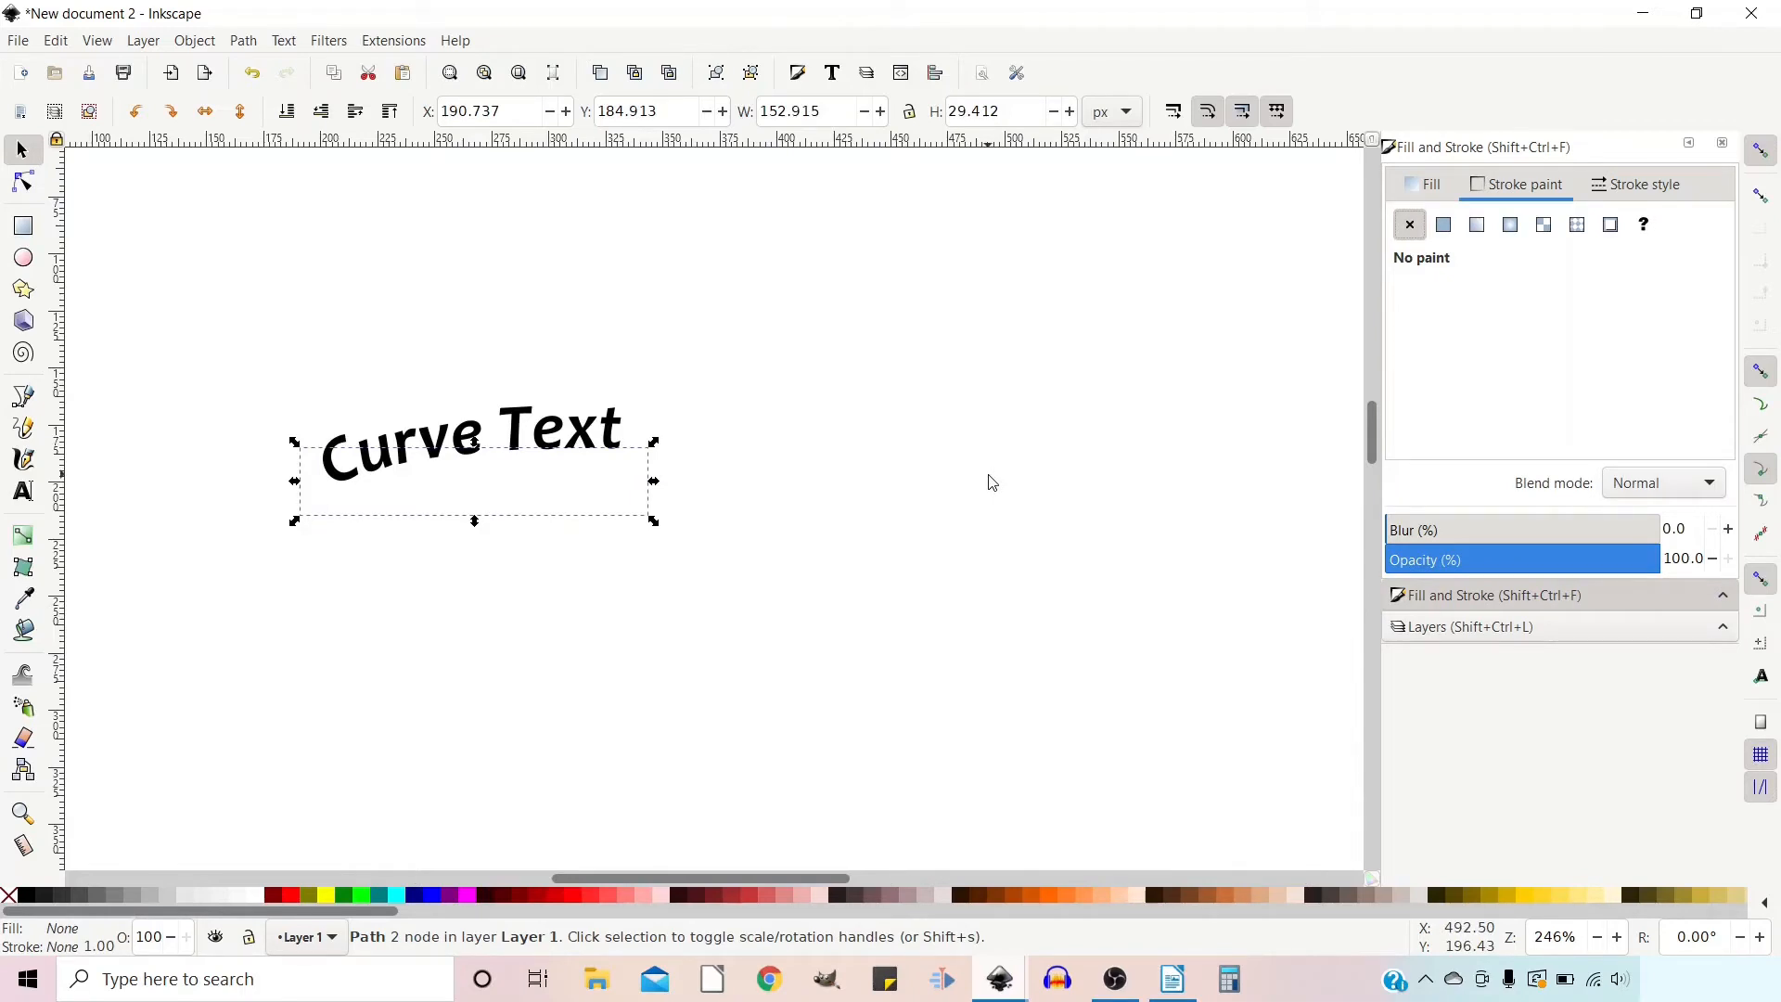
mouse_move(208, 378)
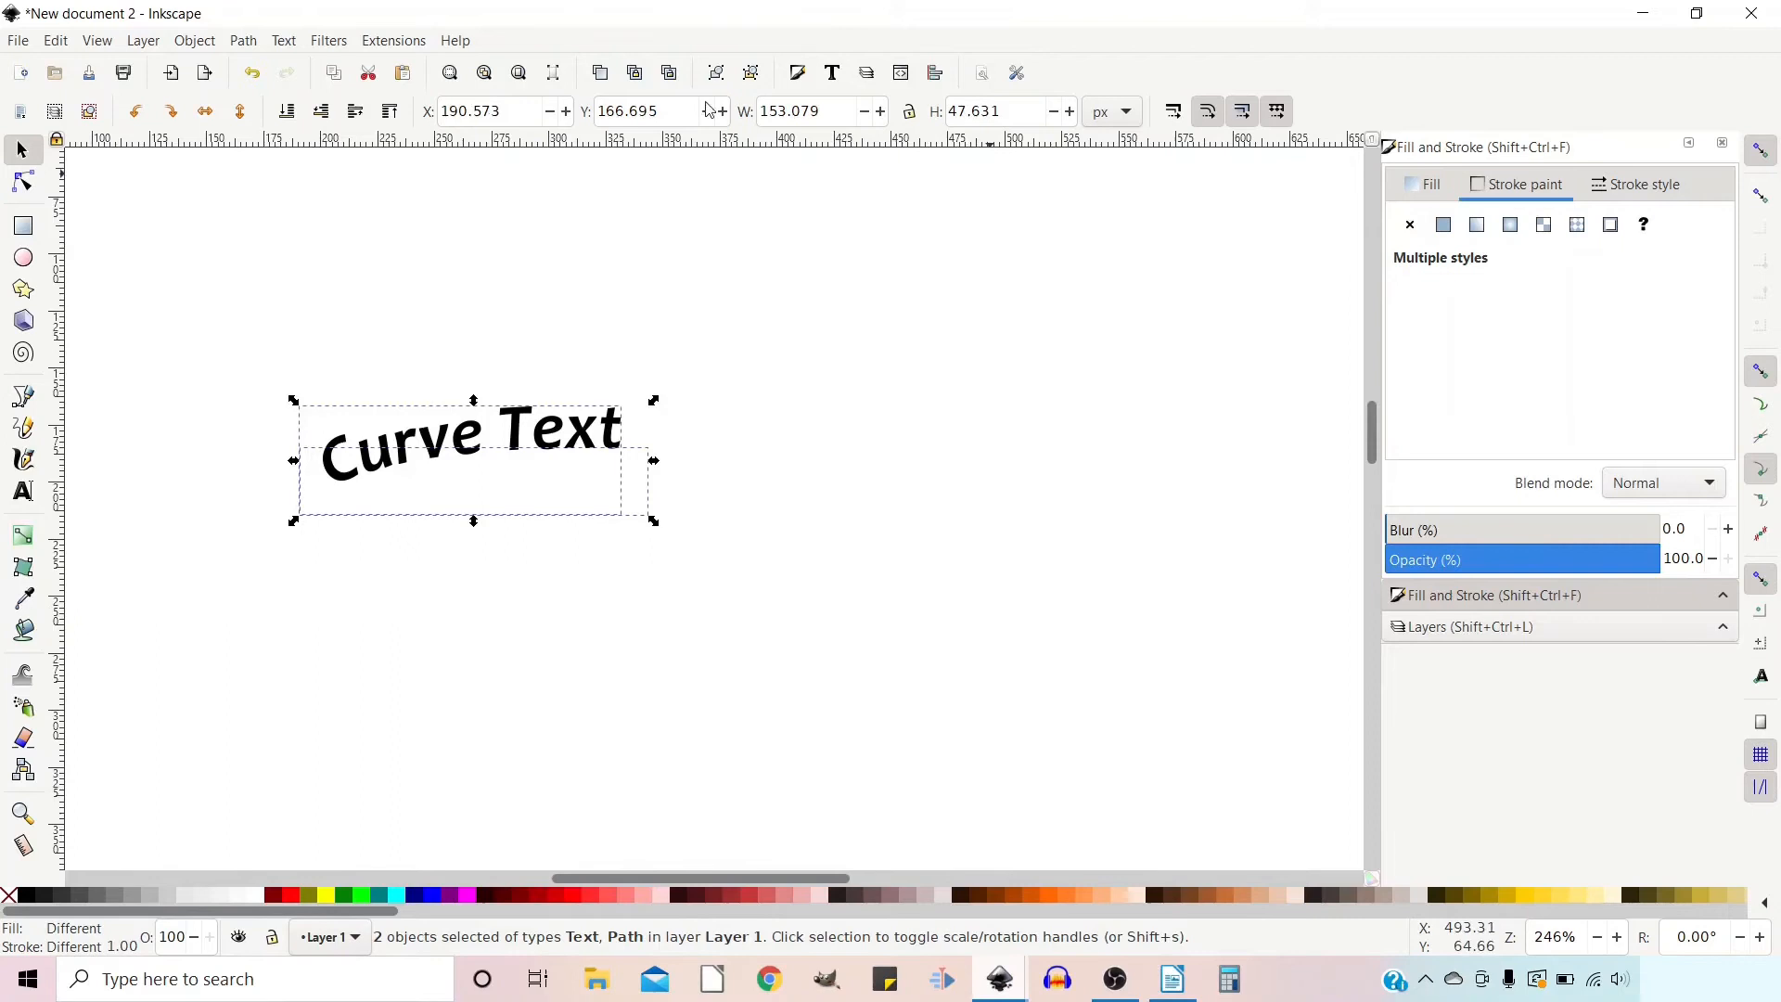
click(716, 72)
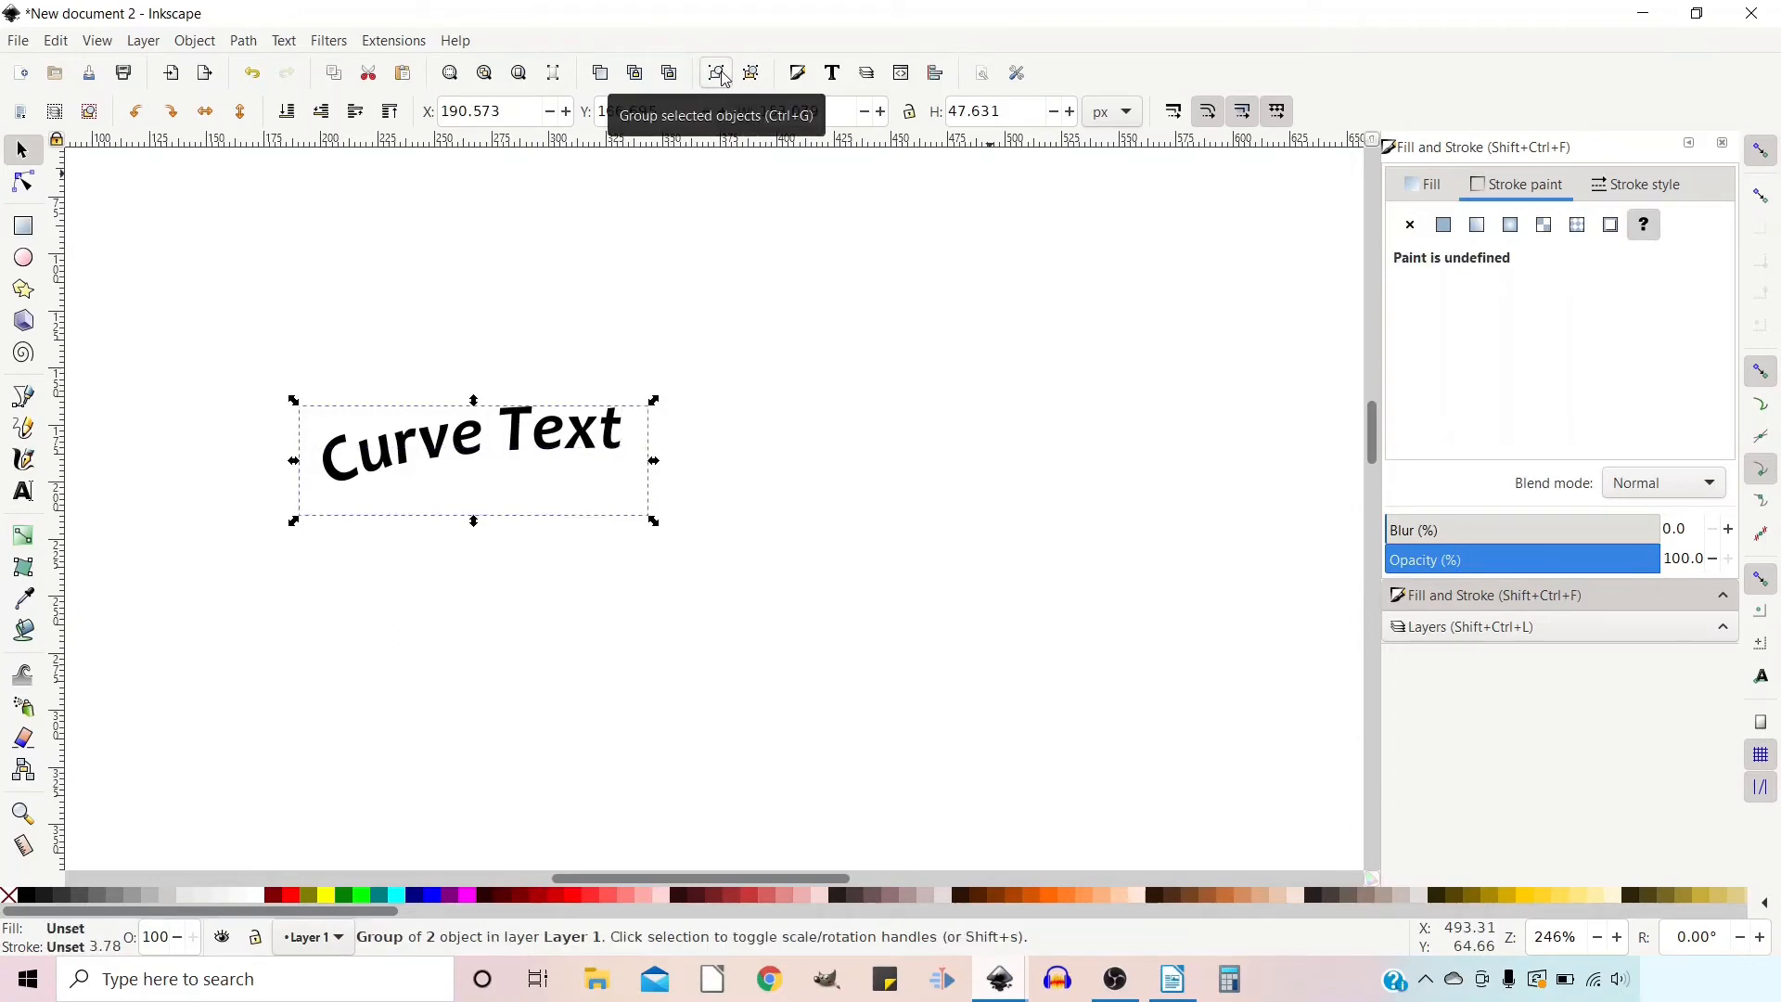
mouse_move(350, 556)
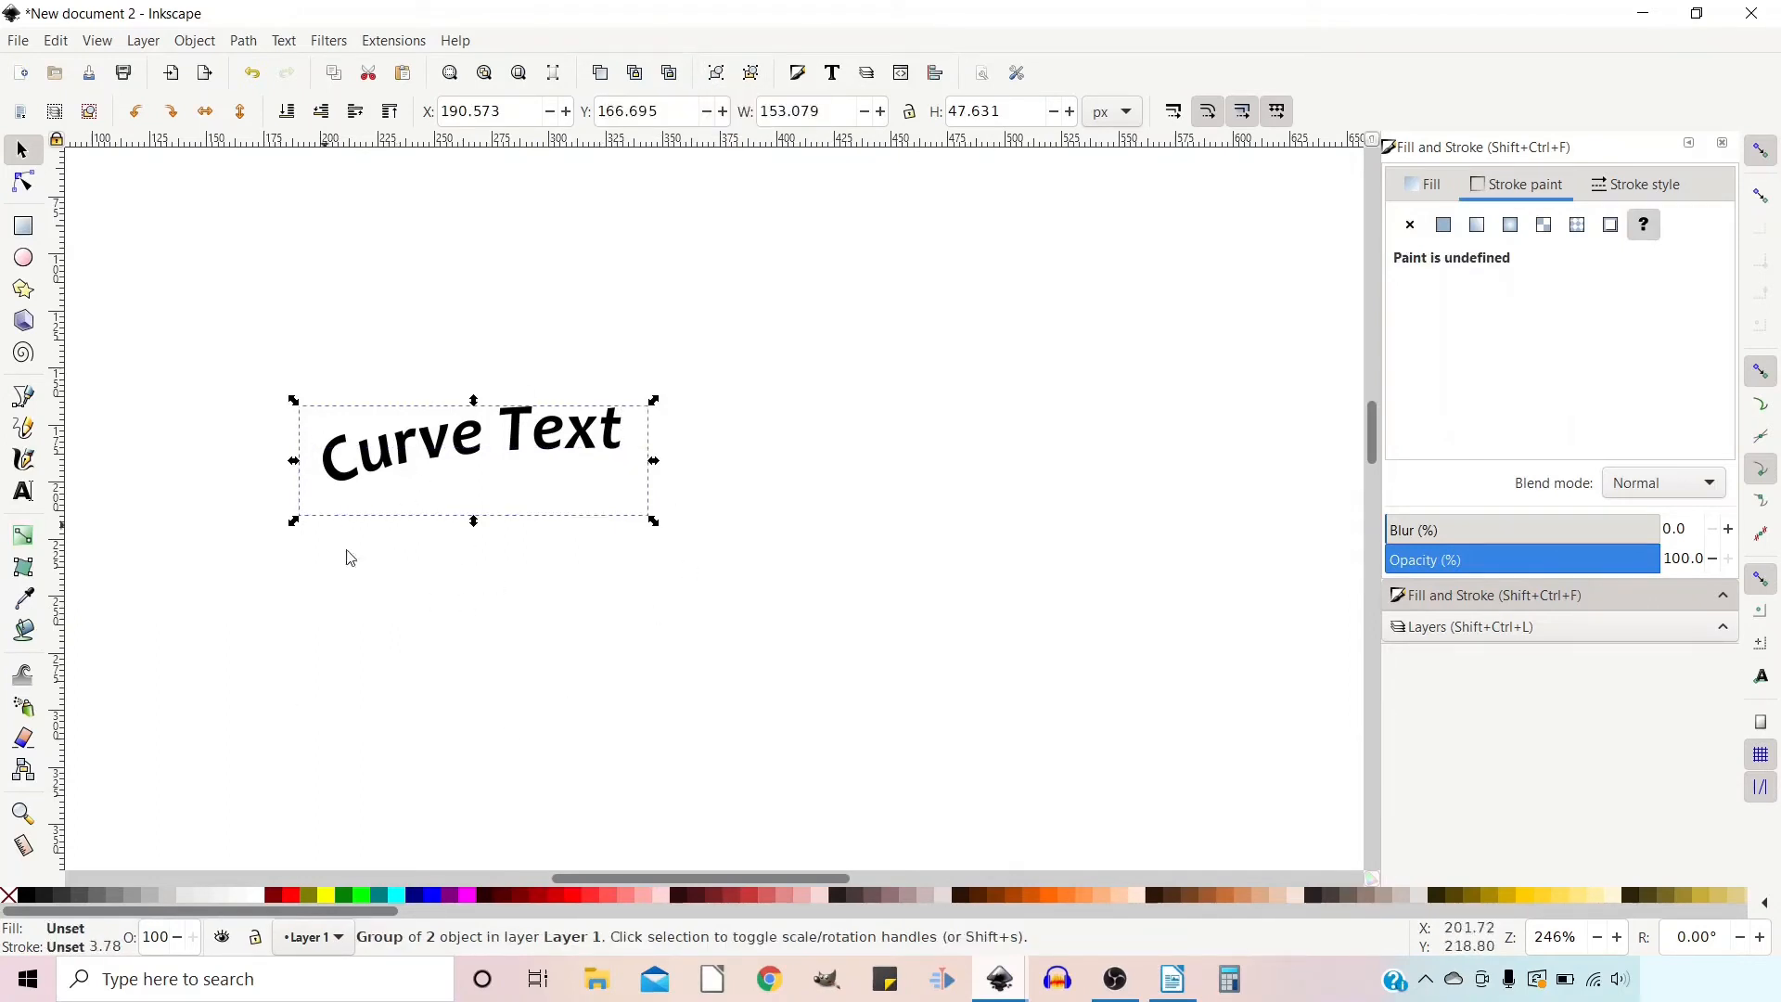
mouse_move(429, 621)
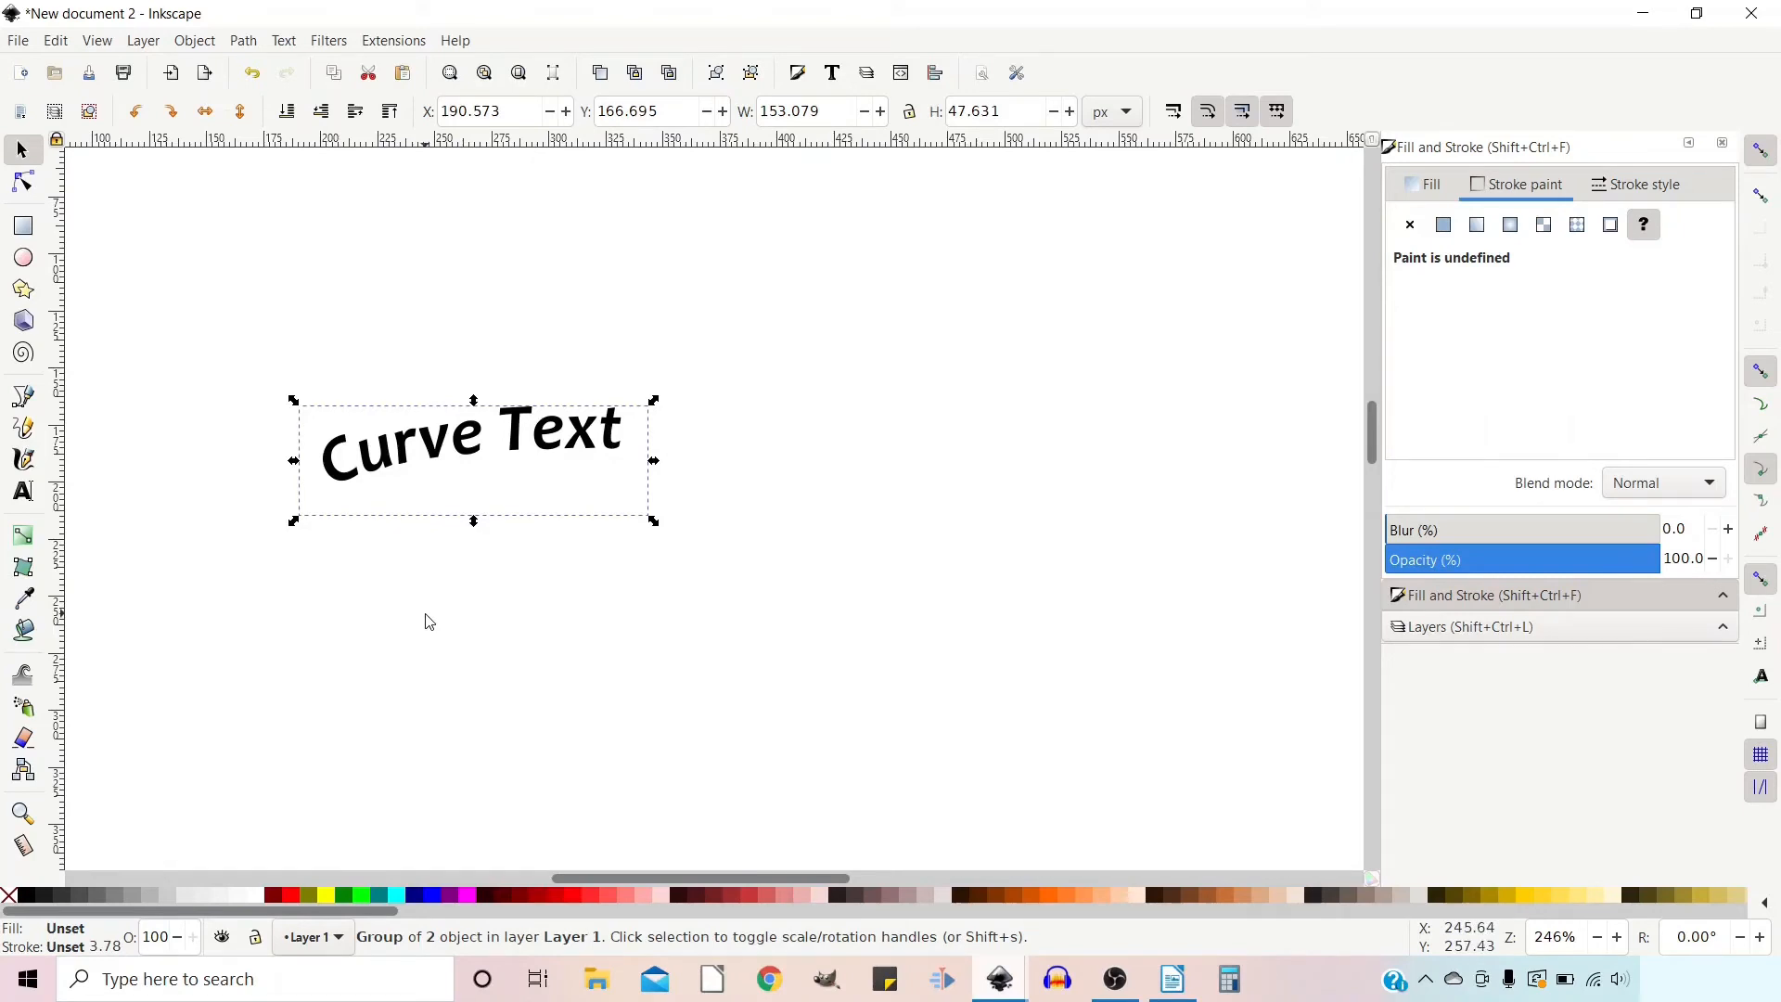
mouse_move(624, 454)
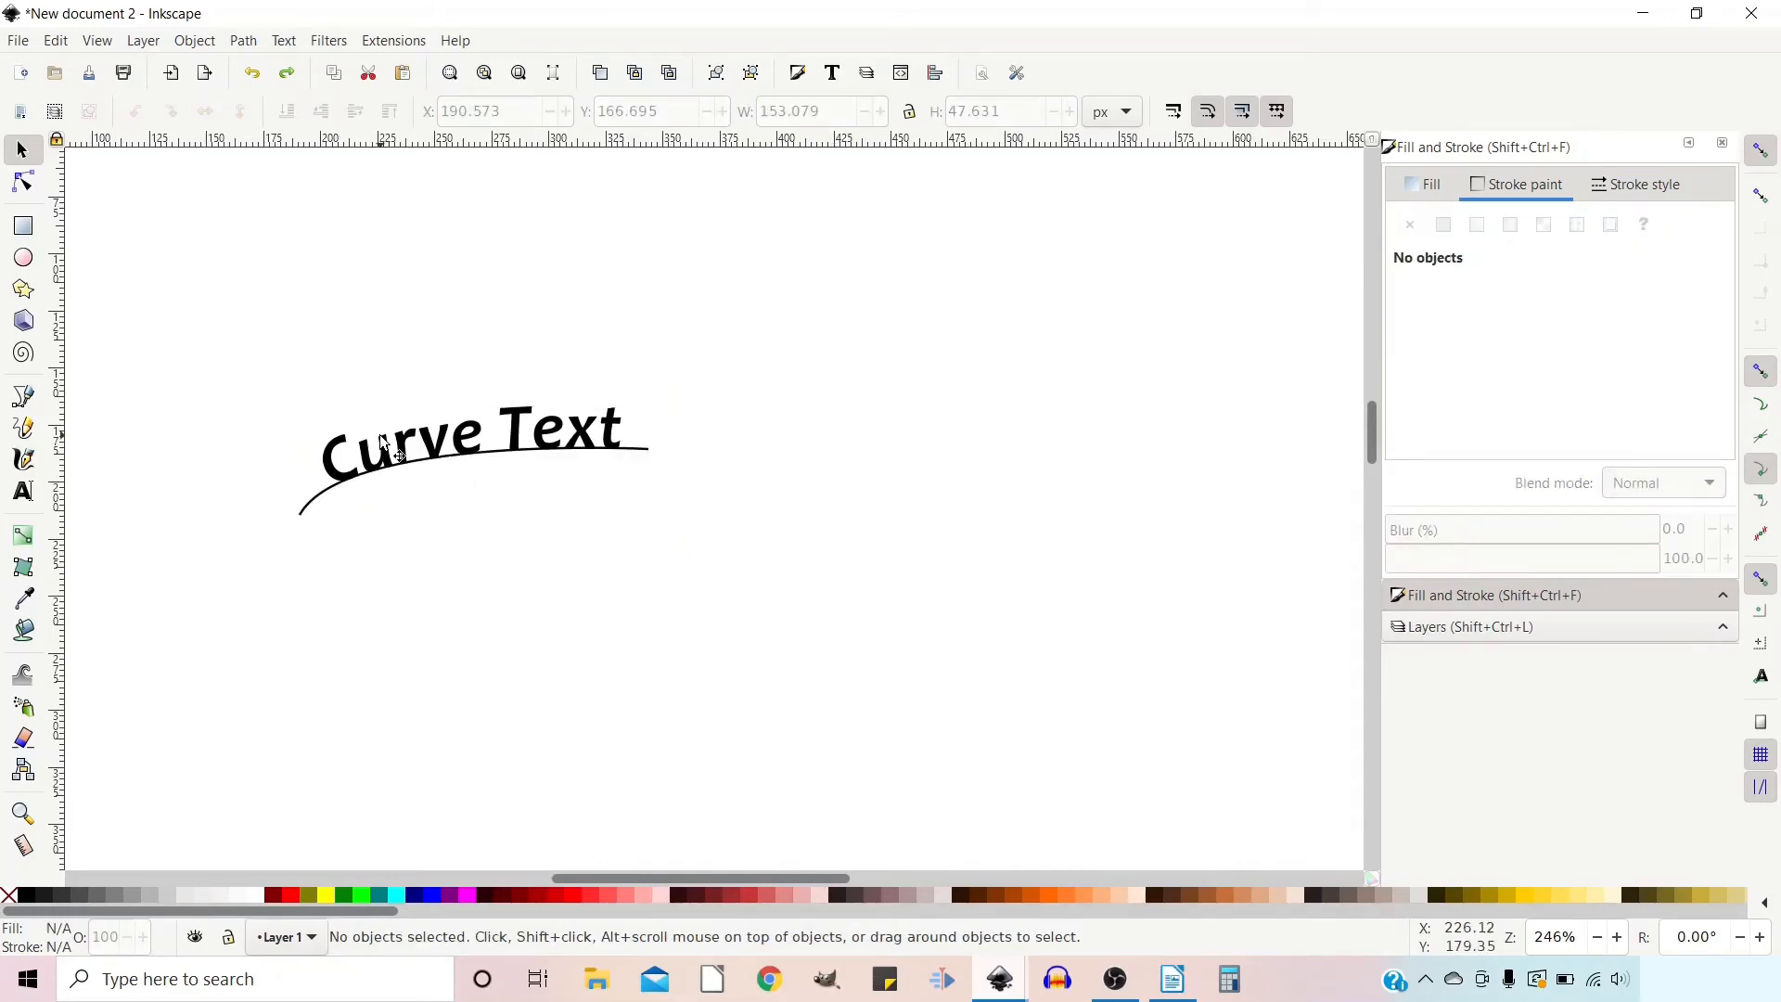
mouse_move(423, 489)
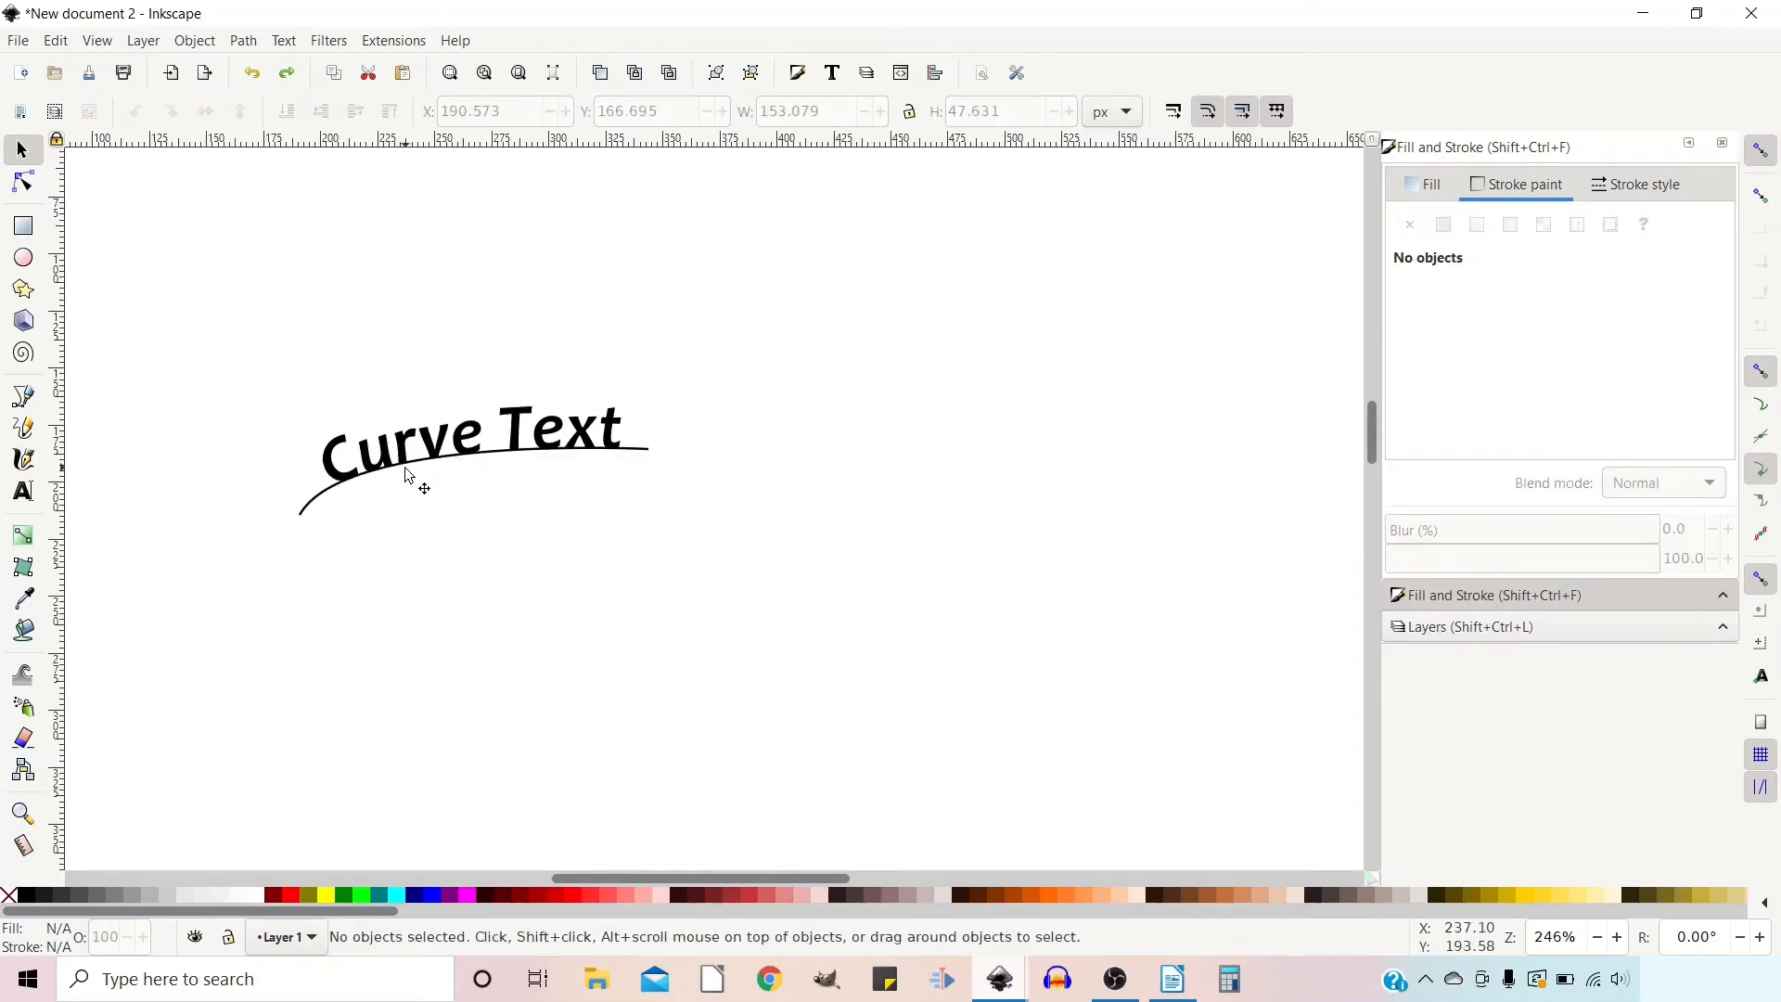
mouse_move(304, 420)
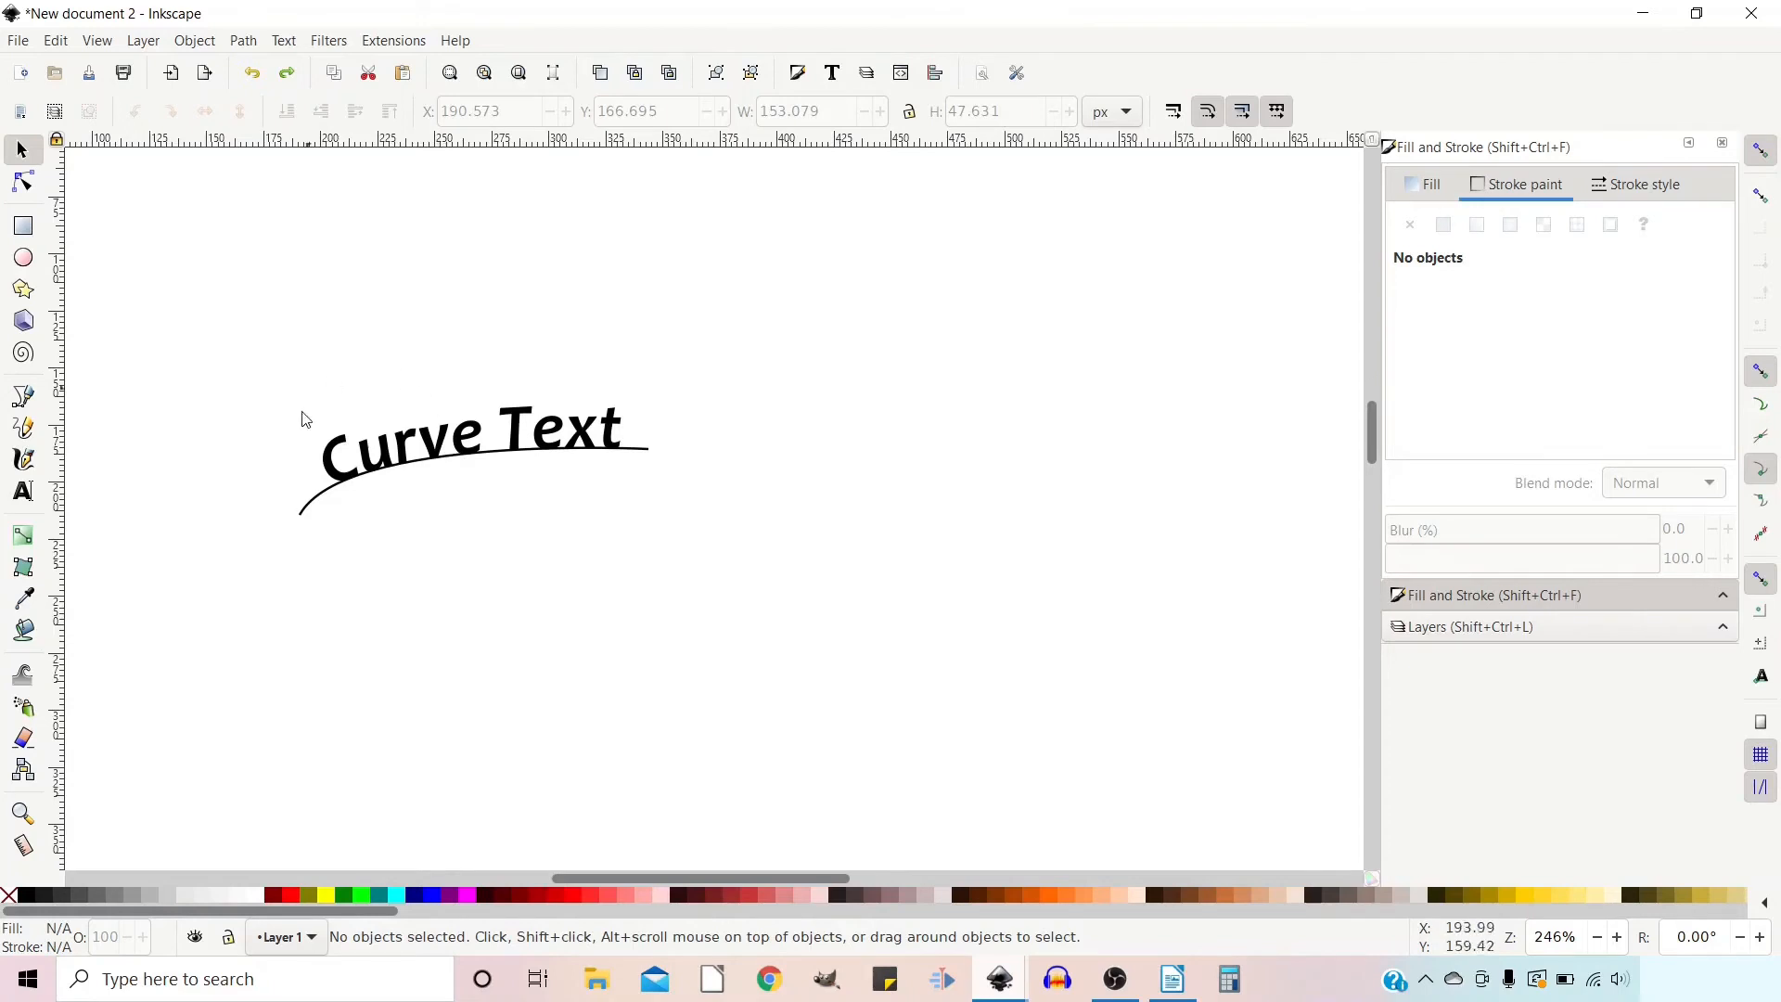
mouse_move(398, 489)
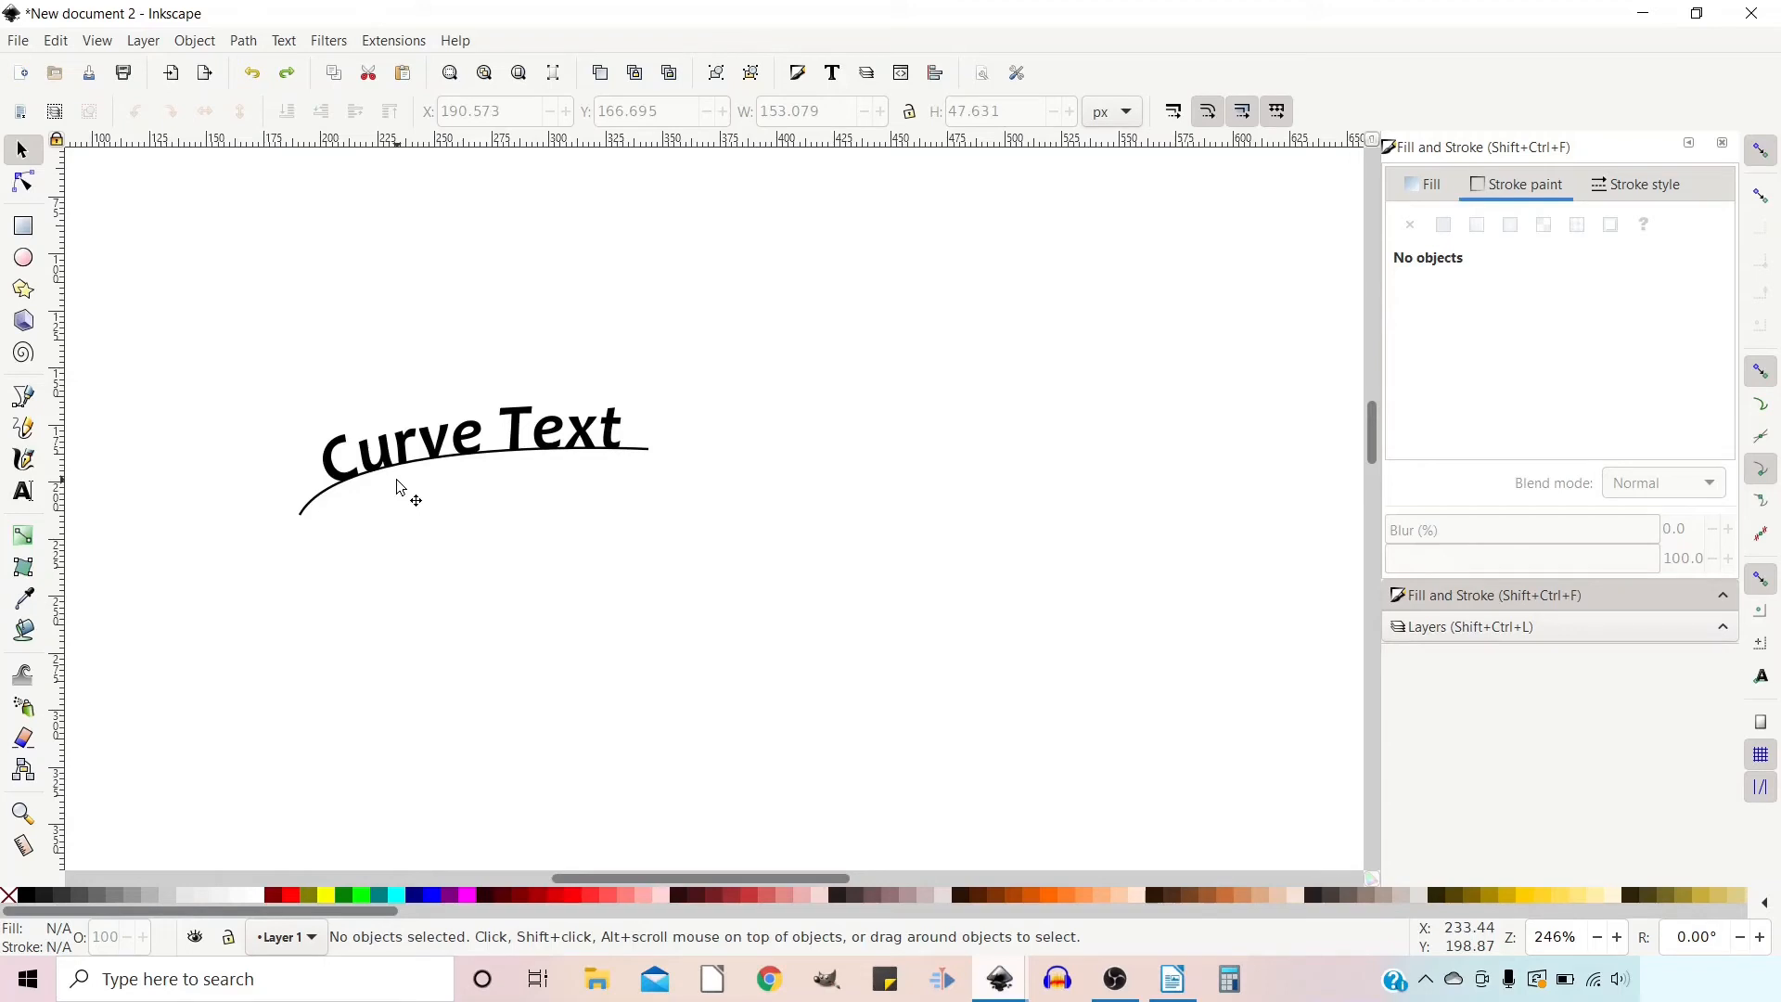
mouse_move(176, 235)
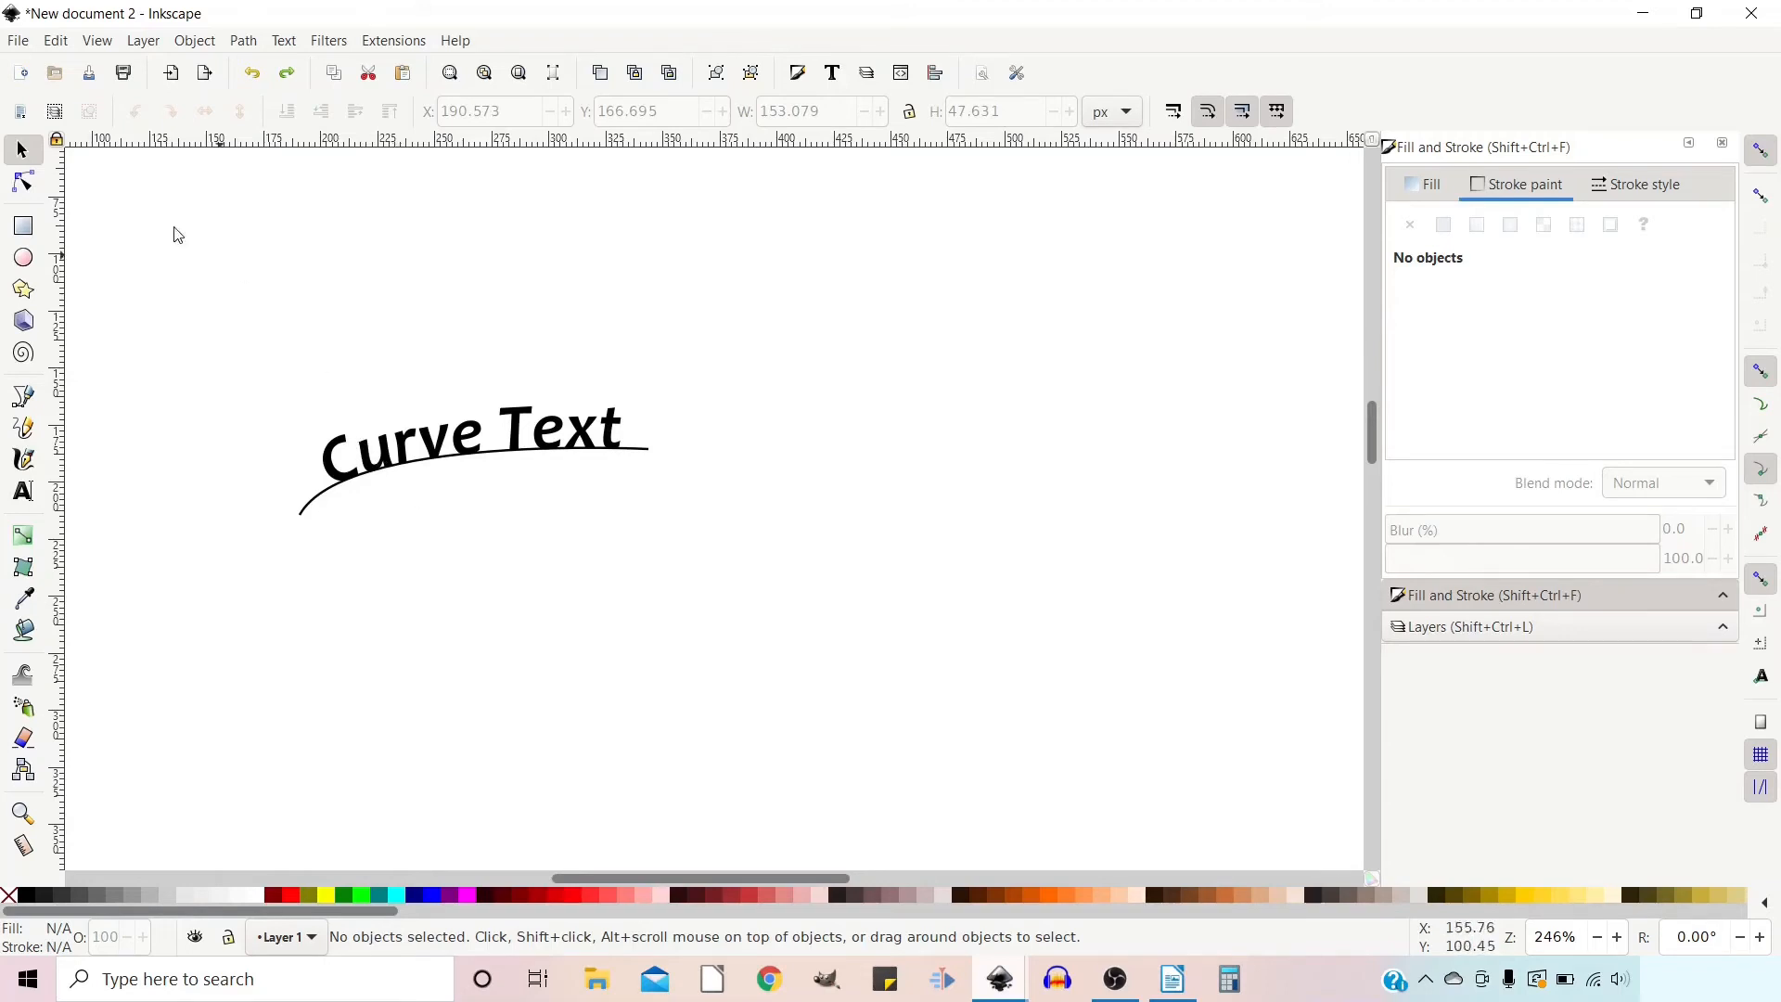
mouse_move(340, 477)
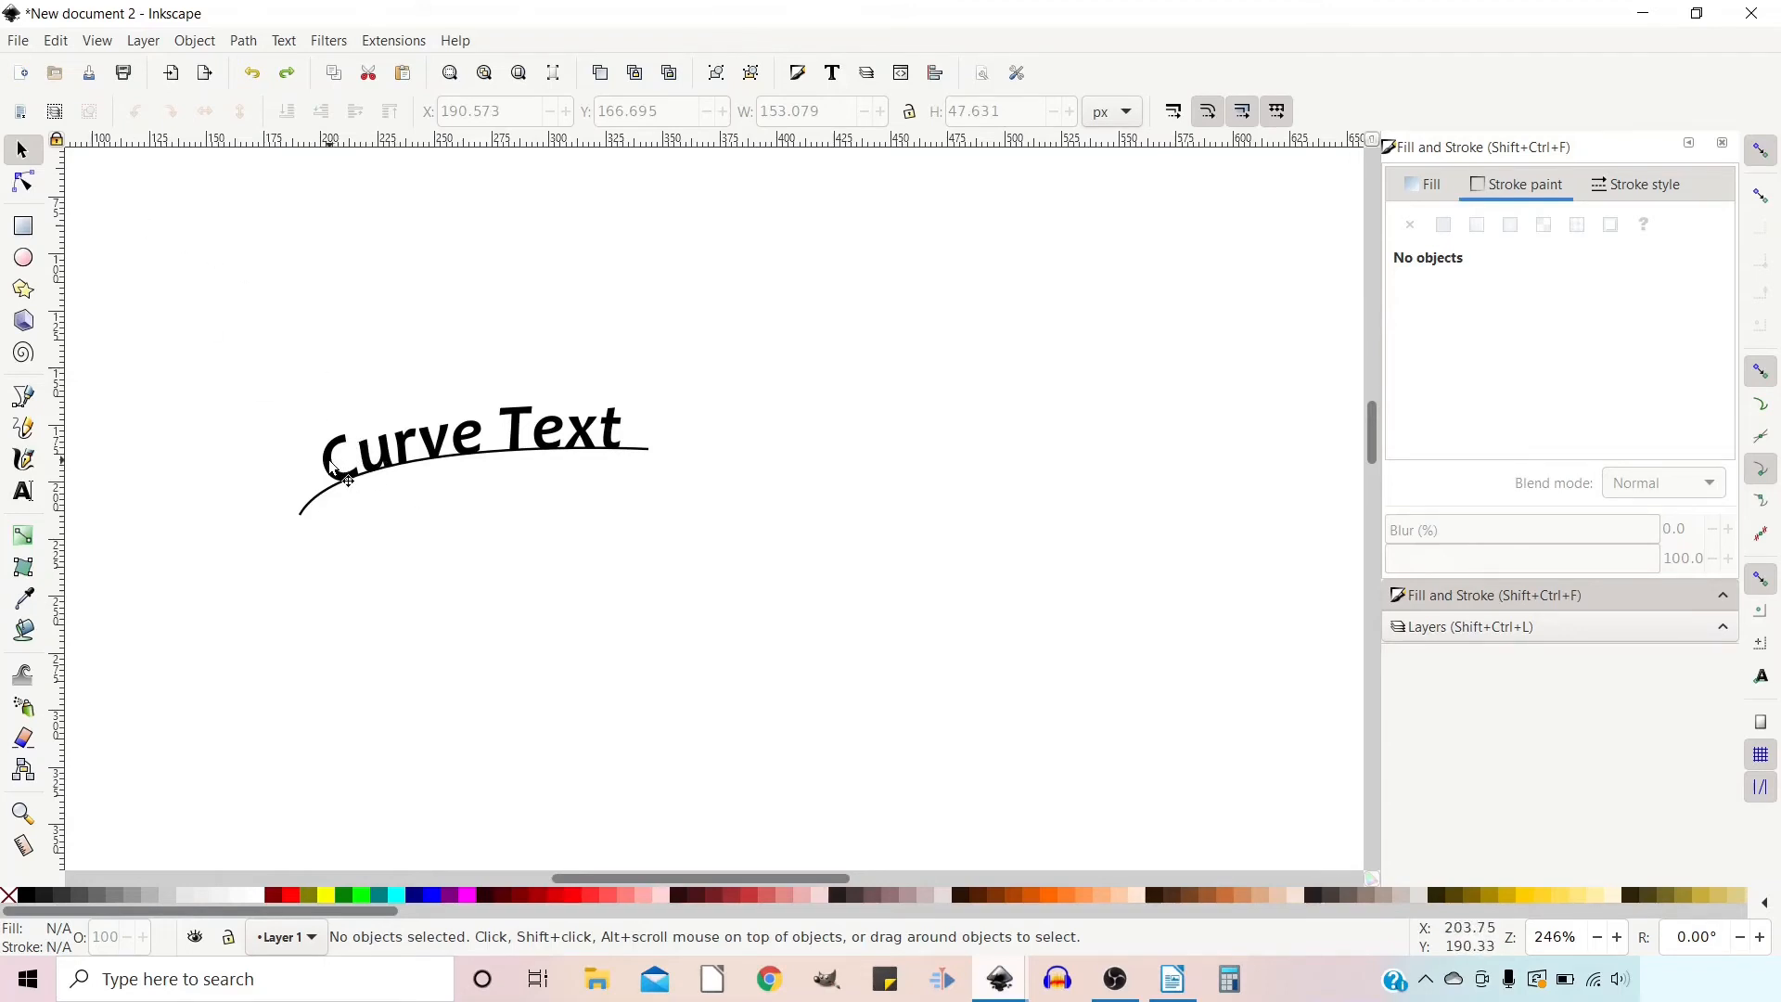
Convert the arched text to letter outlines with Path > Object to Path
click(460, 460)
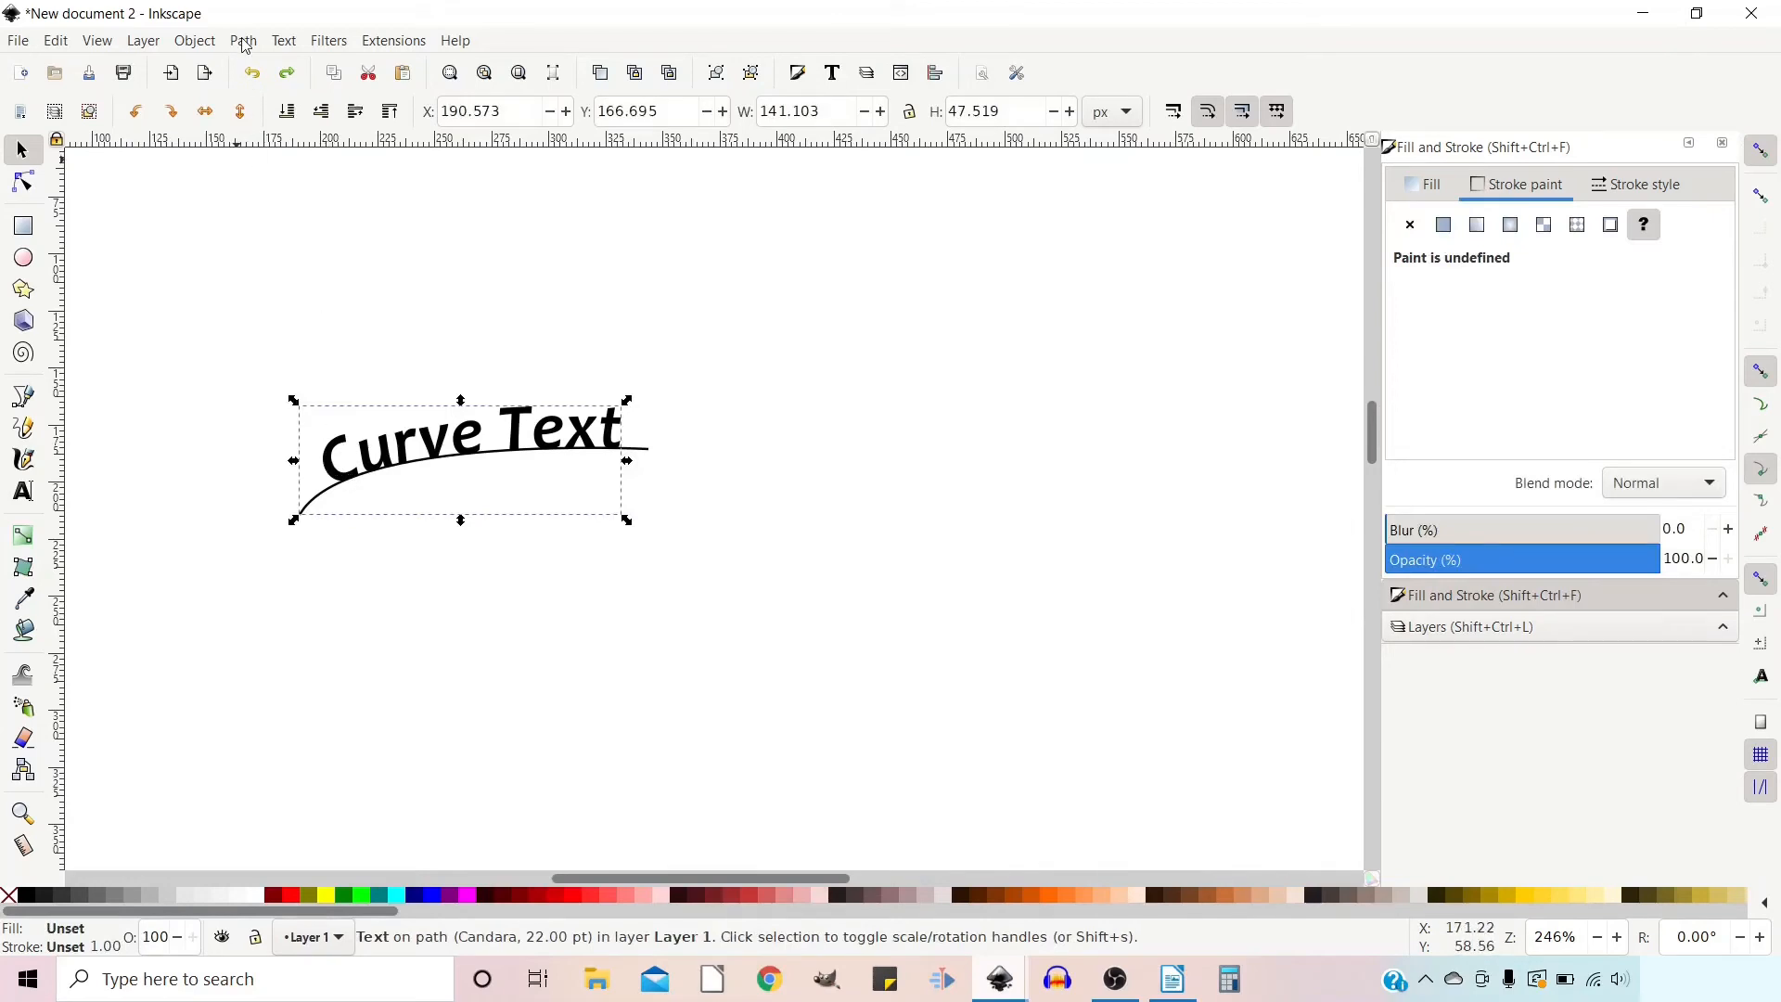
click(242, 40)
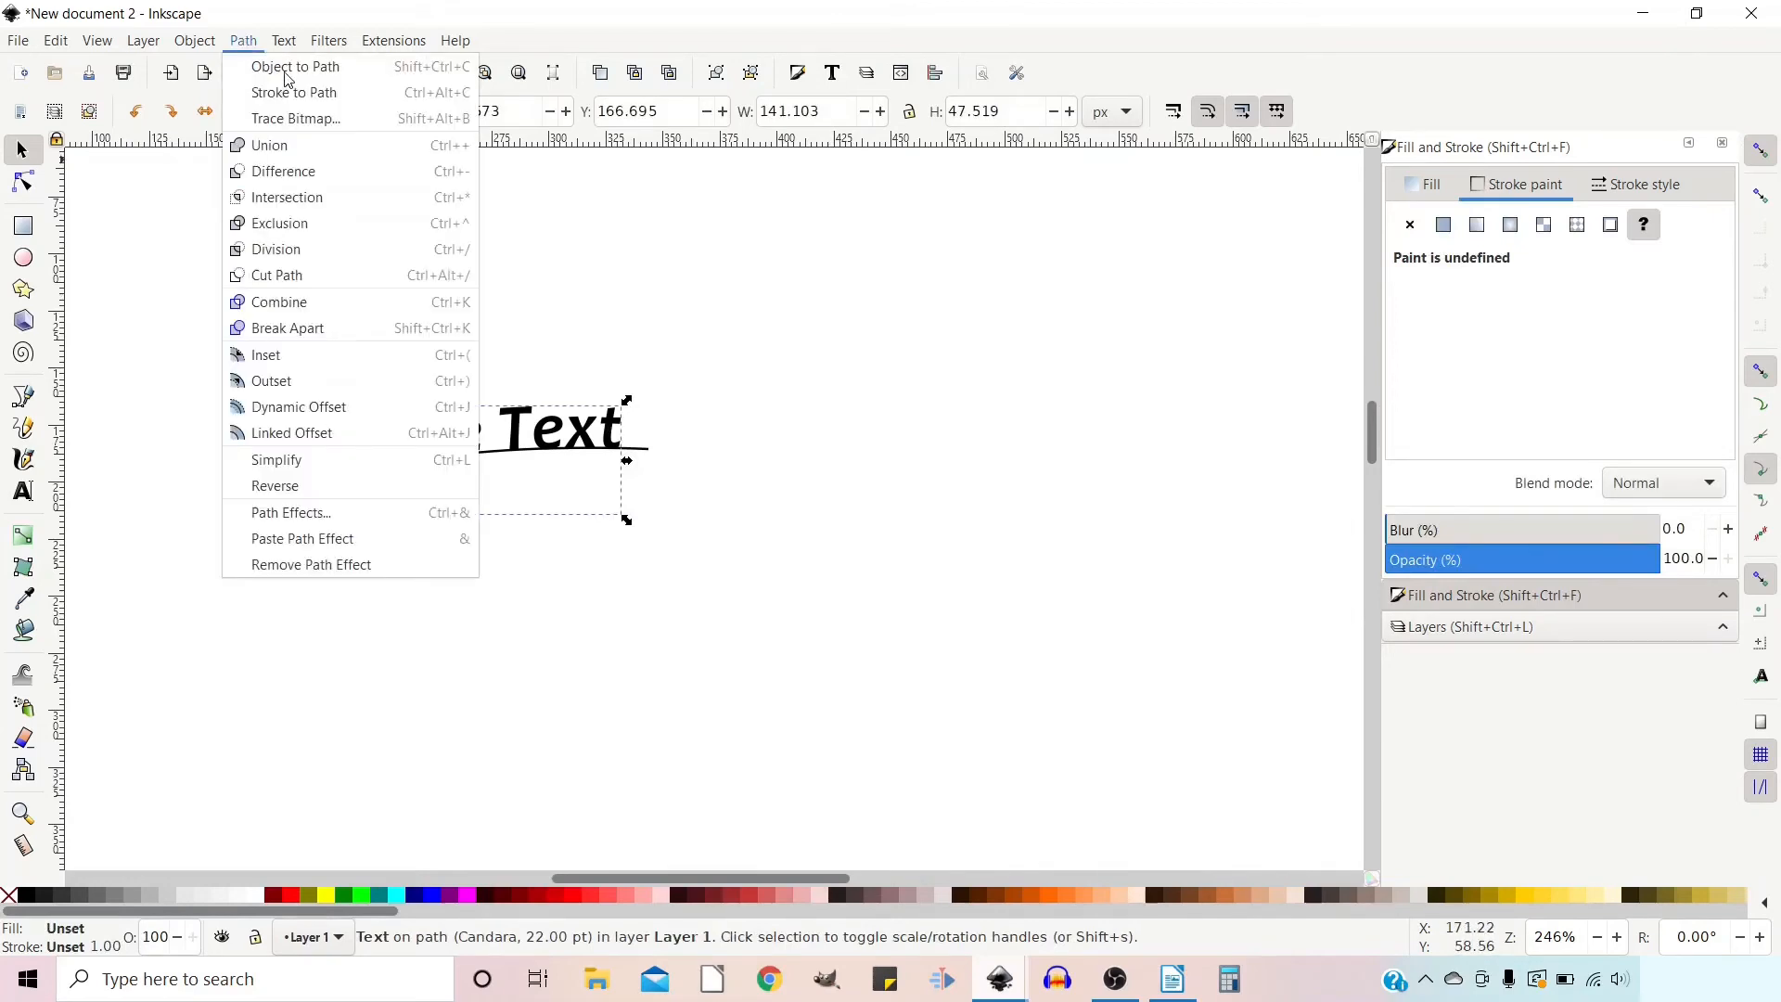
click(295, 66)
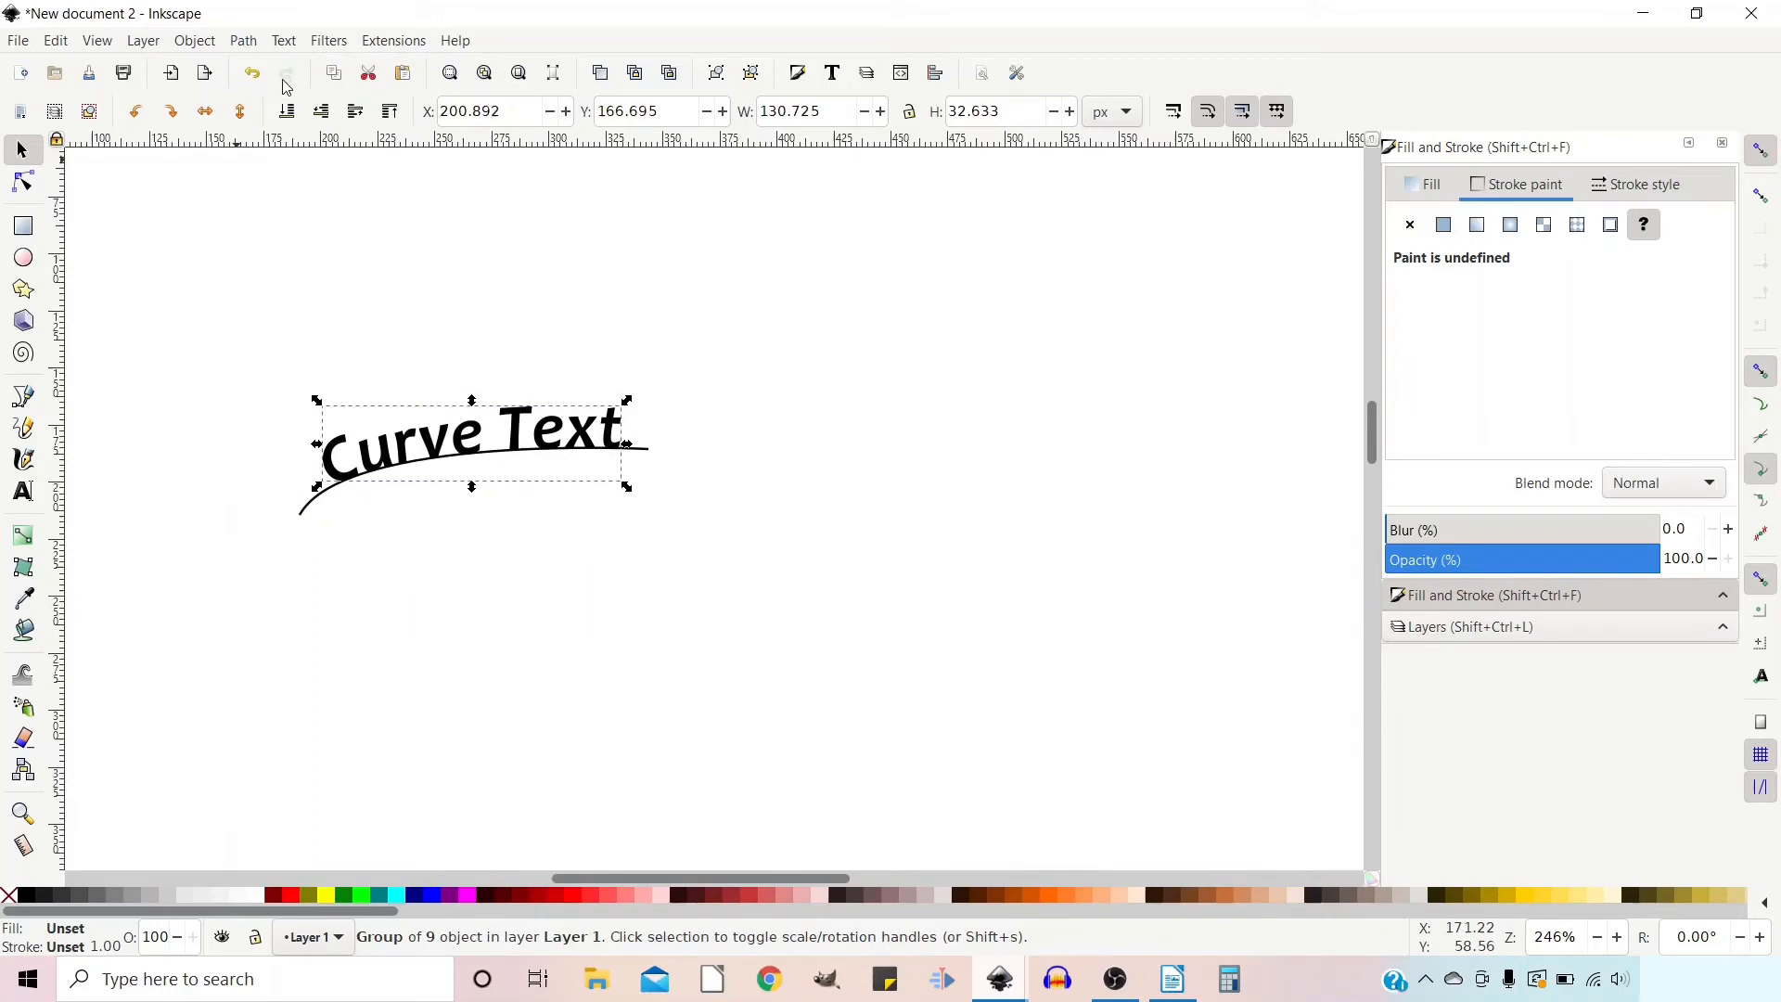
mouse_move(378, 404)
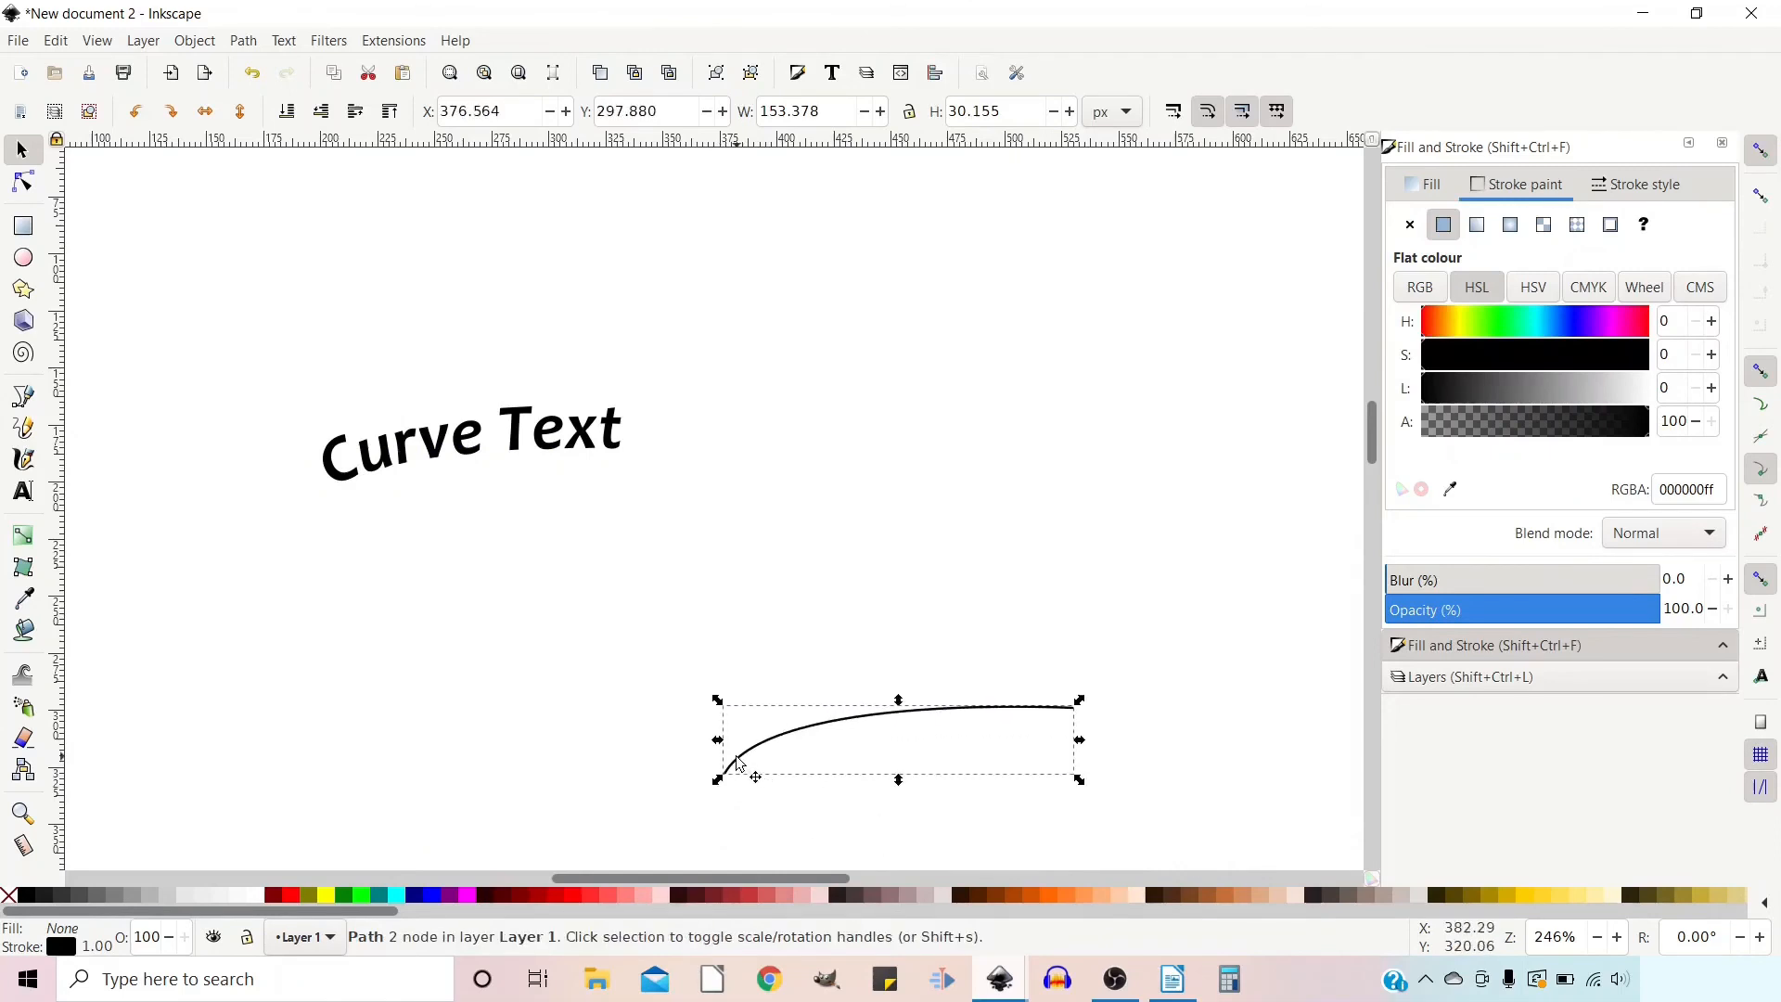
Deselect everything on the canvas
click(735, 764)
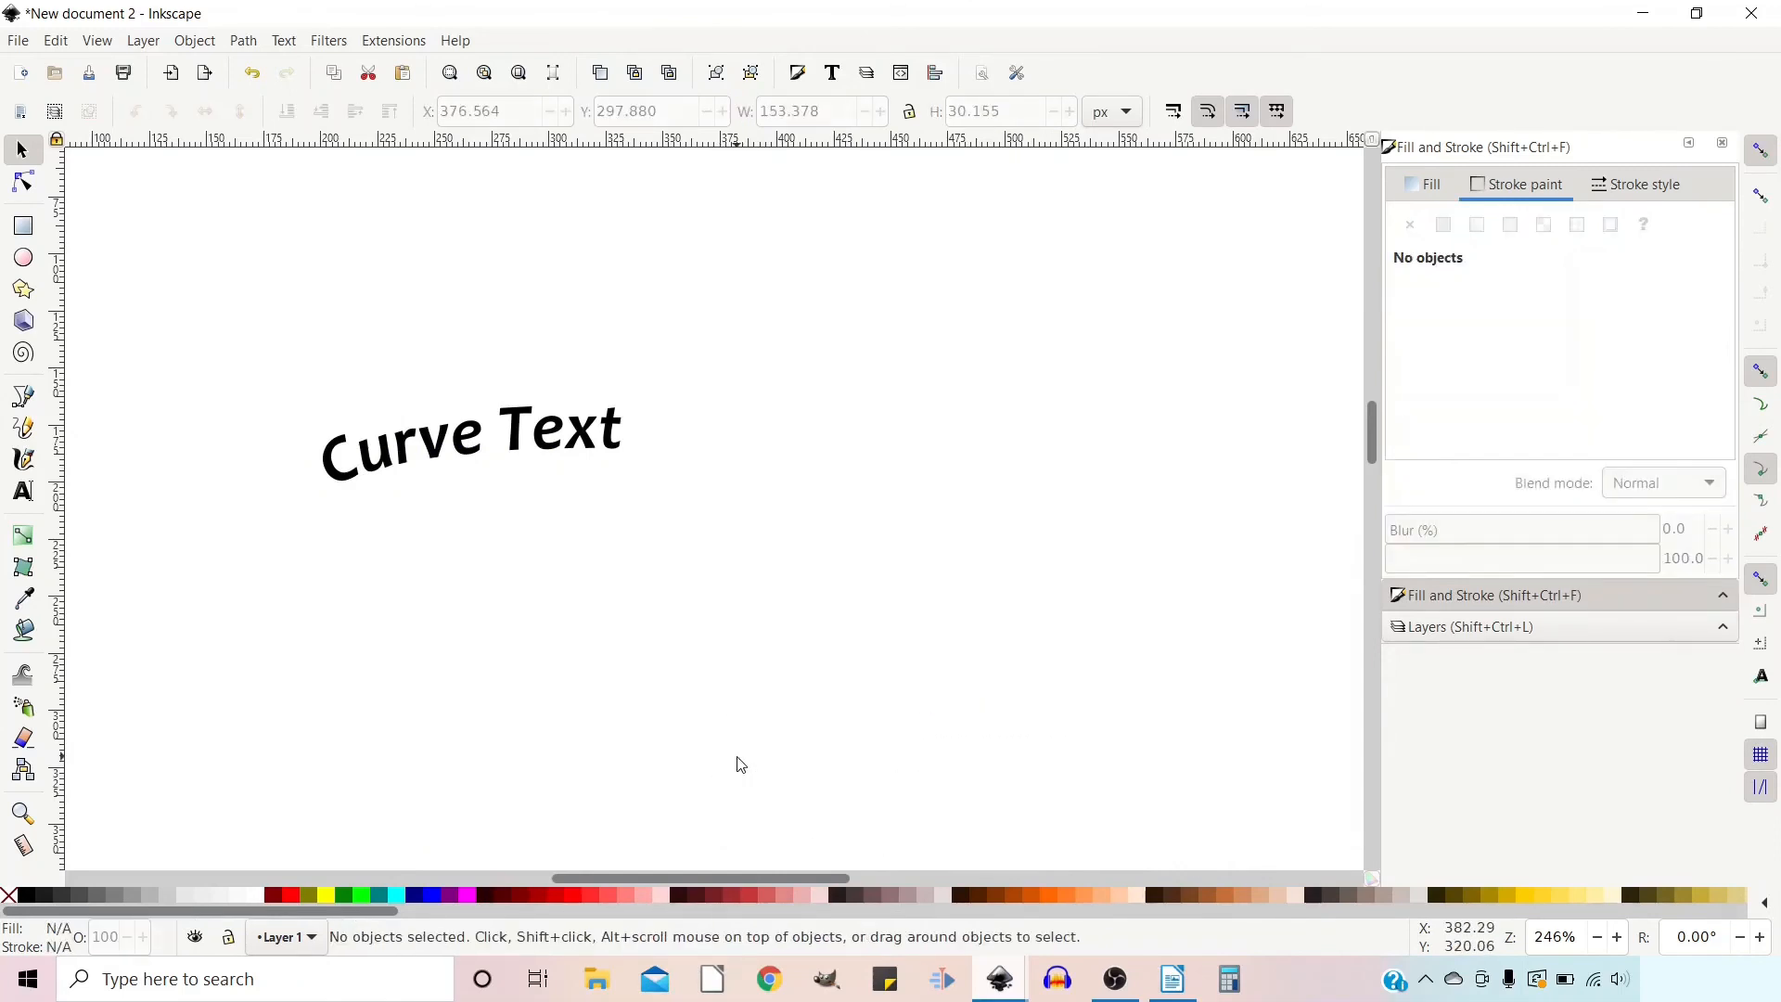
mouse_move(234, 435)
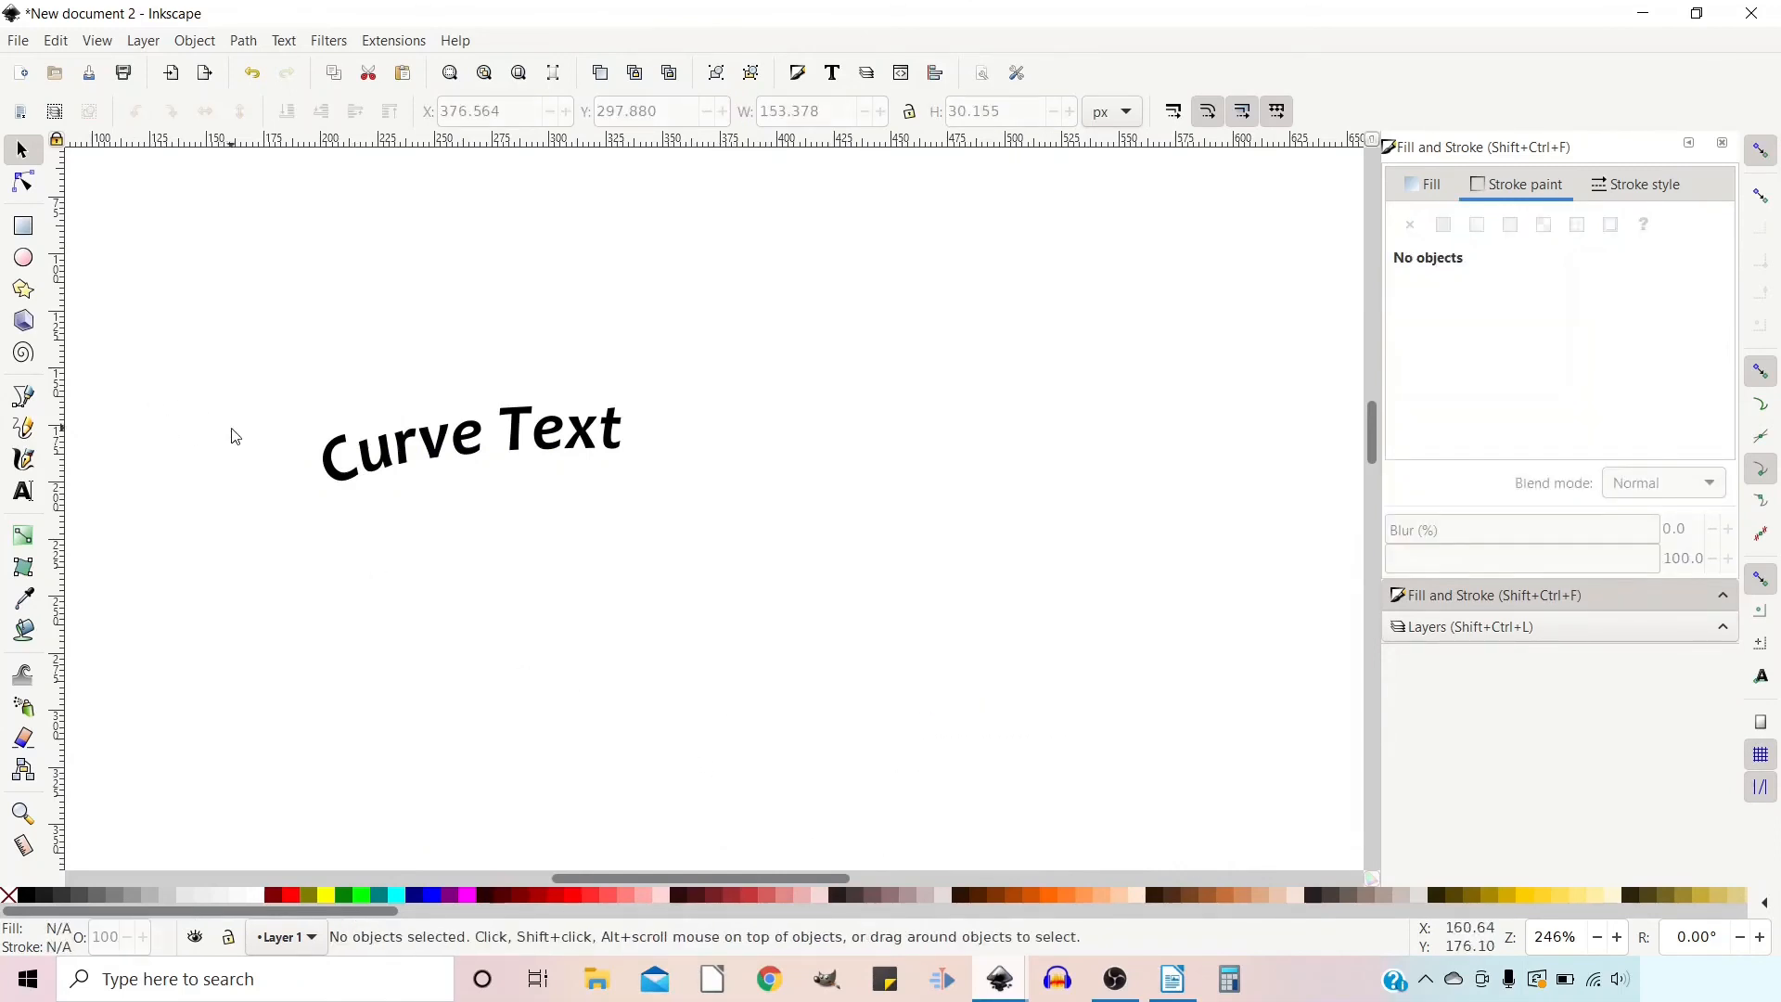
mouse_move(25, 183)
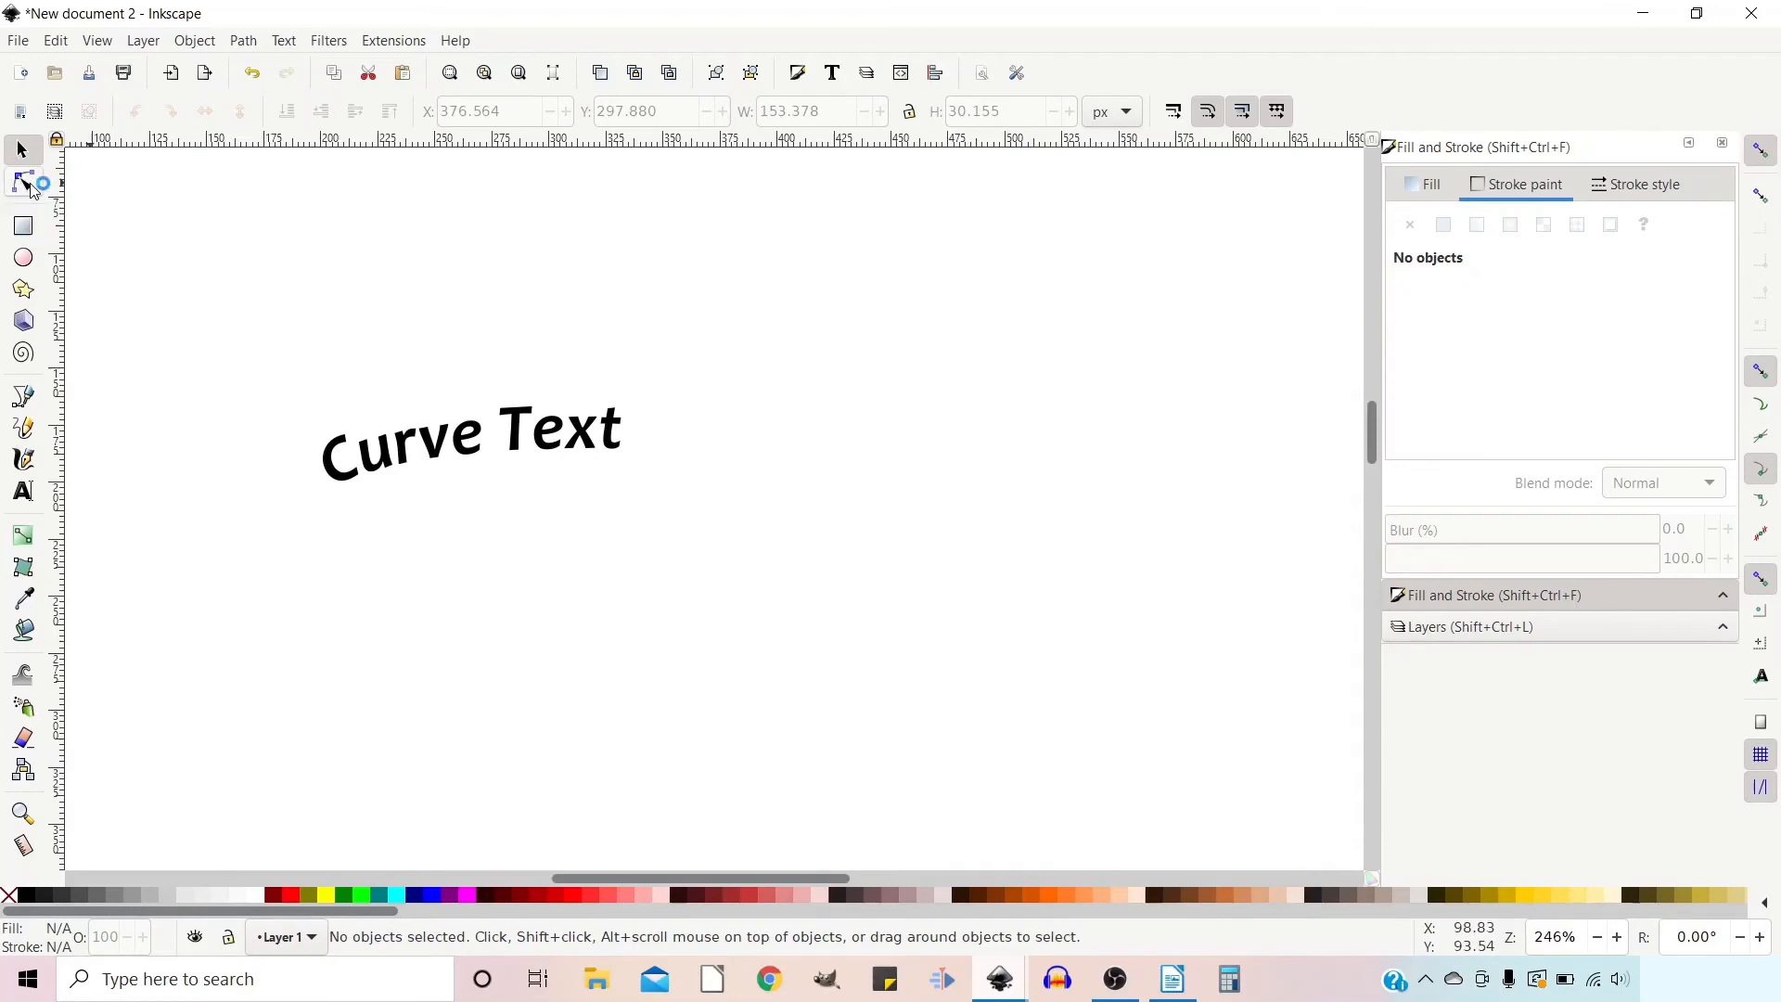
Drag the u's nodes into a pointed upper arm, then select the r
click(24, 183)
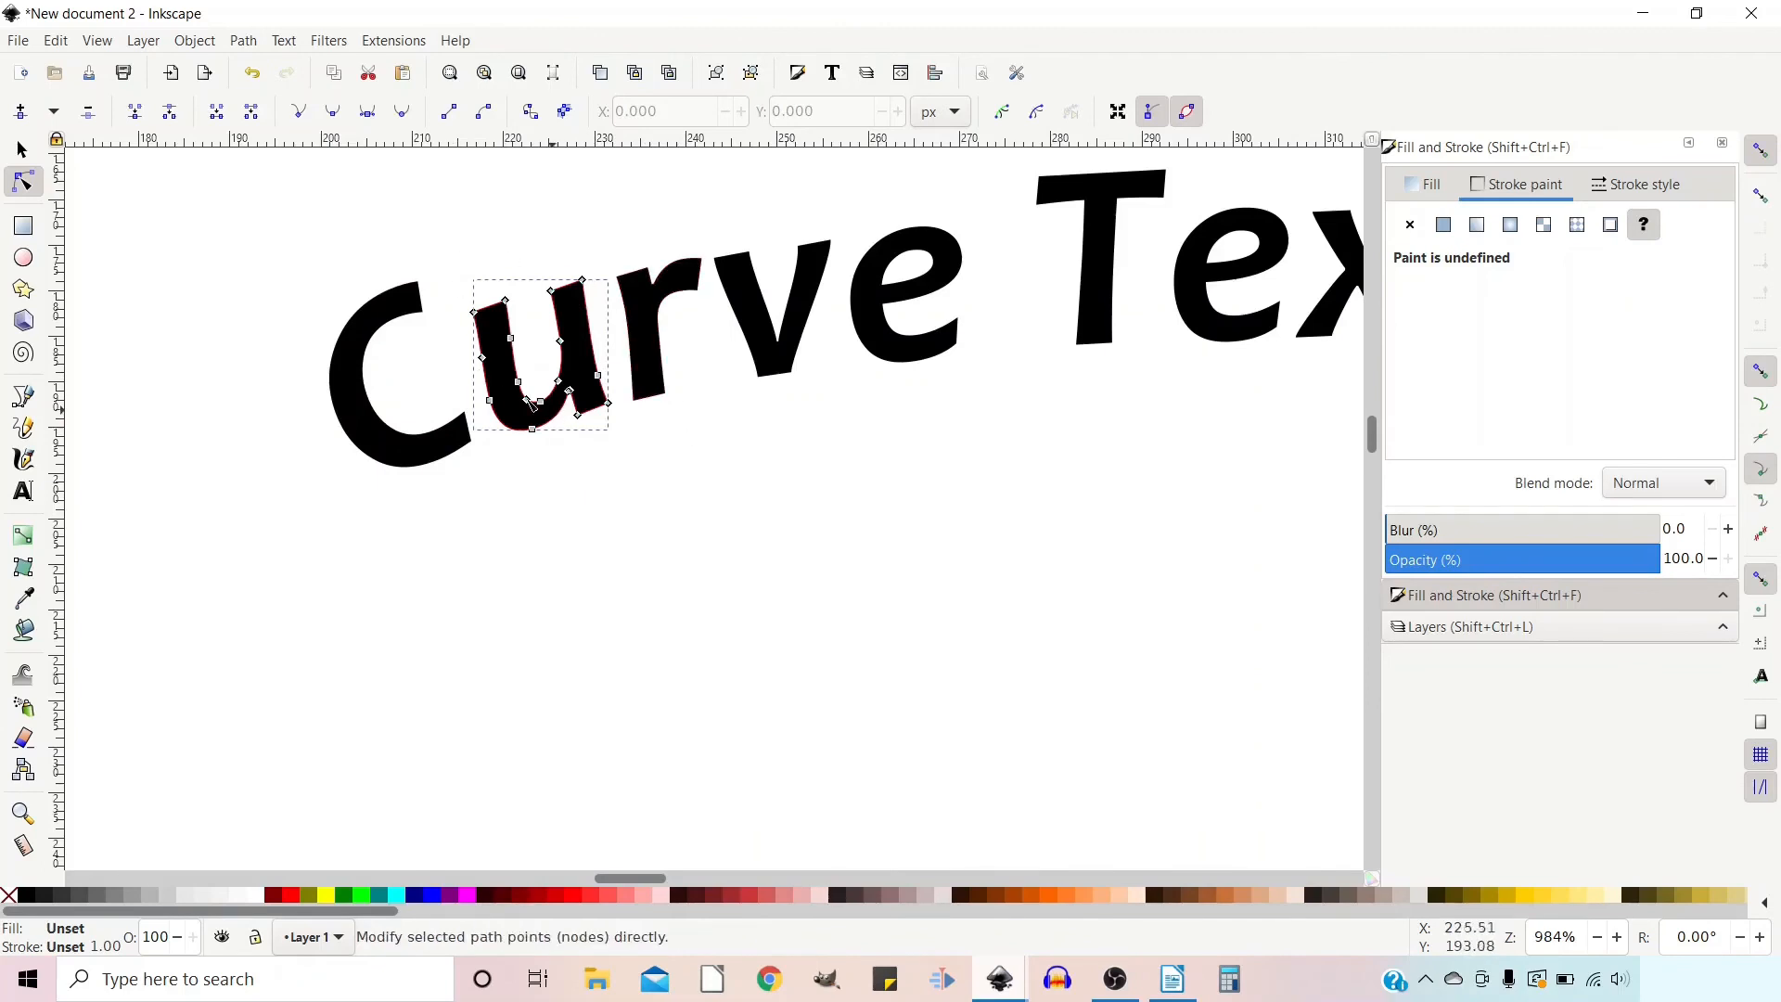
mouse_move(486, 318)
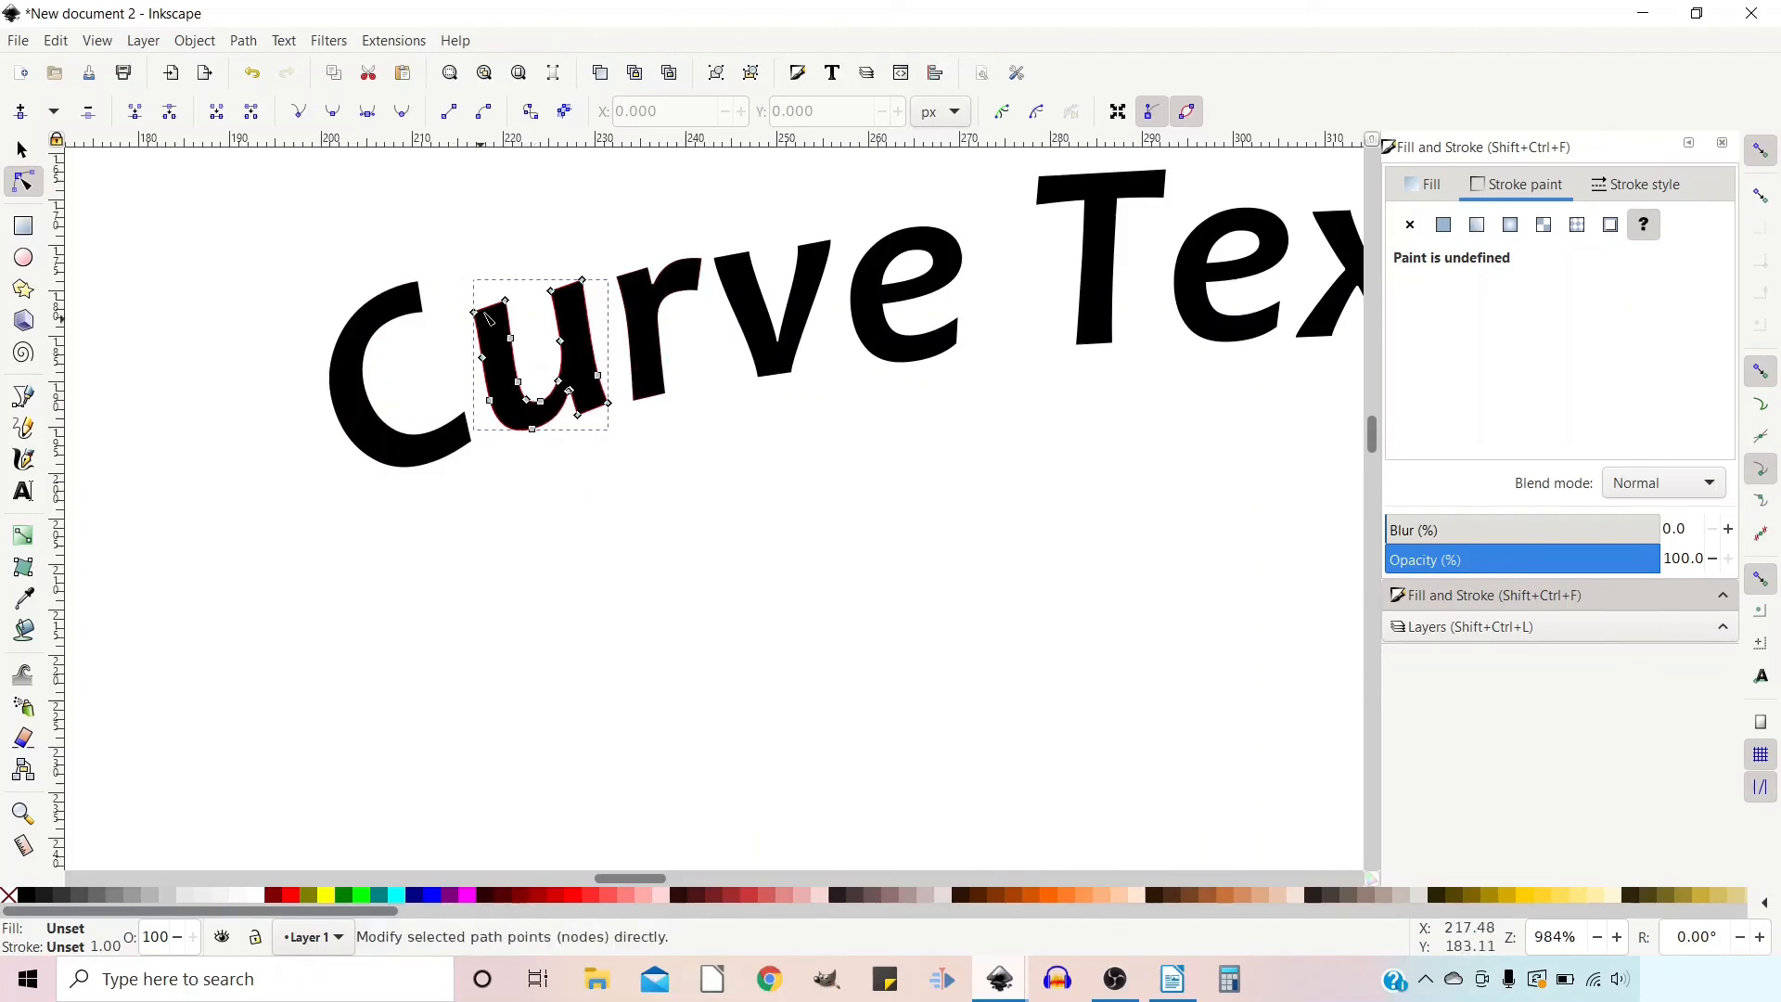
mouse_move(517, 273)
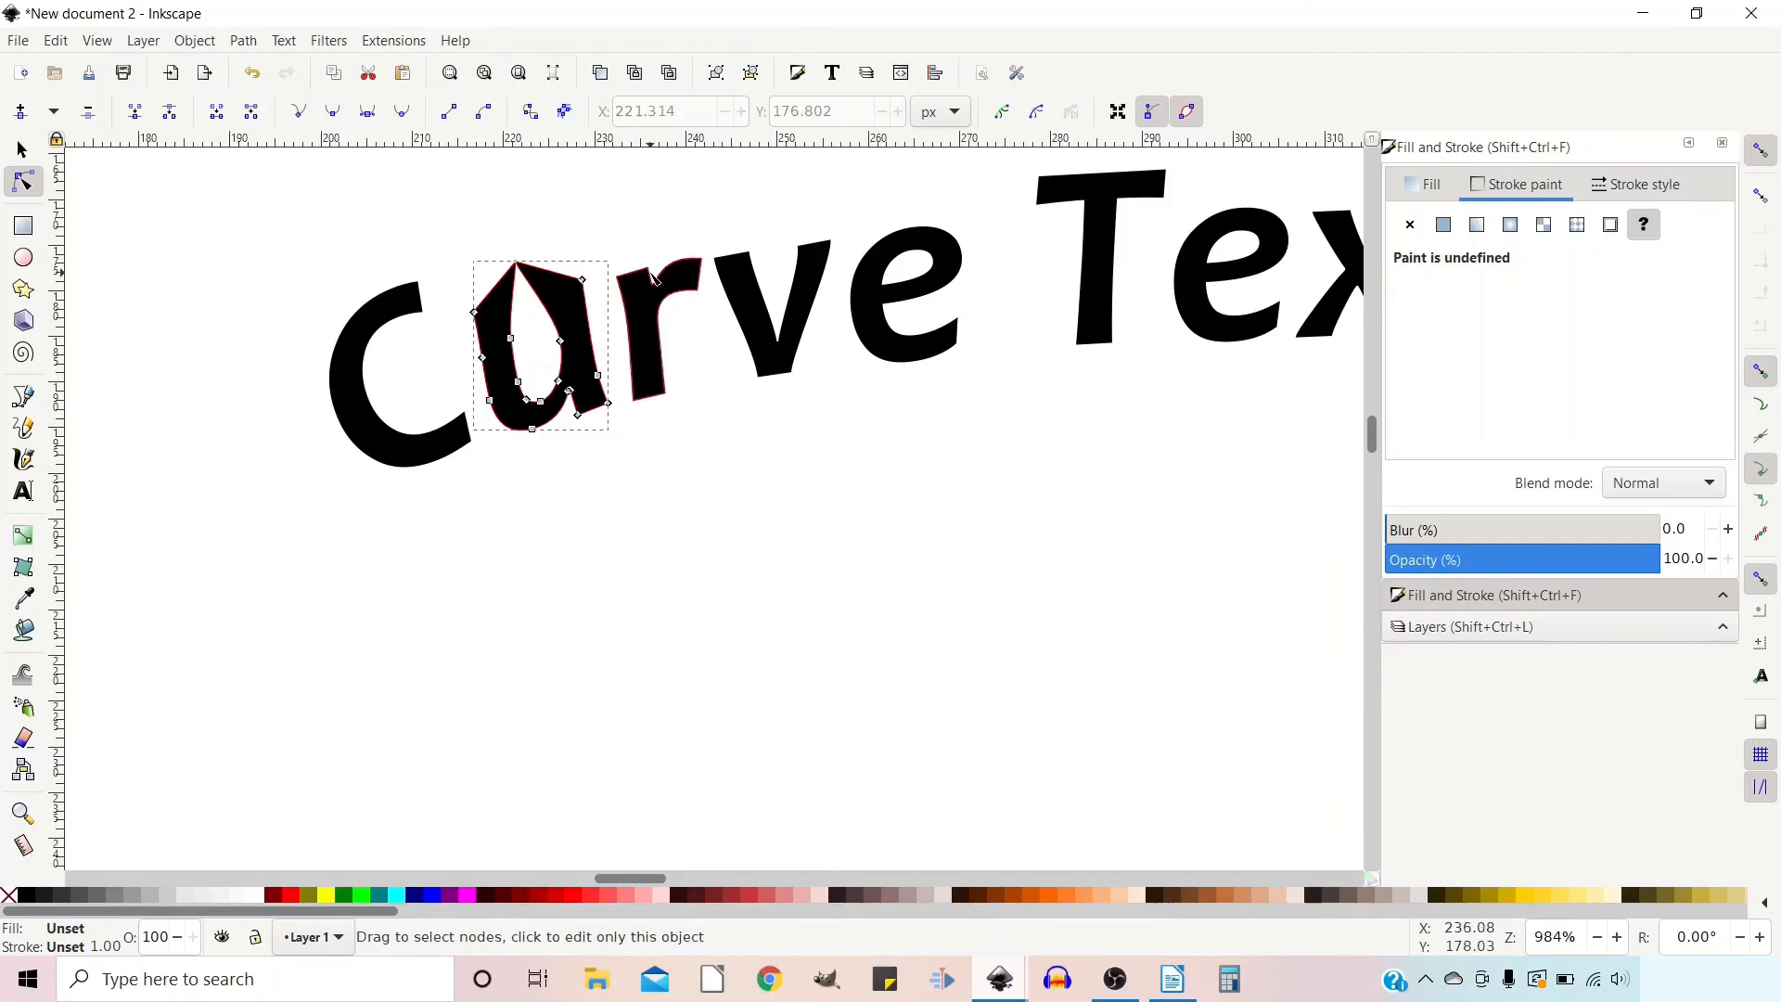
click(651, 282)
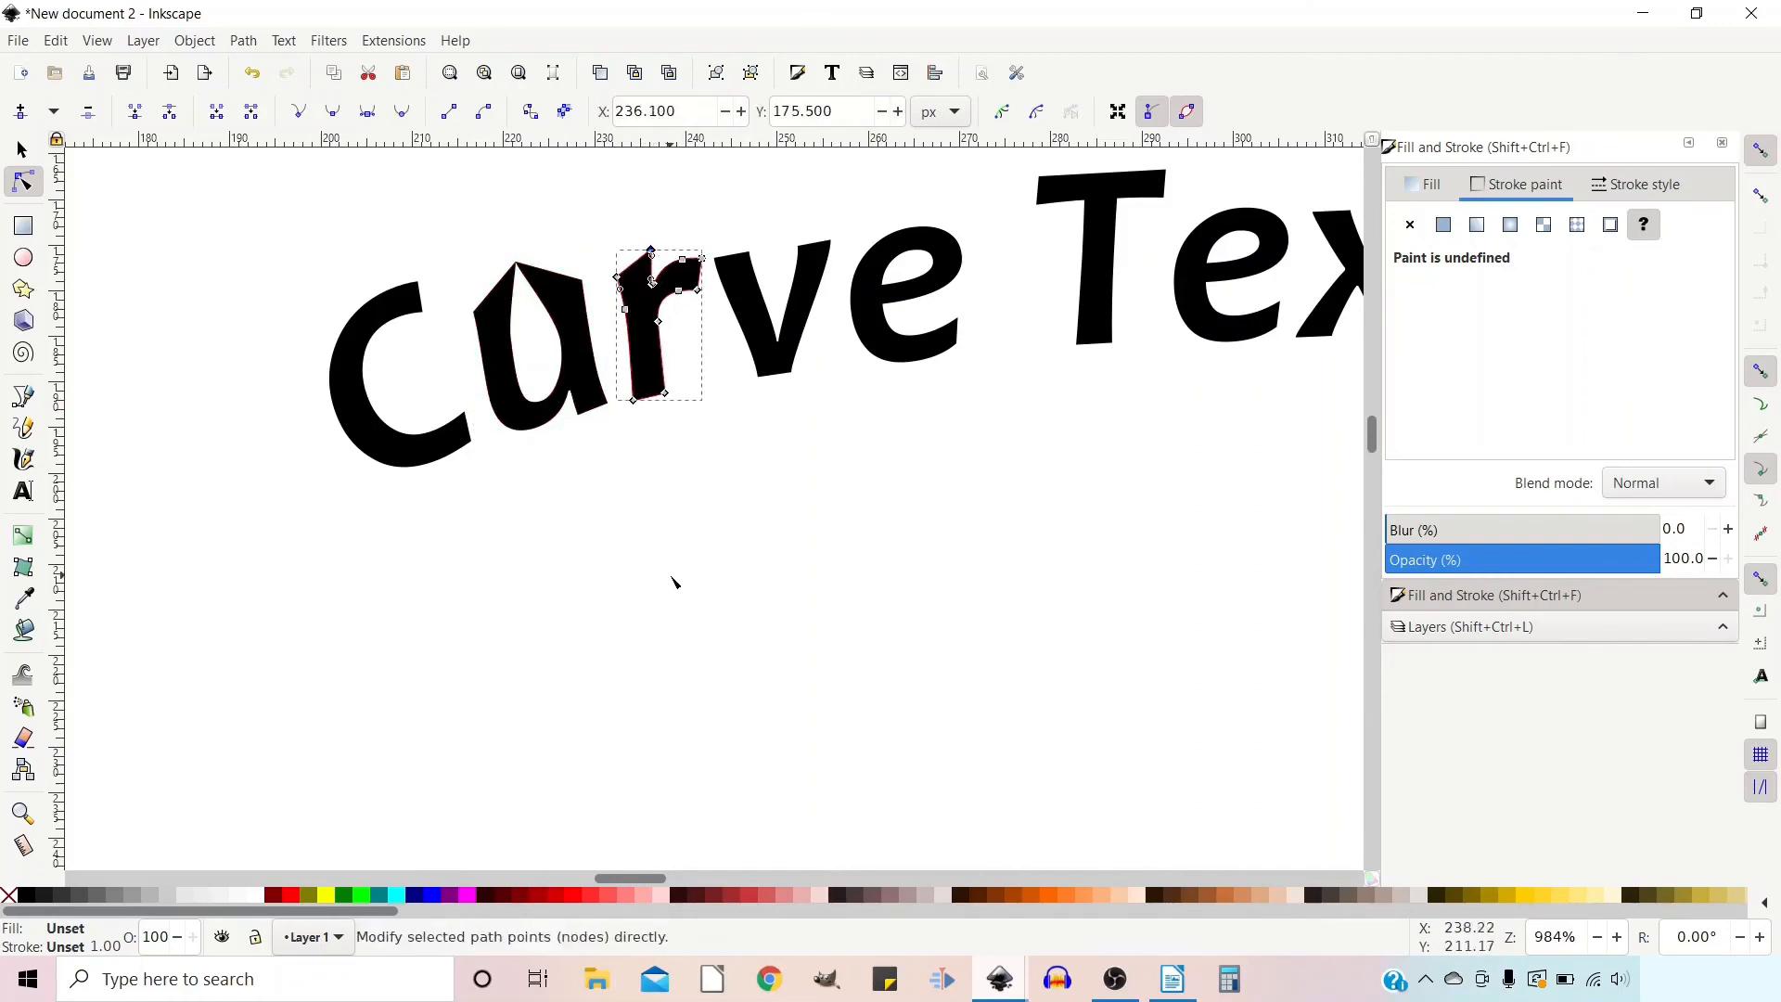
click(22, 490)
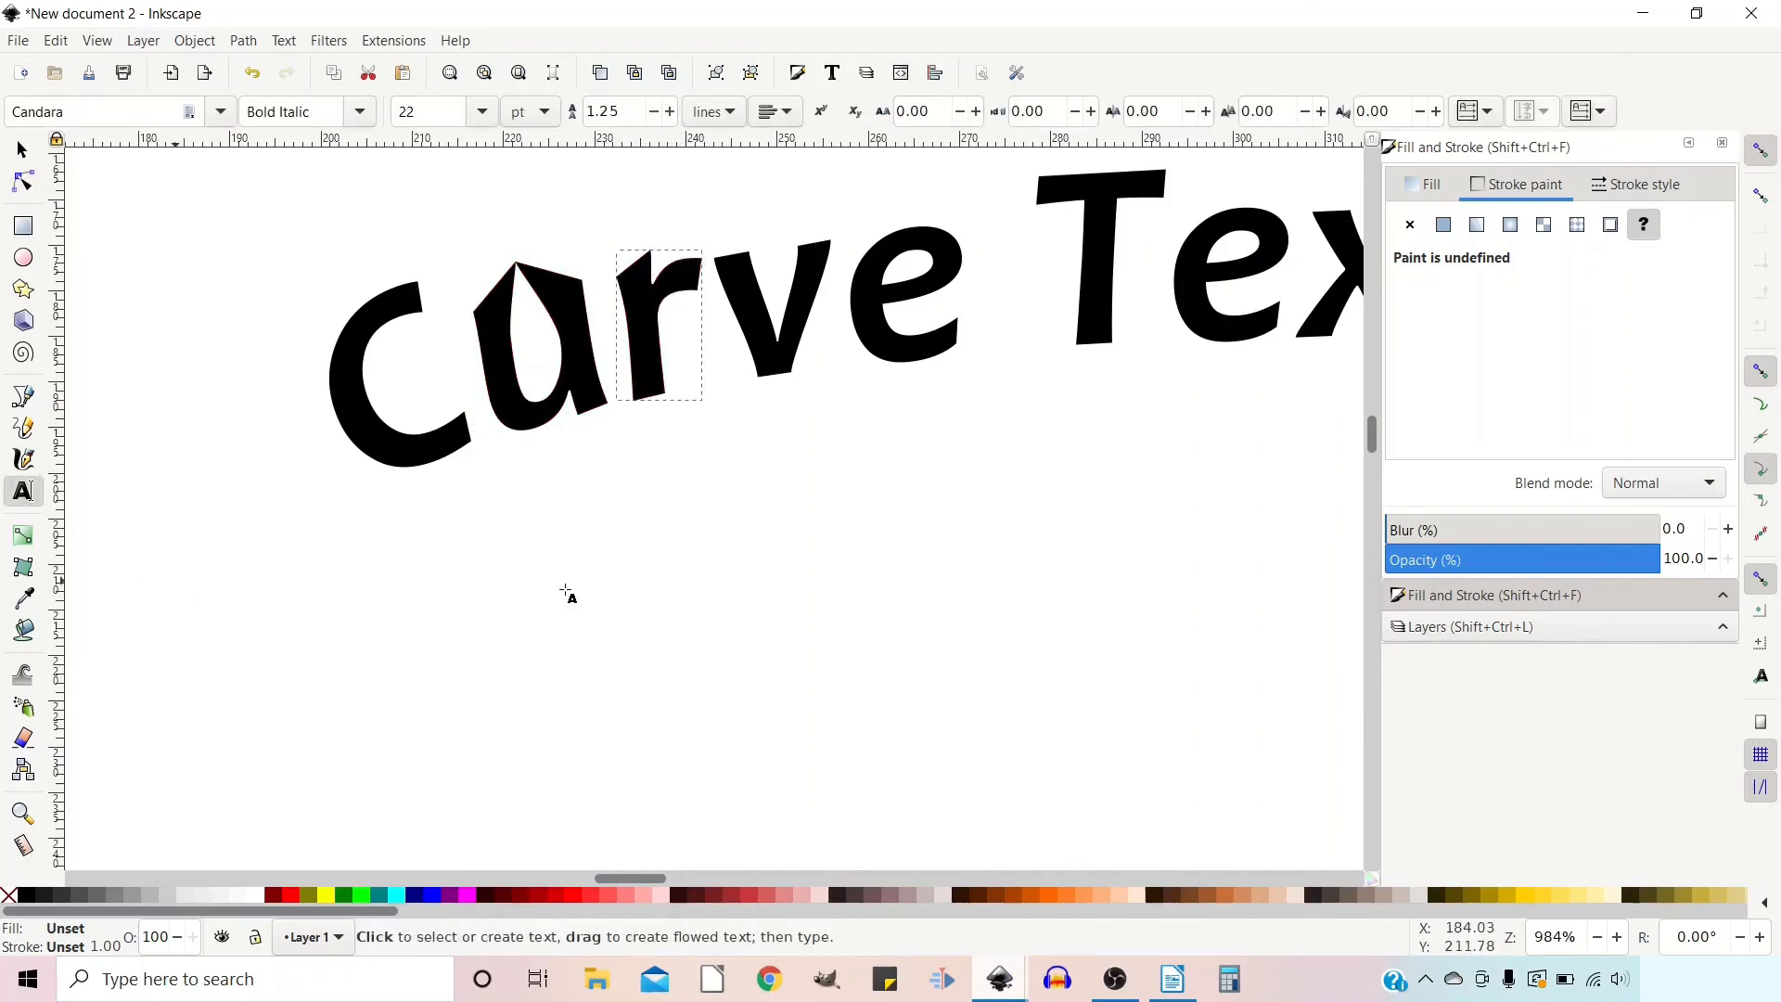